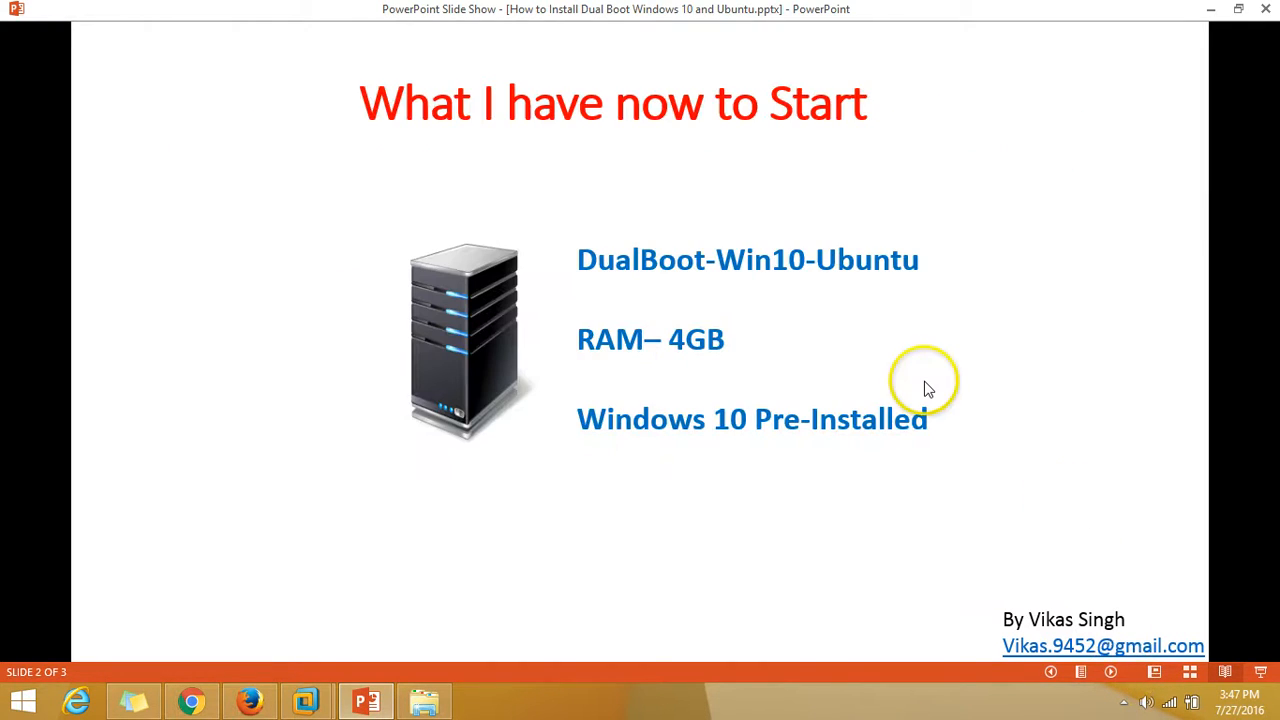
pyautogui.moveTo(925, 388)
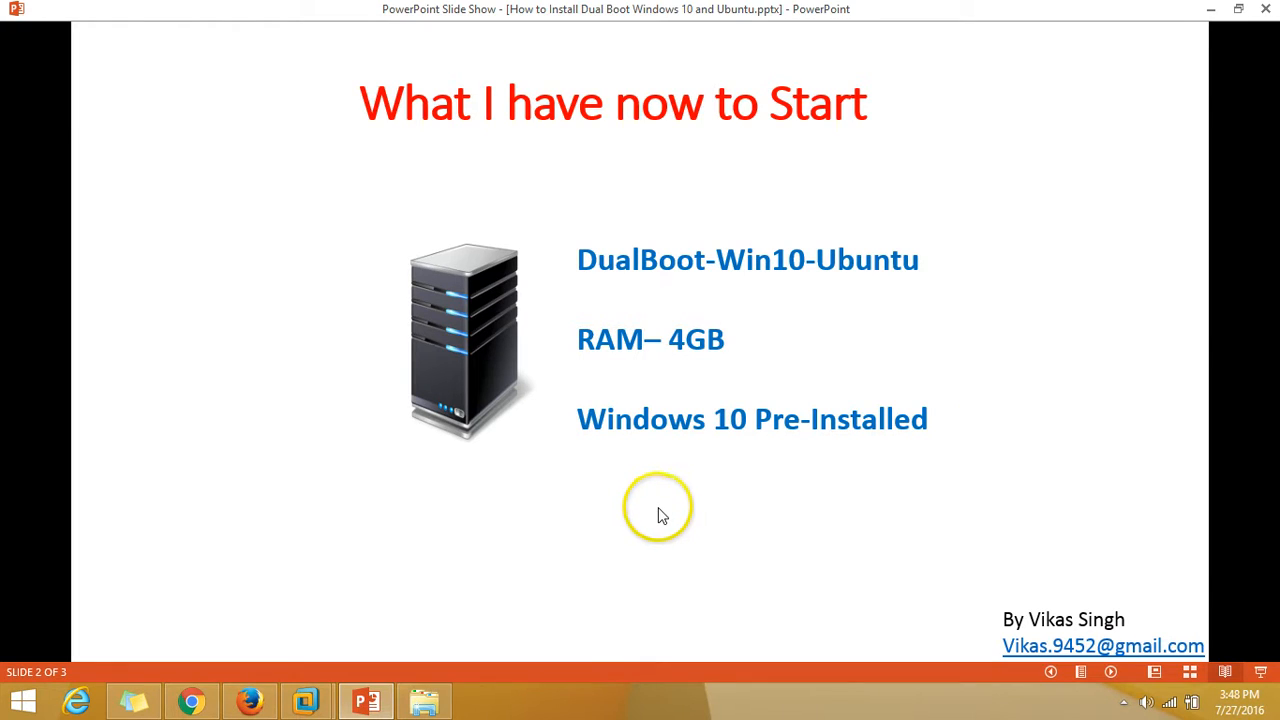
pyautogui.moveTo(640, 310)
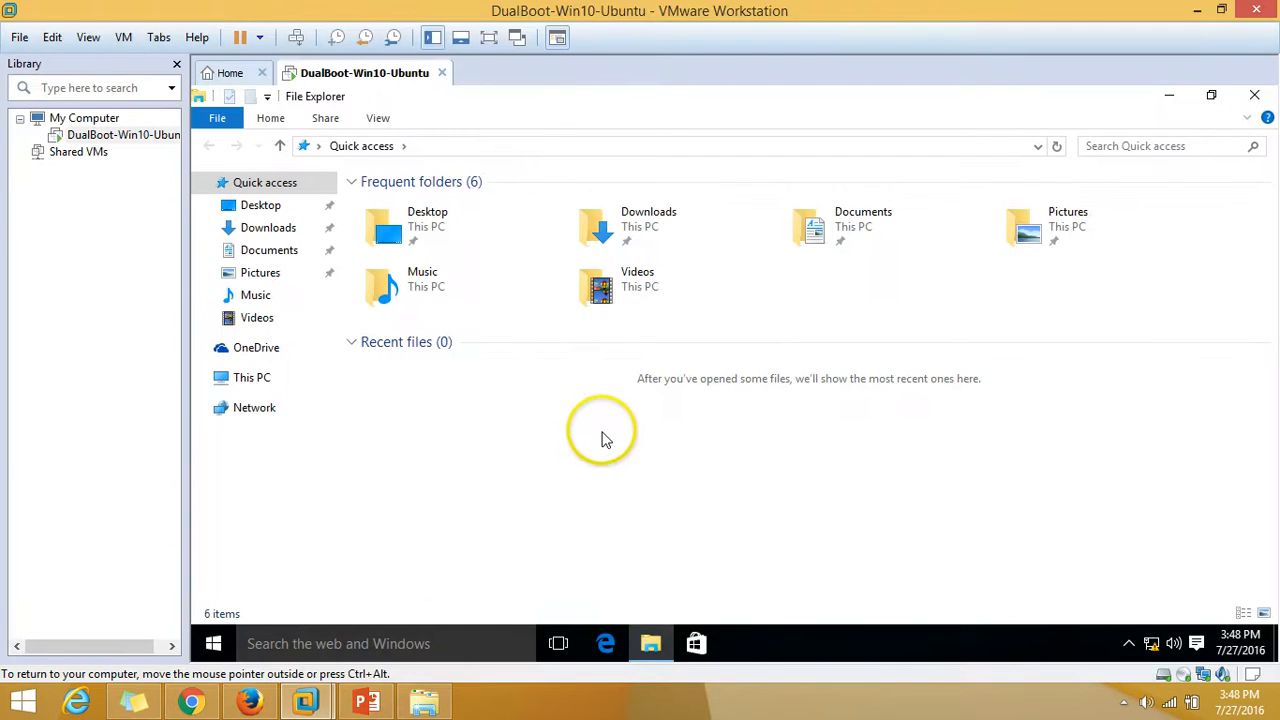
# Step: View the guest's This PC properties: Windows 10 Enterprise, 64-bit, 4 GB RAM
pyautogui.click(252, 377)
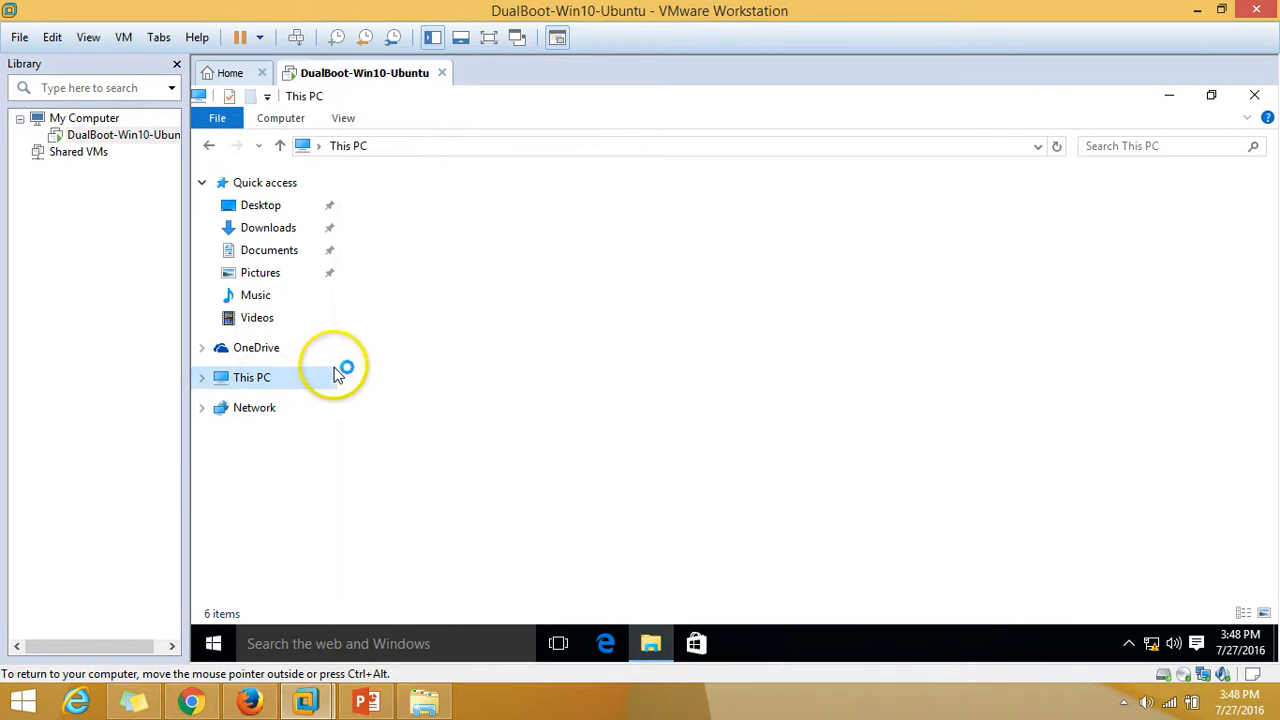
pyautogui.rightClick(251, 377)
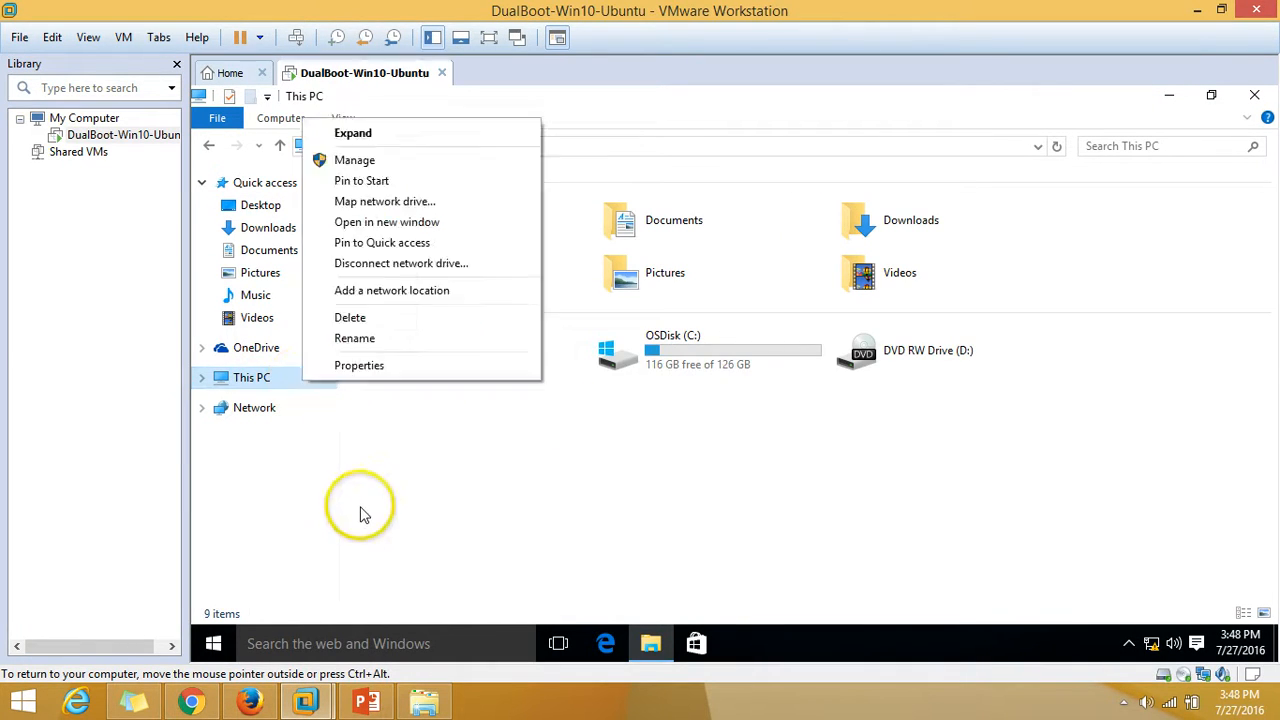
pyautogui.click(359, 365)
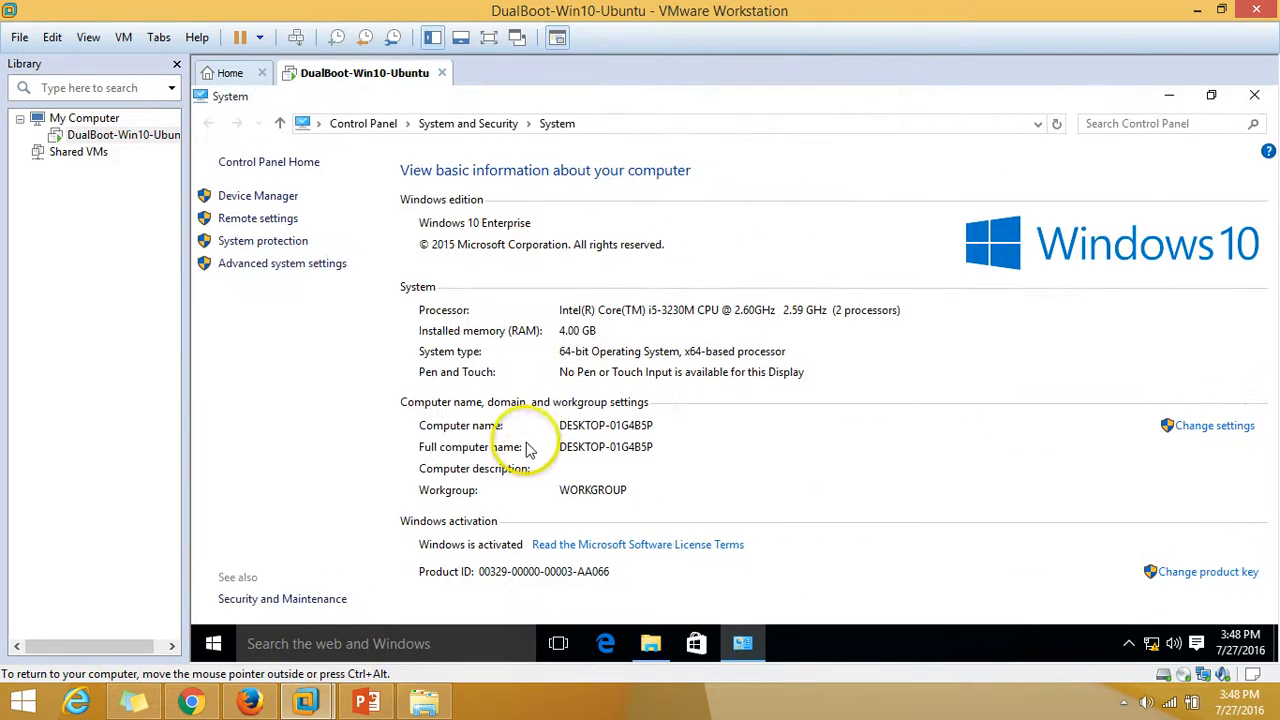
pyautogui.moveTo(443, 230)
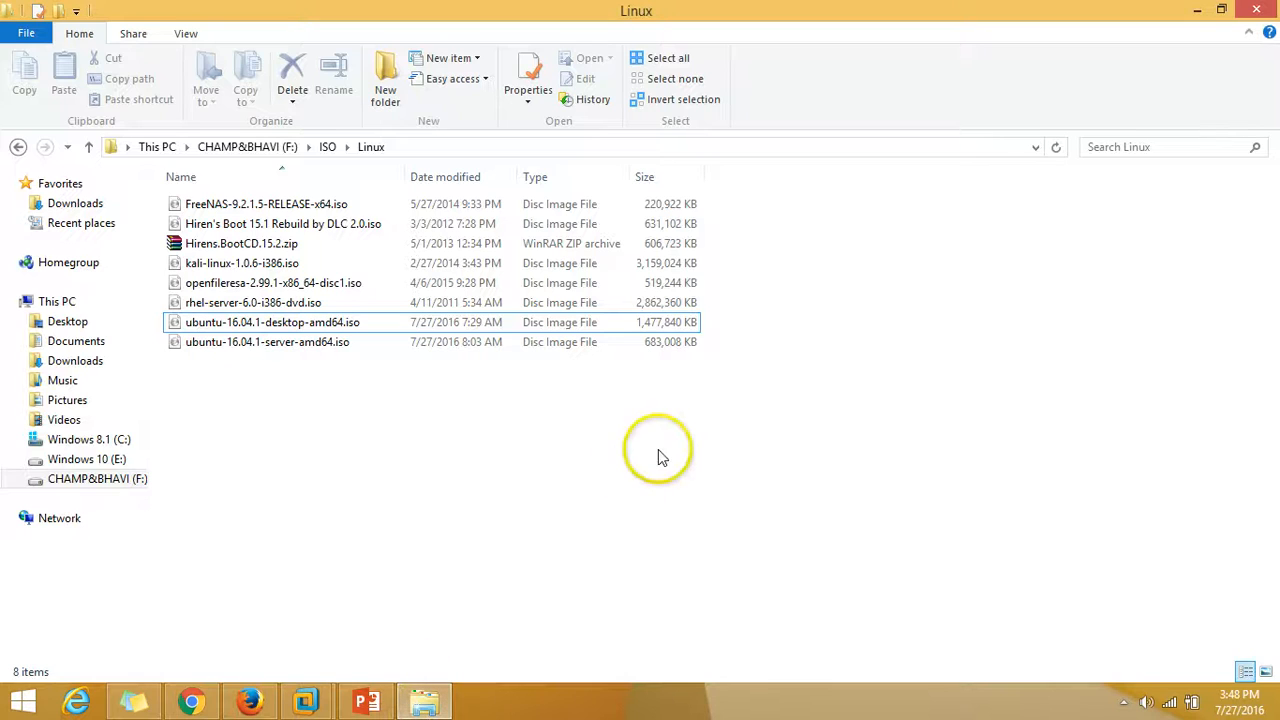
# Step: Select ubuntu-16.04.1-desktop-amd64.iso (1.40 GB) in the host's F:\ISO\Linux folder
pyautogui.click(272, 322)
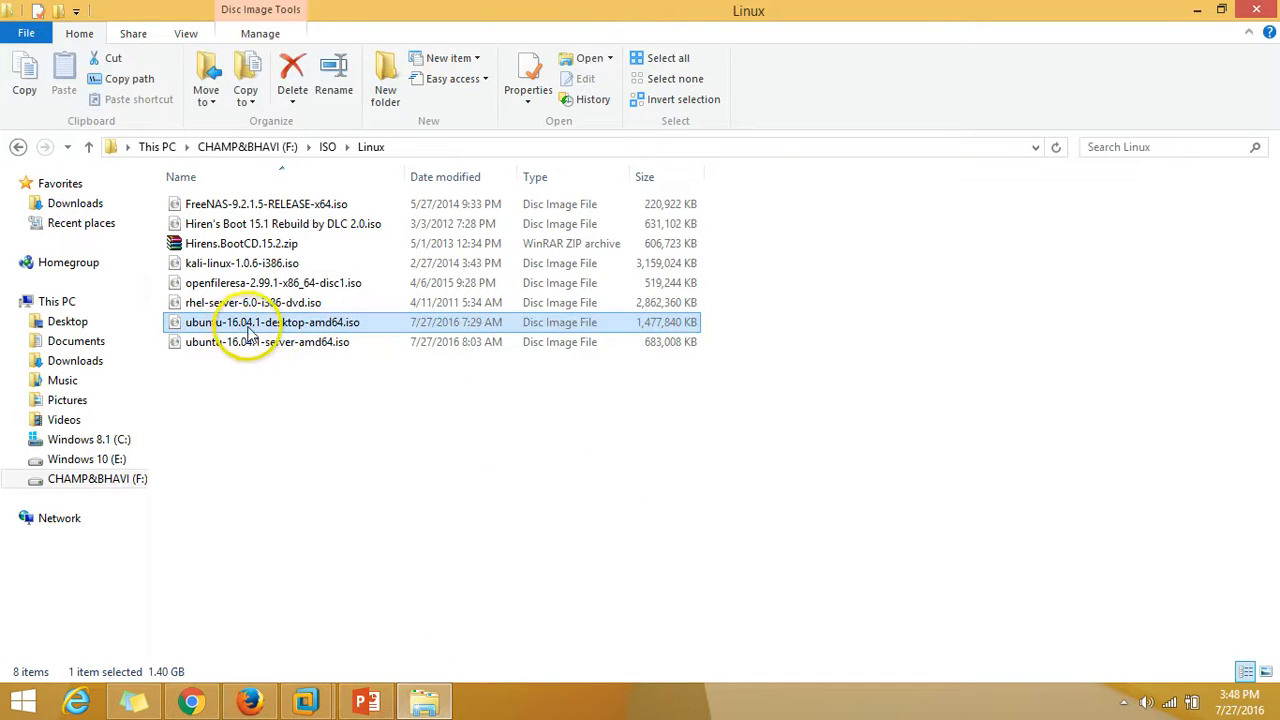
pyautogui.moveTo(295, 330)
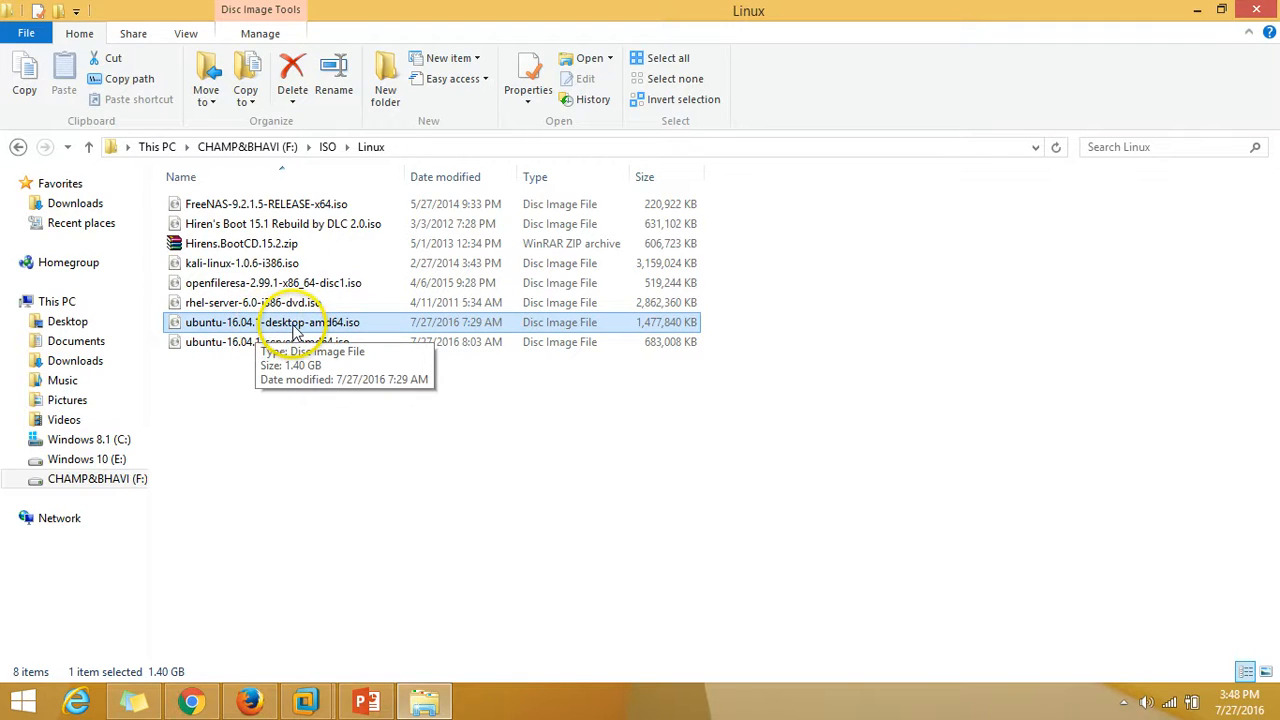
pyautogui.moveTo(391, 440)
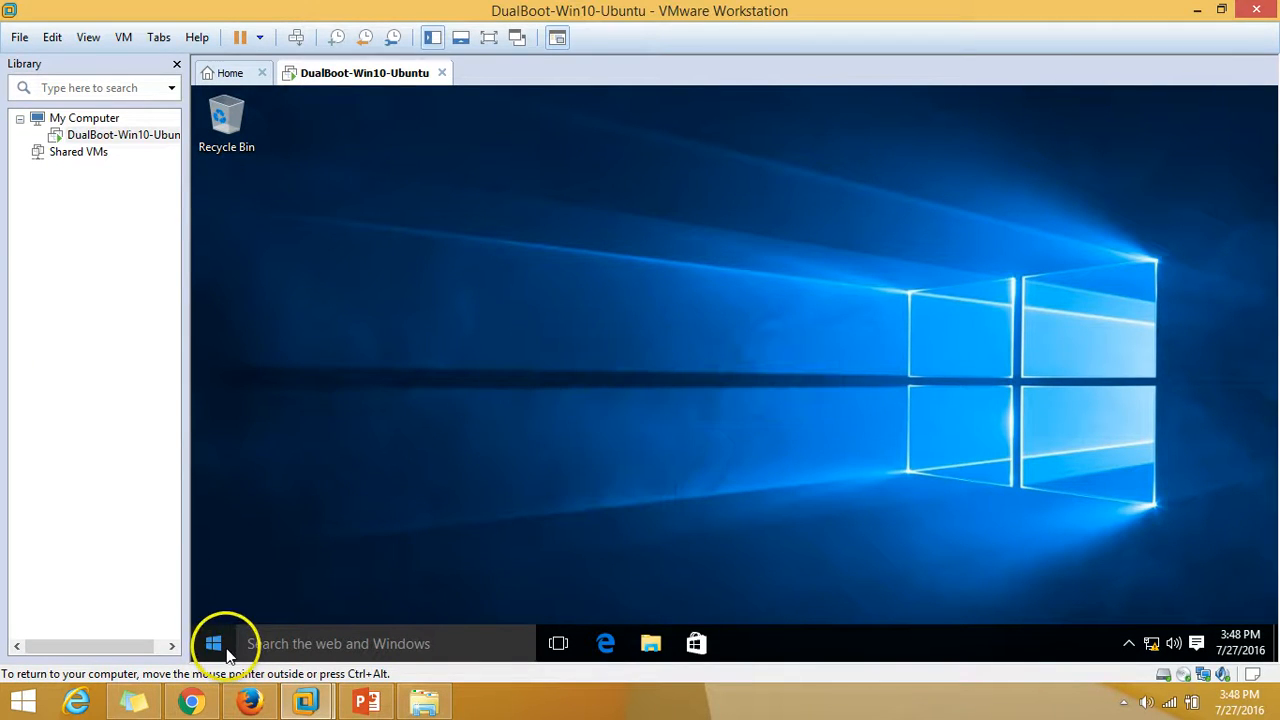
# Step: Look at OSDisk (C:) in This PC, then open Disk Management showing Disk 0's partitions
pyautogui.click(650, 643)
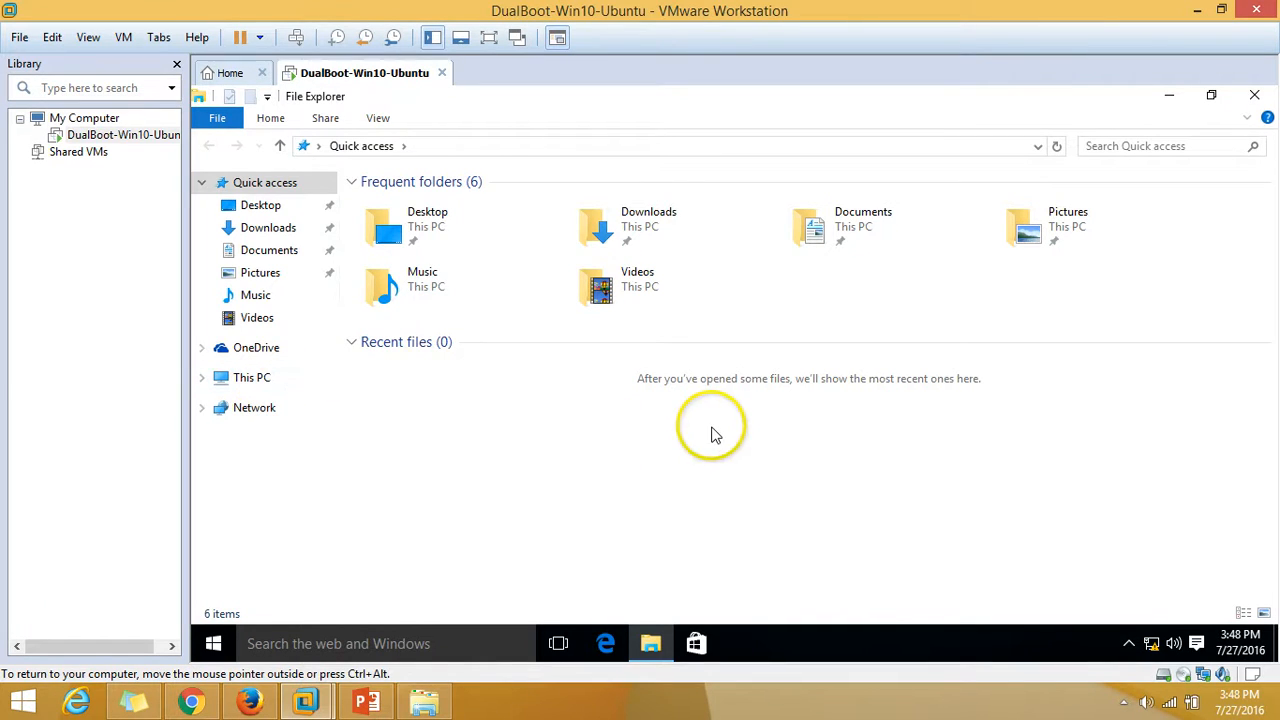
pyautogui.click(252, 377)
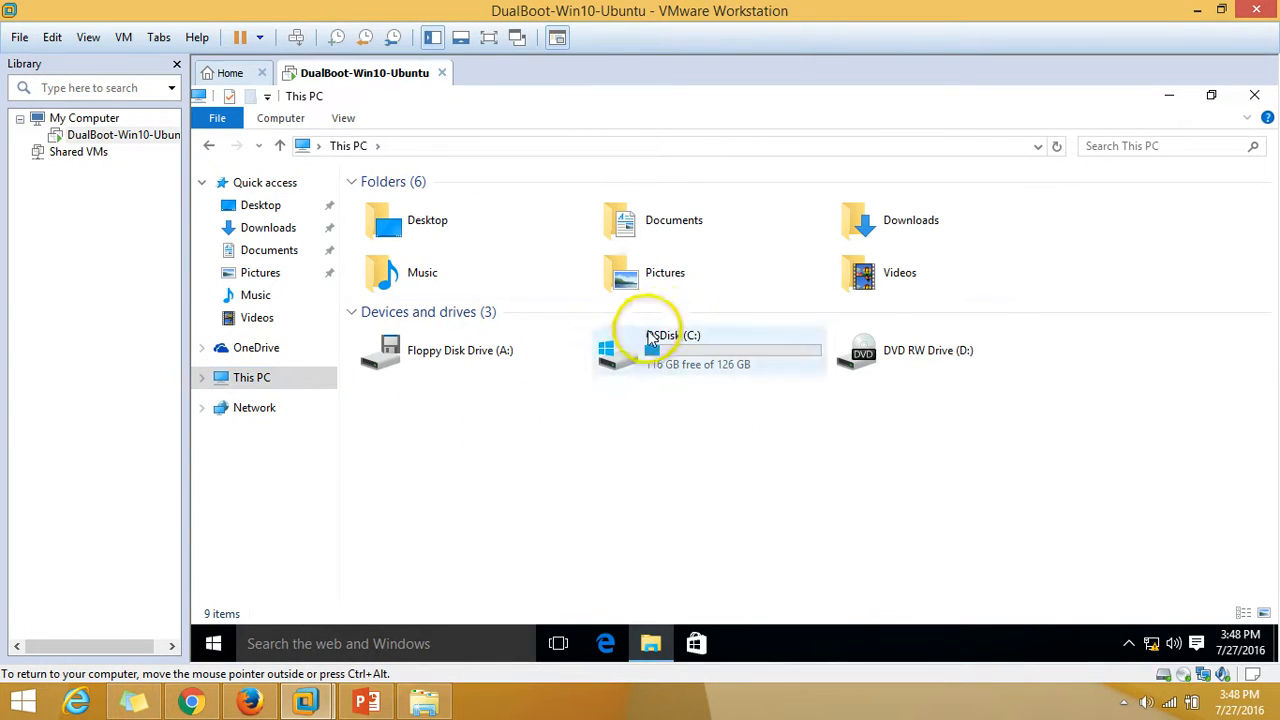
pyautogui.click(680, 350)
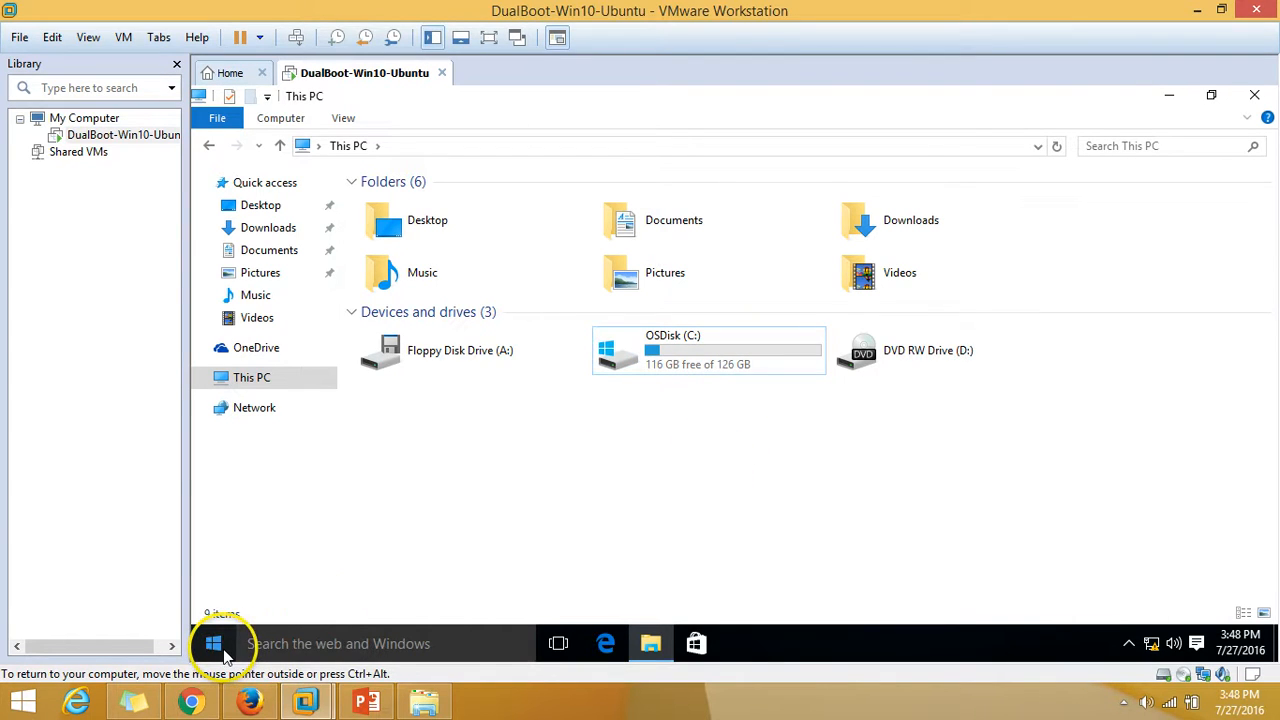
pyautogui.rightClick(213, 643)
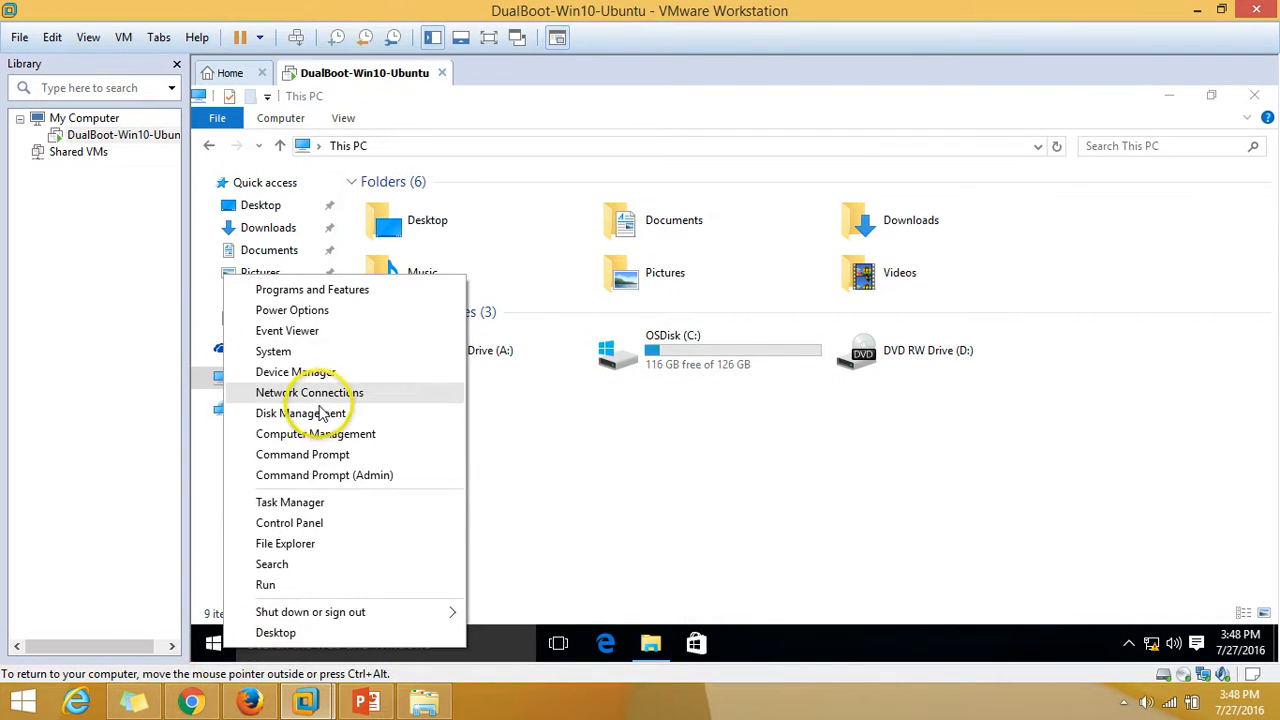
pyautogui.moveTo(300, 413)
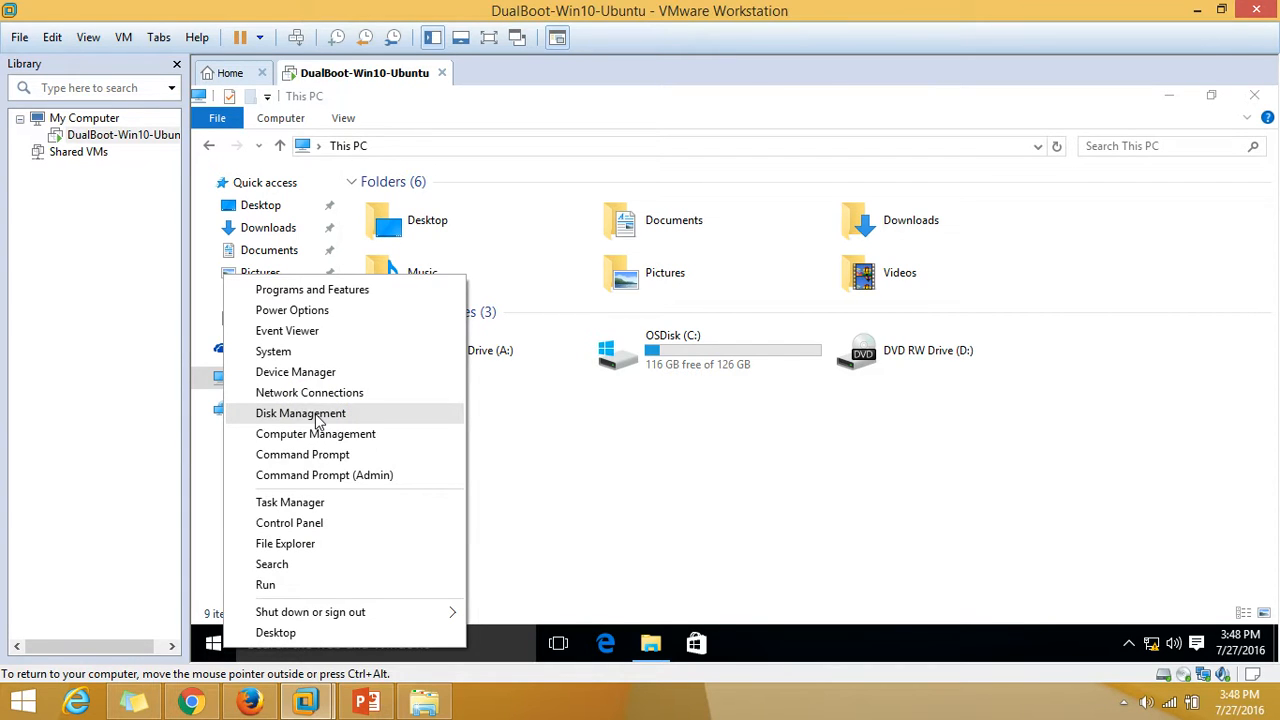
pyautogui.click(555, 378)
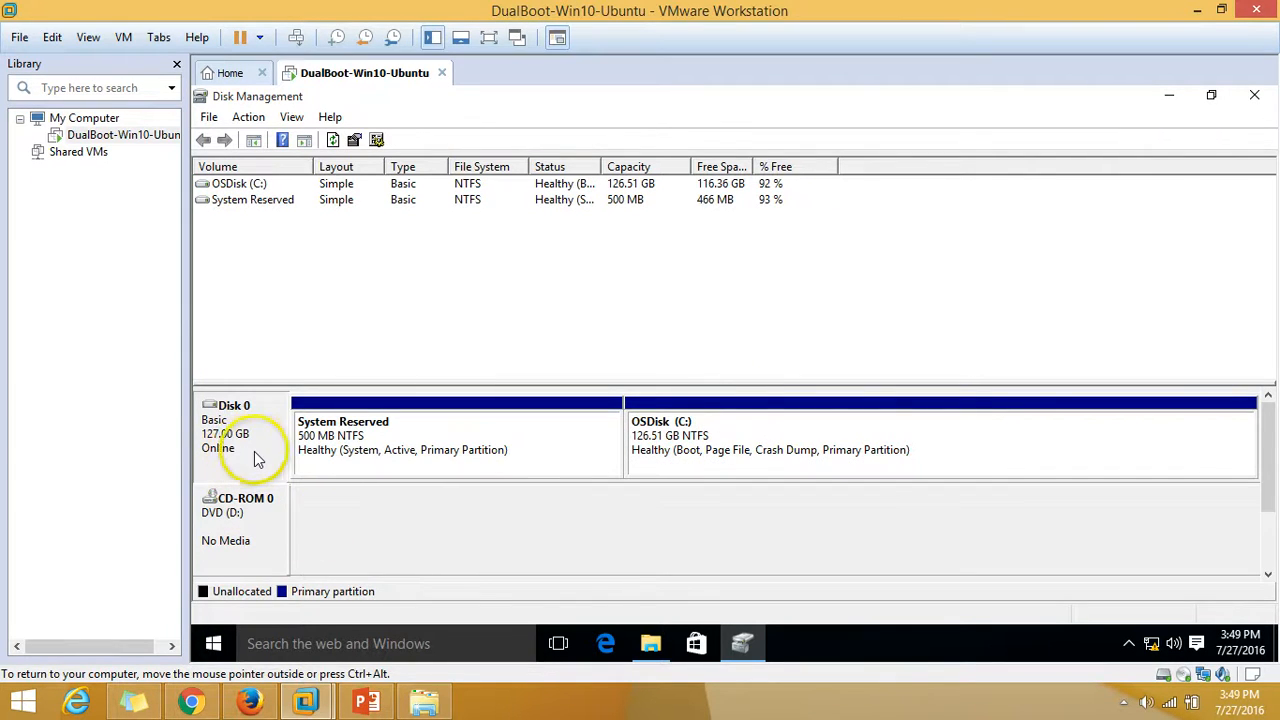
pyautogui.moveTo(740, 400)
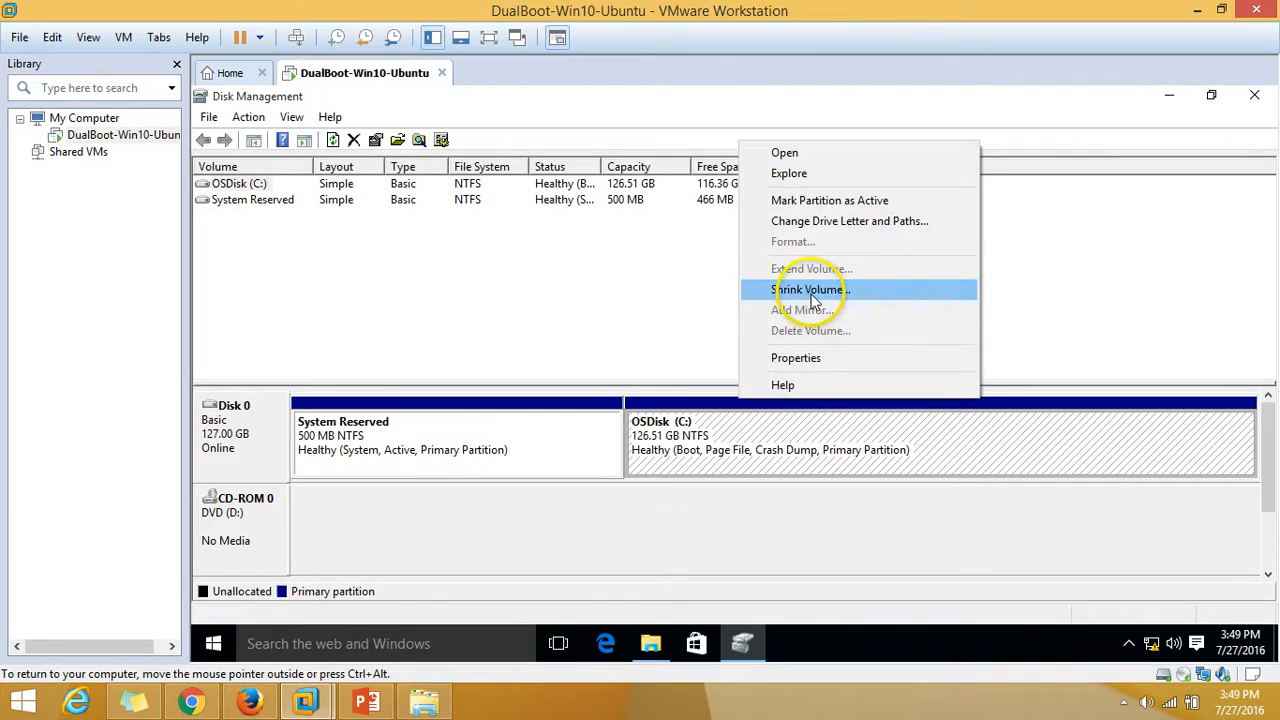
# Step: Shrink OSDisk (C:) to about 75.9 GB, leaving 50.59 GB unallocated, and close Disk Management
pyautogui.click(807, 289)
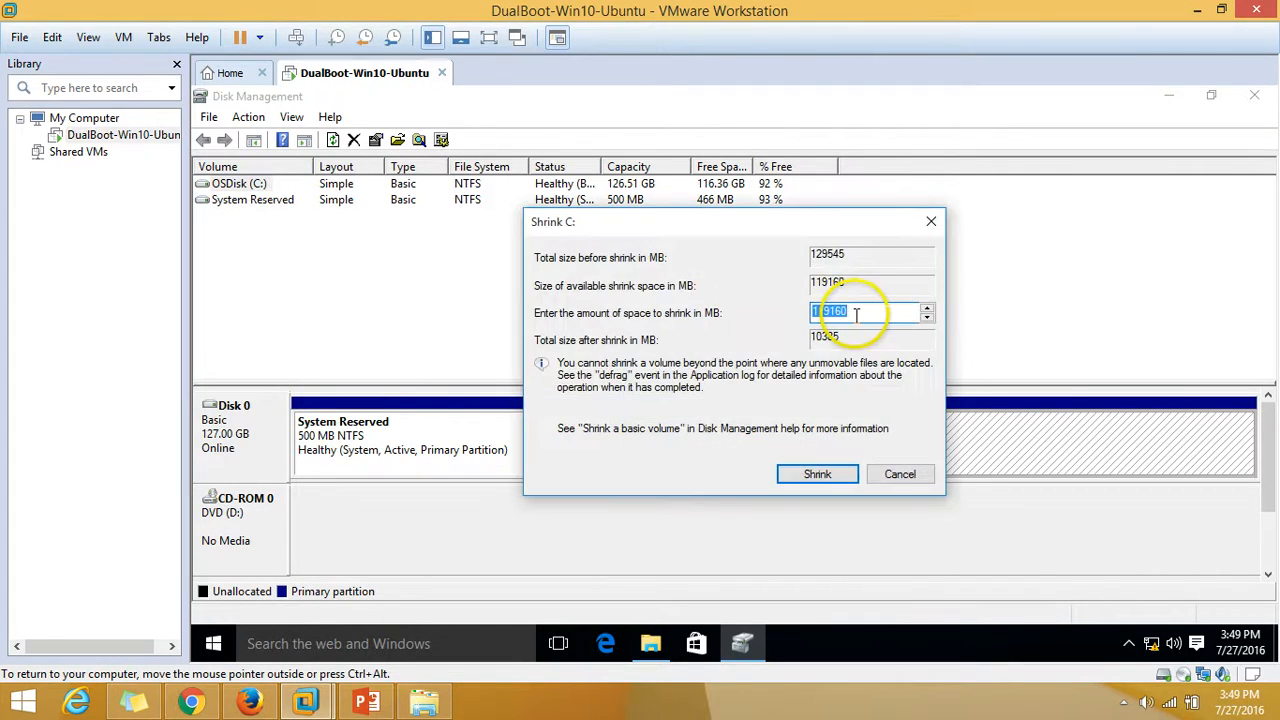
pyautogui.write('51')
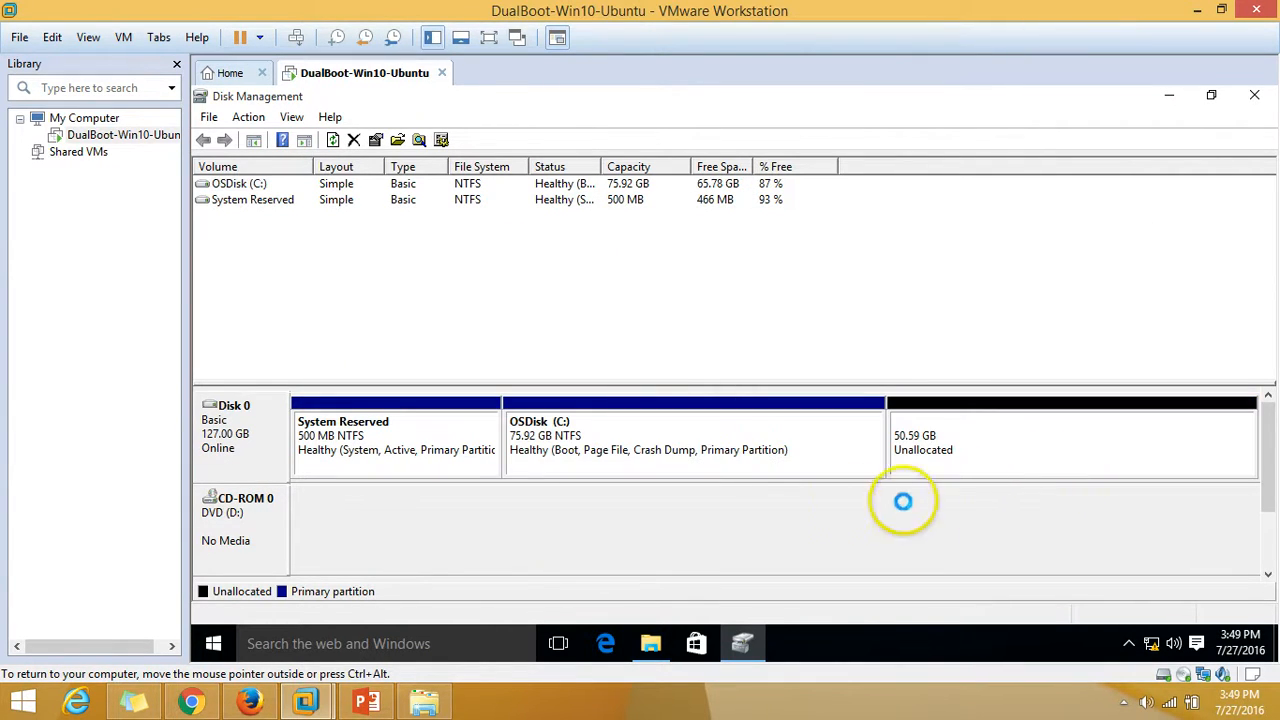
pyautogui.click(693, 435)
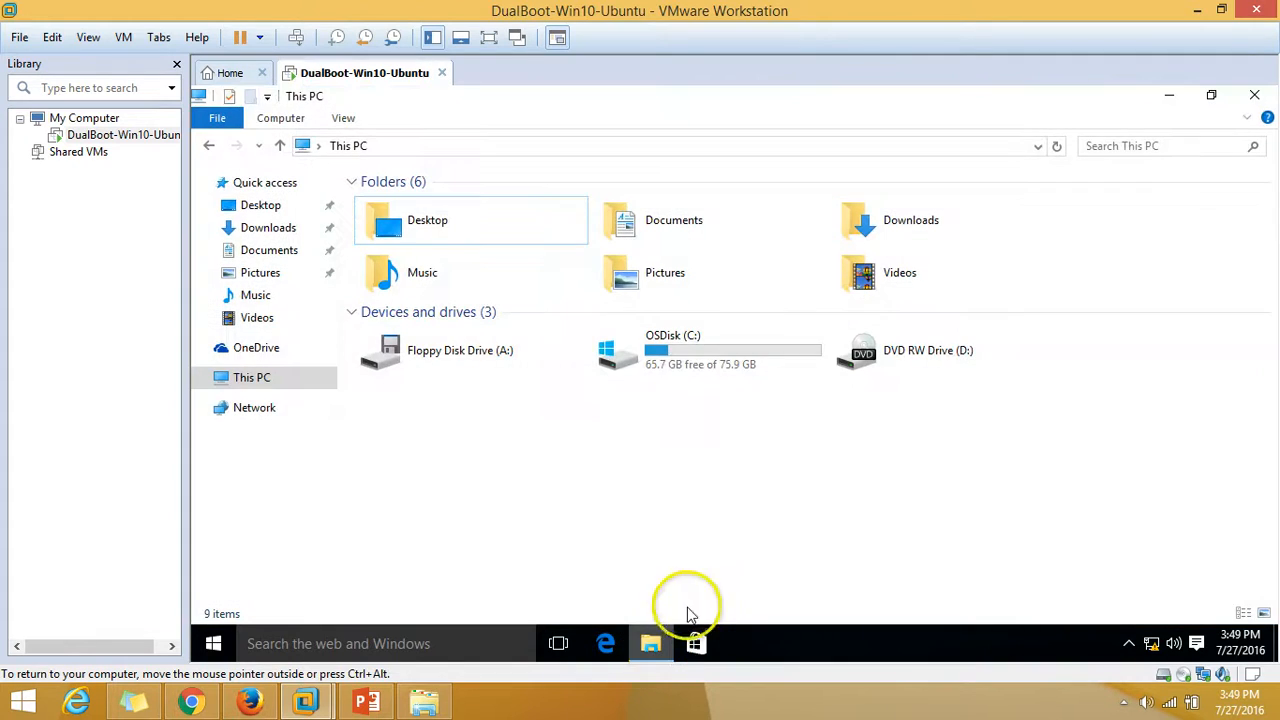
# Step: Point the VM's CD/DVD (SATA) drive at ubuntu-16.04.1-desktop-amd64.iso from F:\ISO\Linux
pyautogui.rightClick(364, 72)
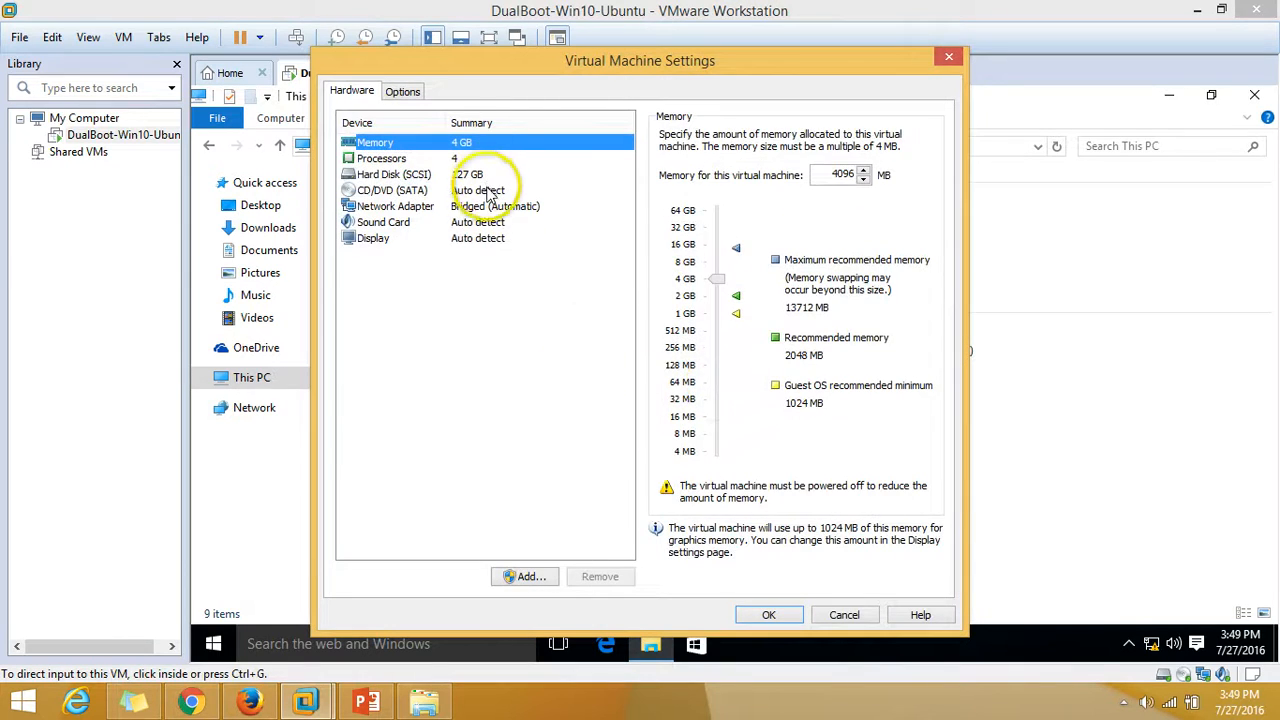
pyautogui.click(391, 190)
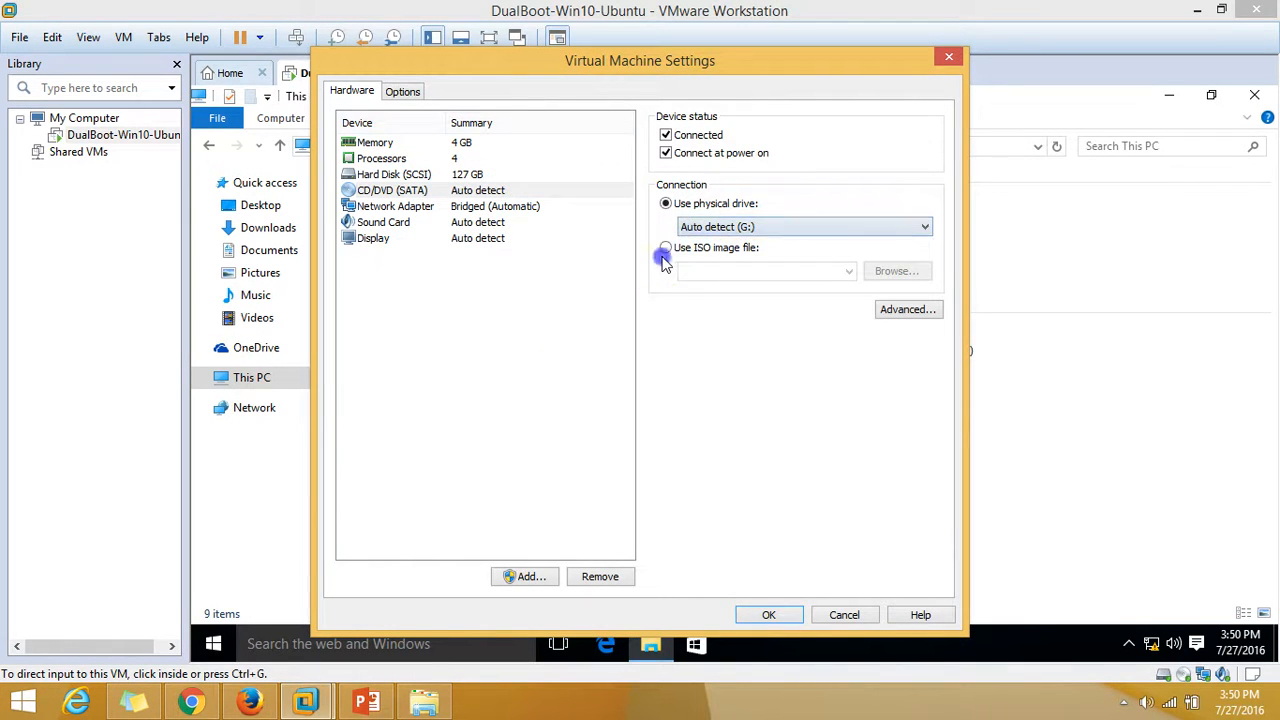
pyautogui.click(896, 271)
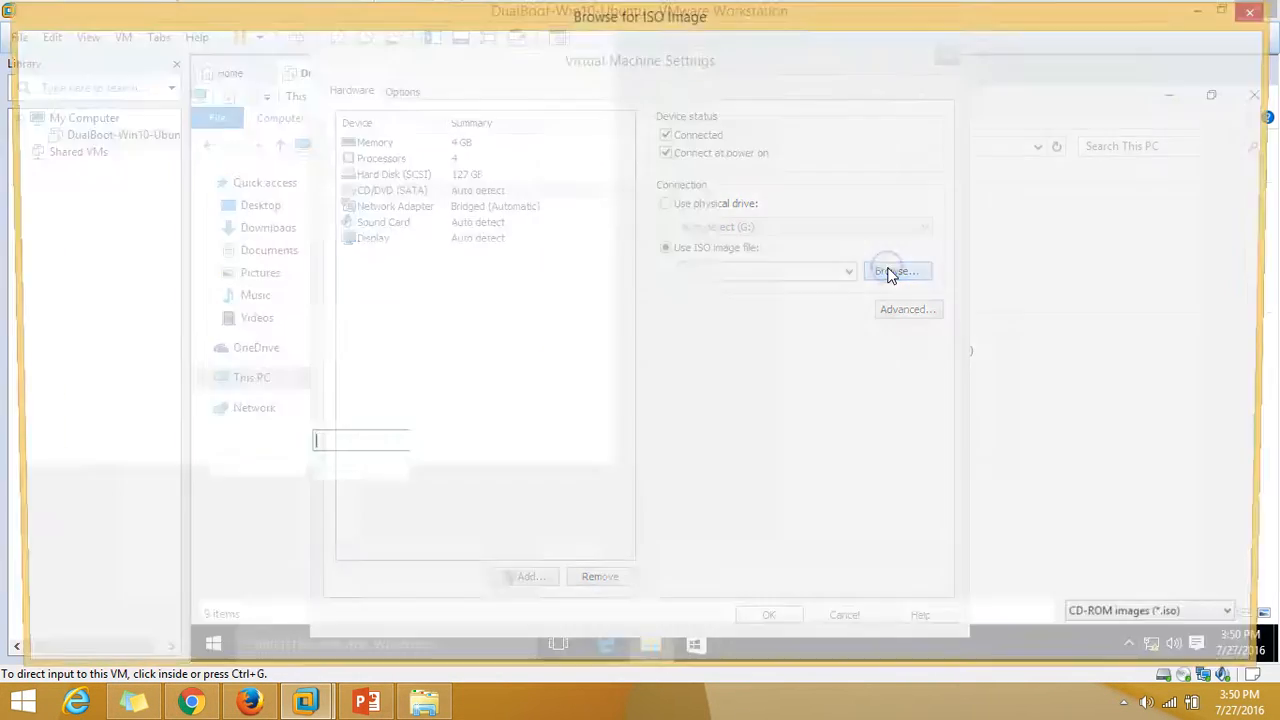
pyautogui.click(894, 271)
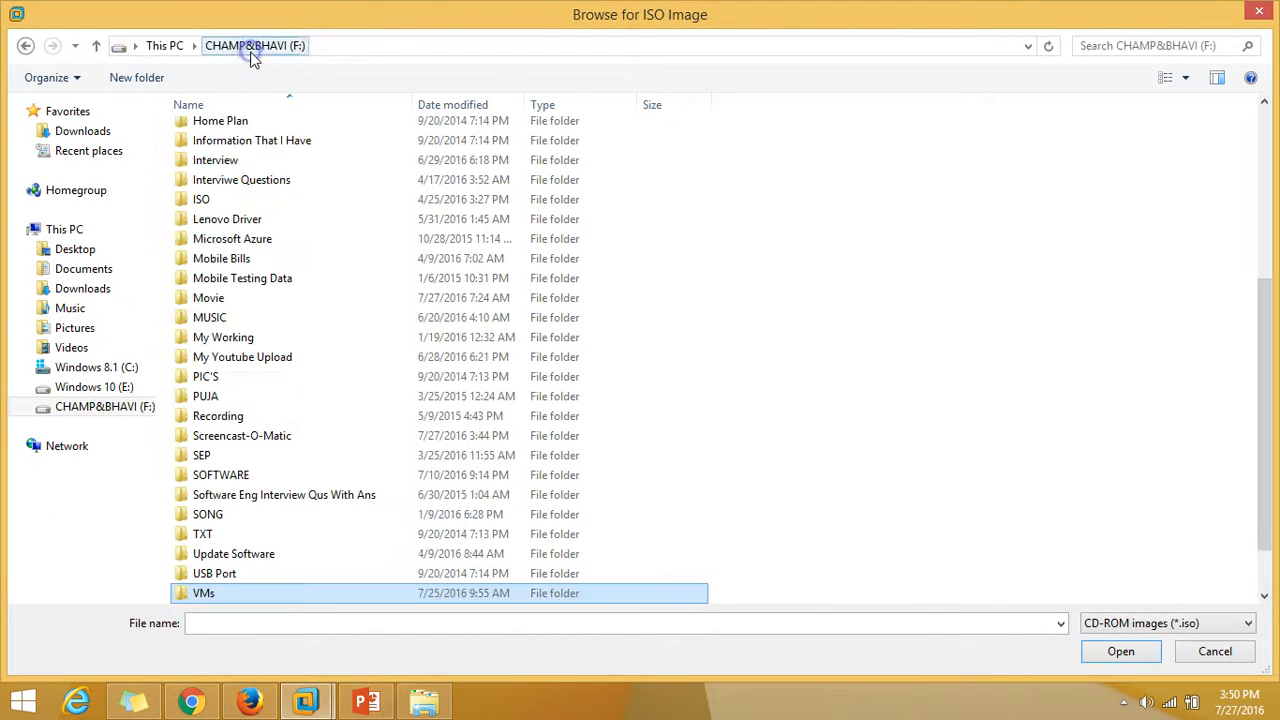
pyautogui.doubleClick(201, 199)
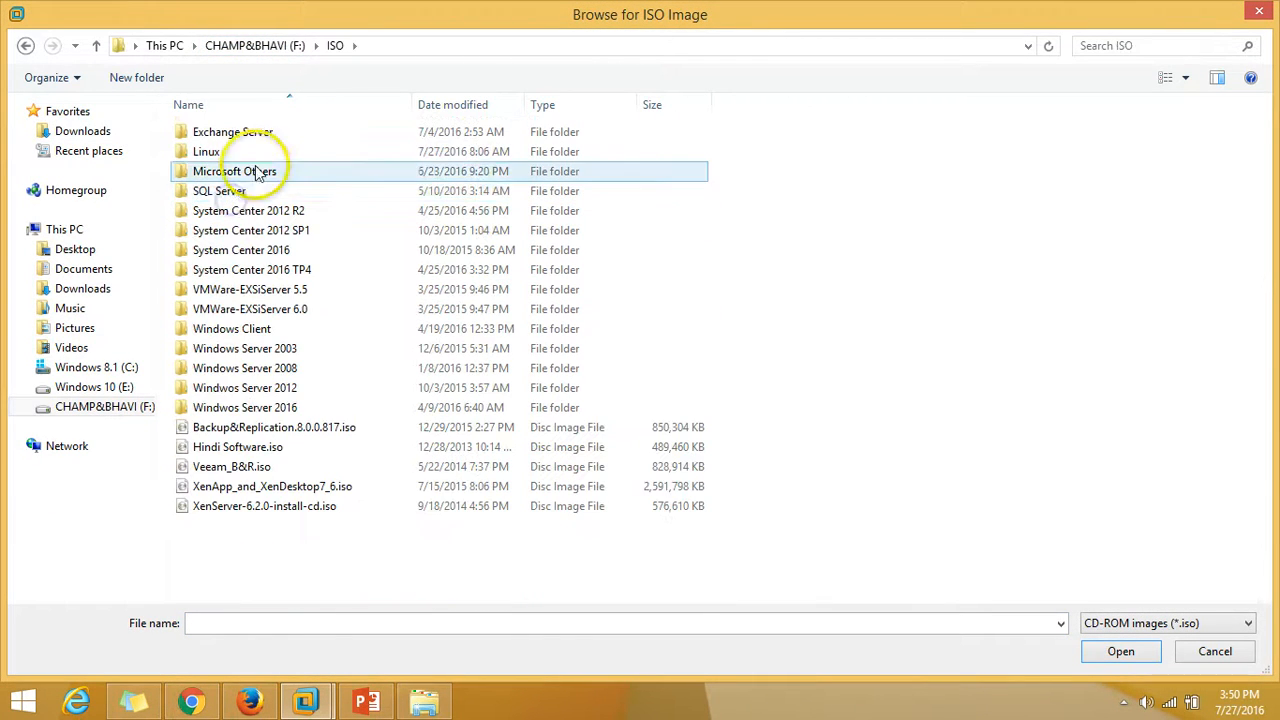
pyautogui.doubleClick(206, 151)
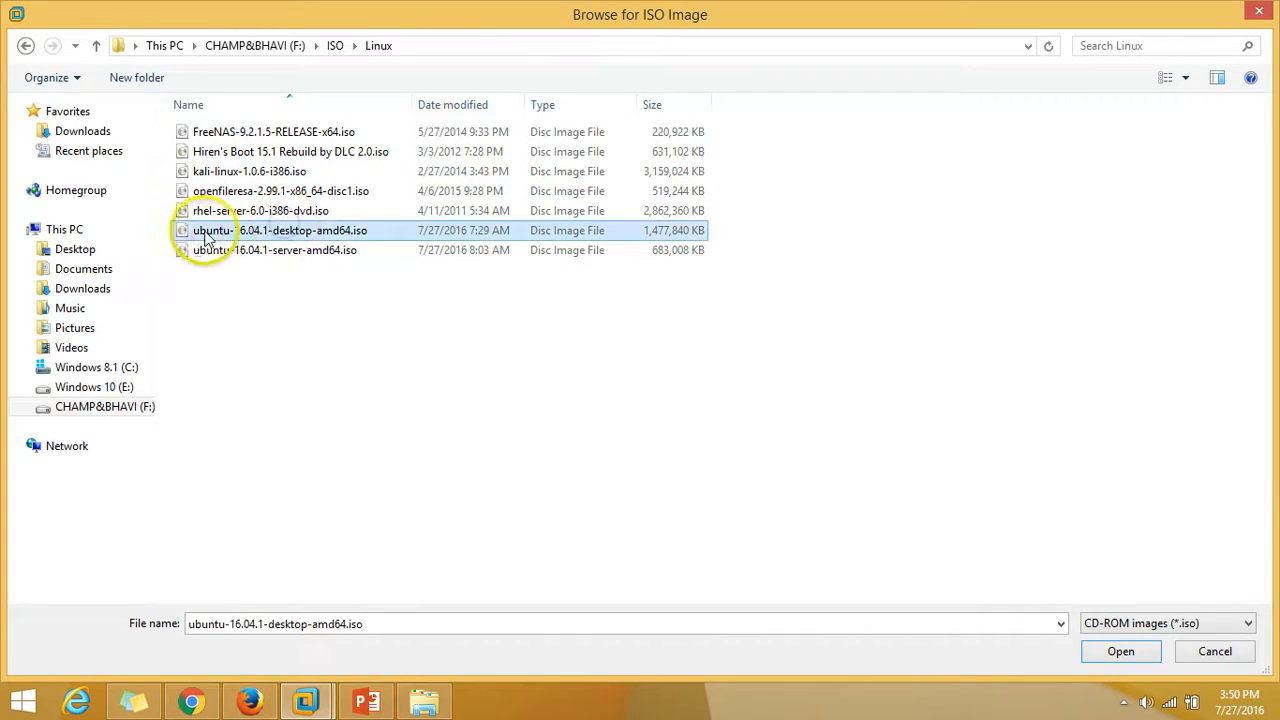
pyautogui.moveTo(280, 230)
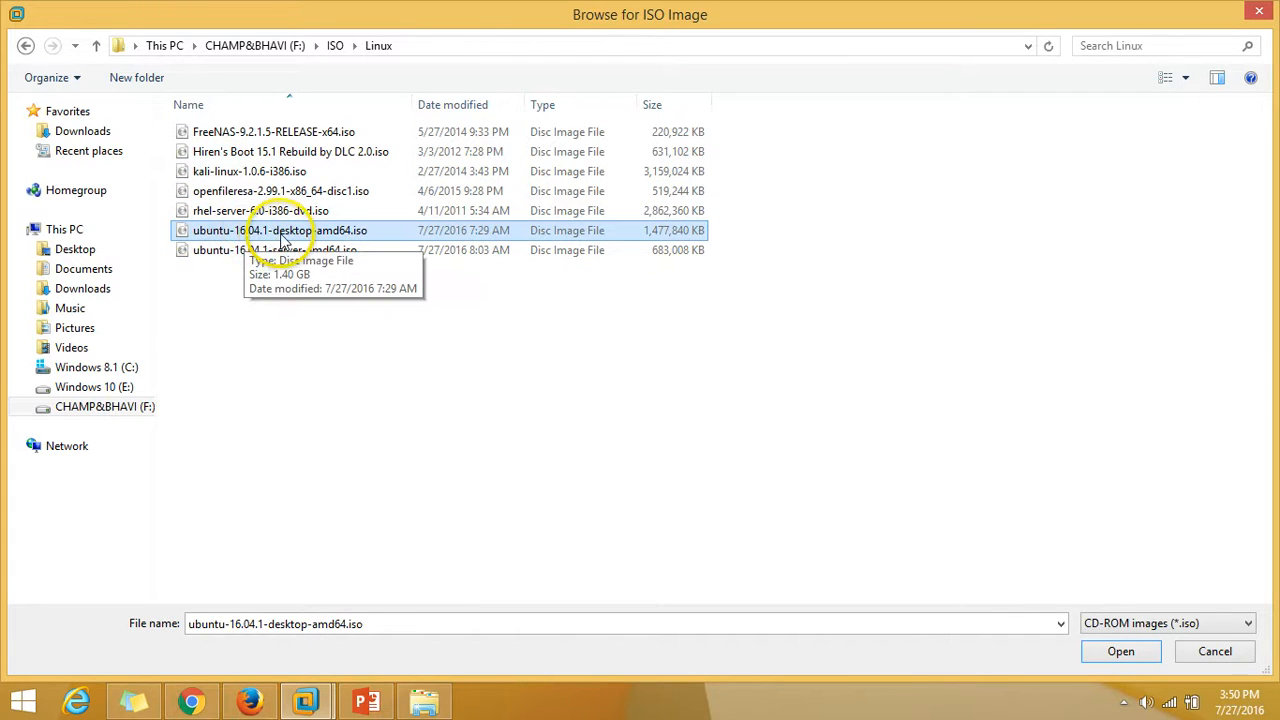
pyautogui.moveTo(417, 272)
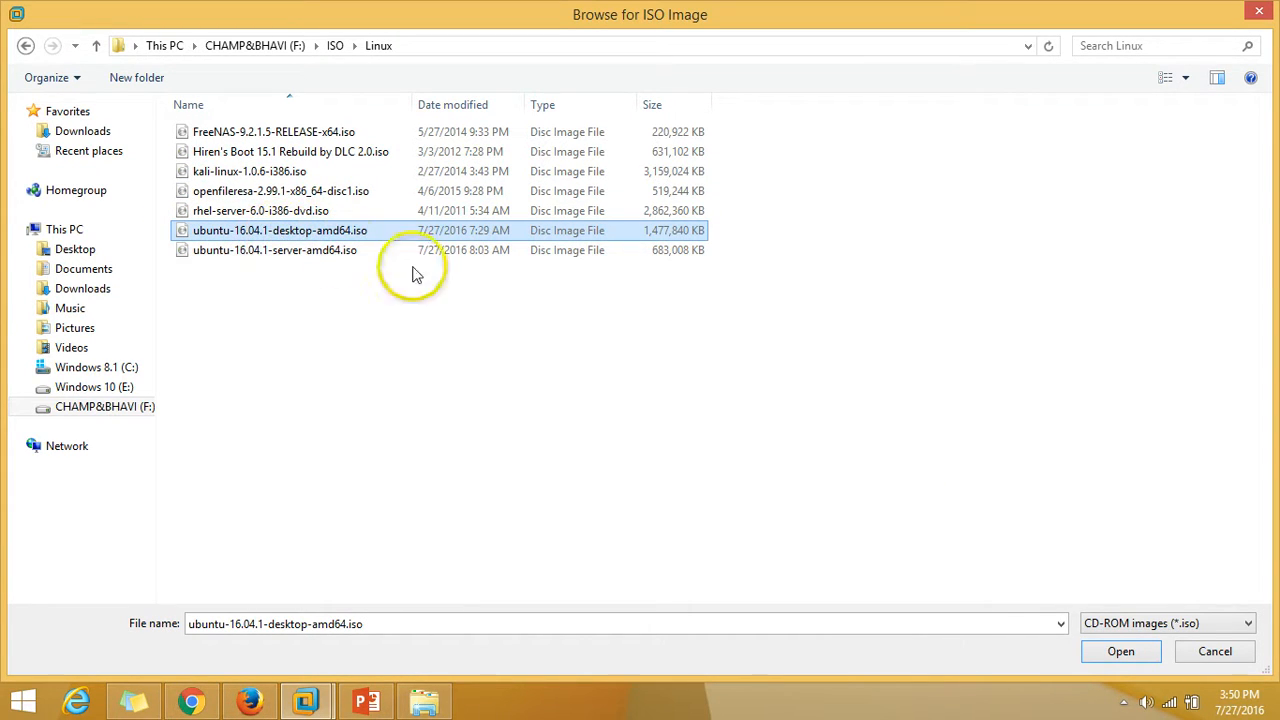
pyautogui.click(1120, 651)
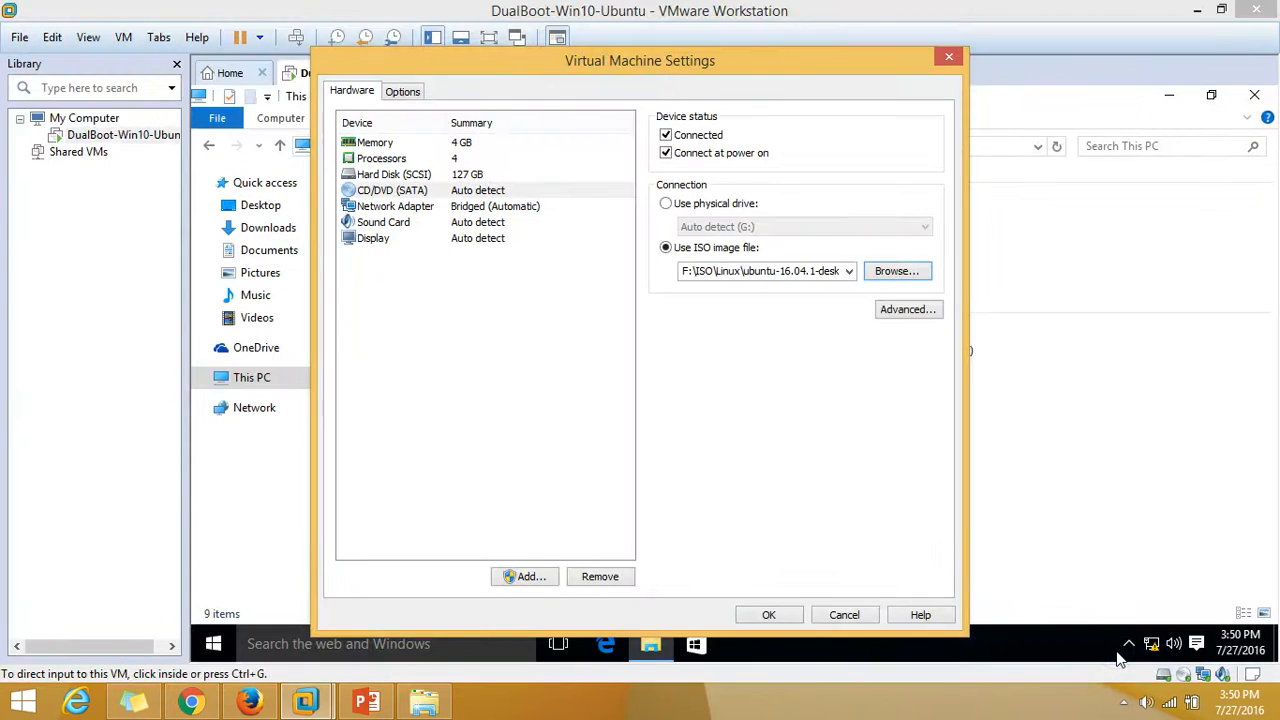
pyautogui.click(769, 614)
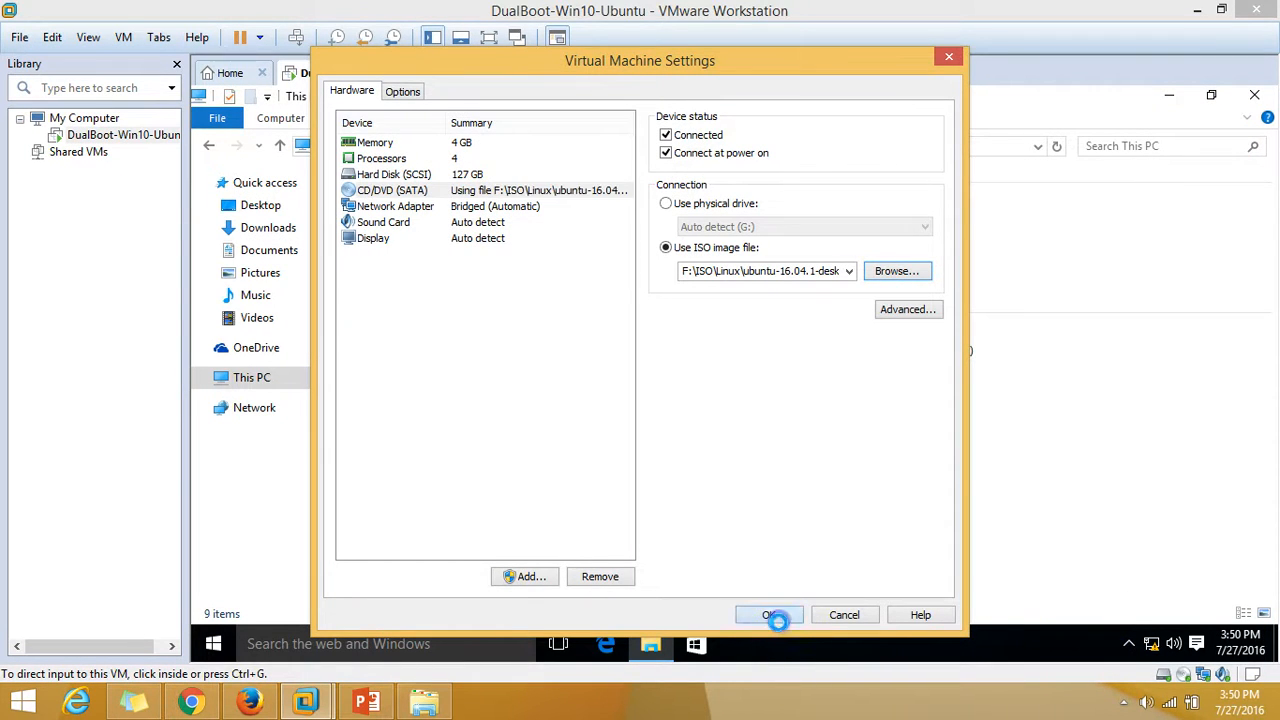
pyautogui.click(769, 614)
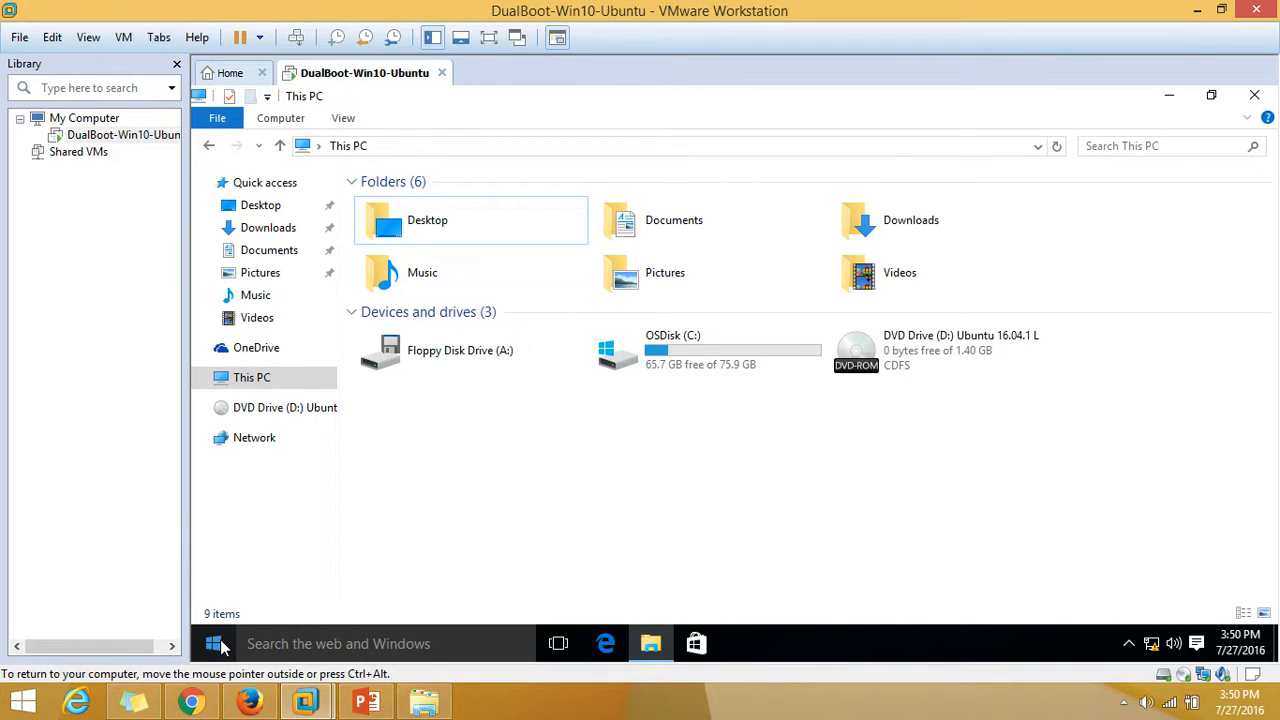
# Step: Restart the Windows 10 guest and enter the PhoenixBIOS Setup Utility
pyautogui.click(215, 643)
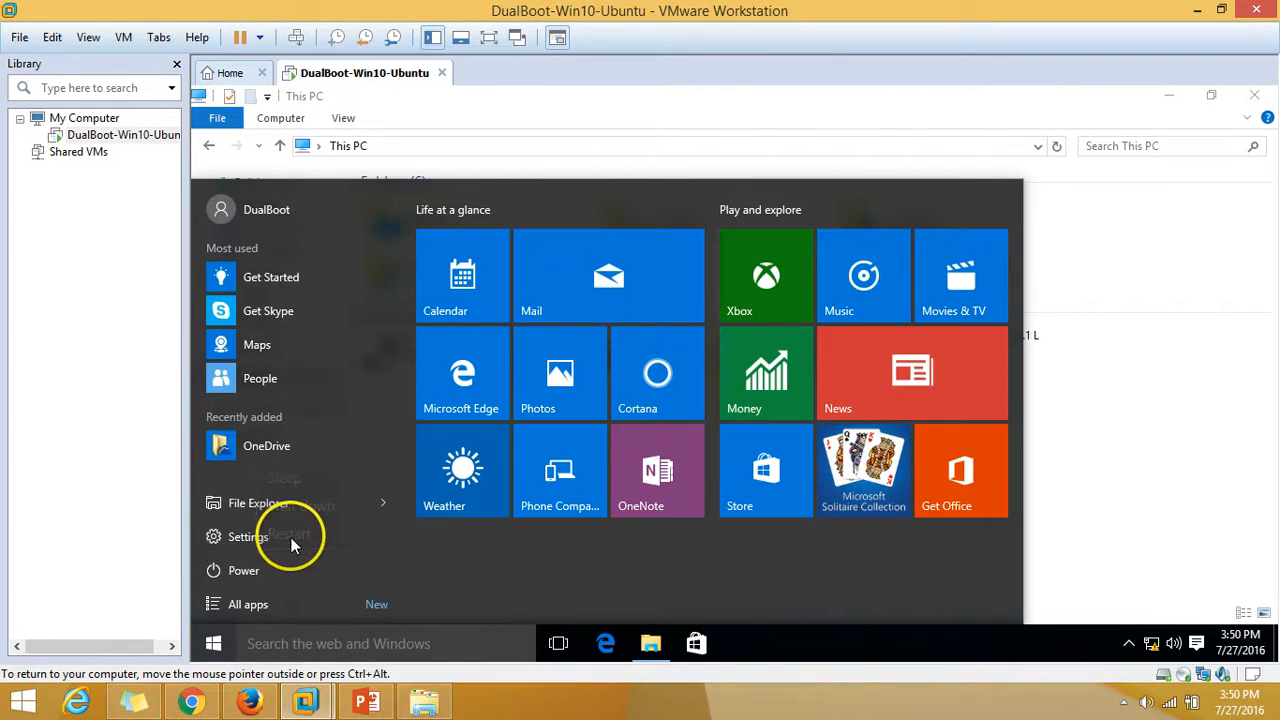
pyautogui.click(290, 532)
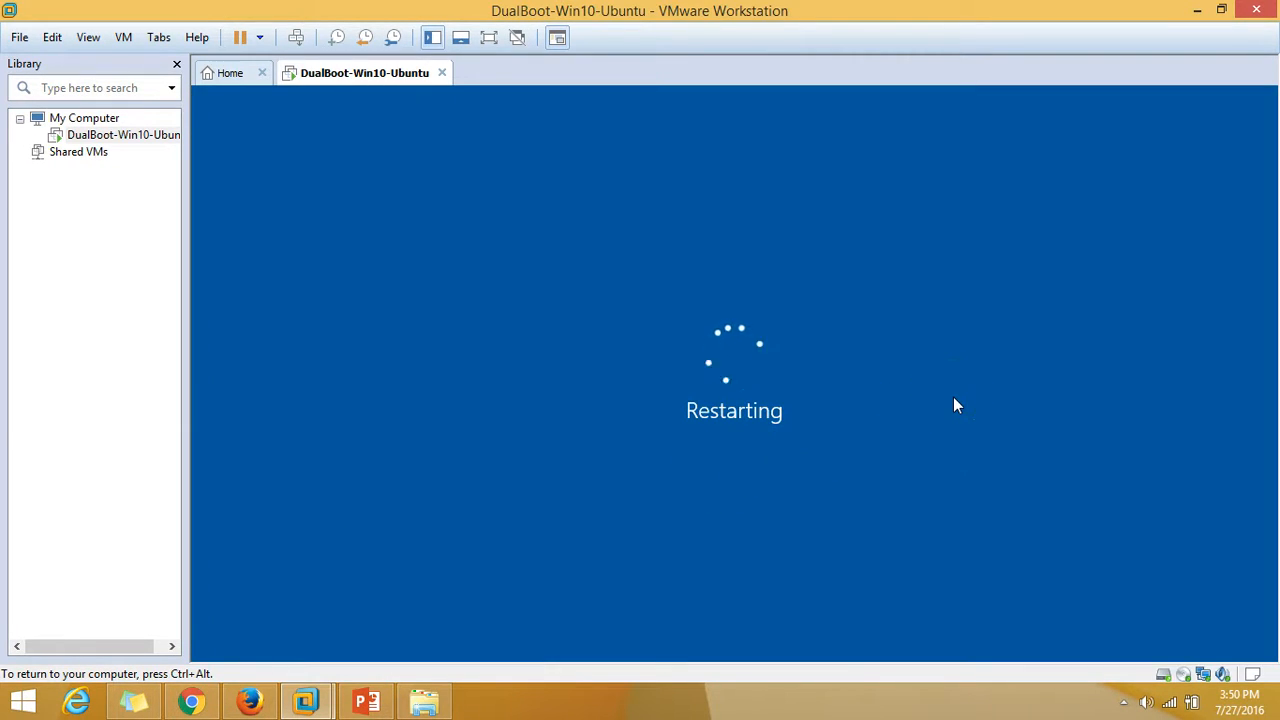
pyautogui.moveTo(870, 45)
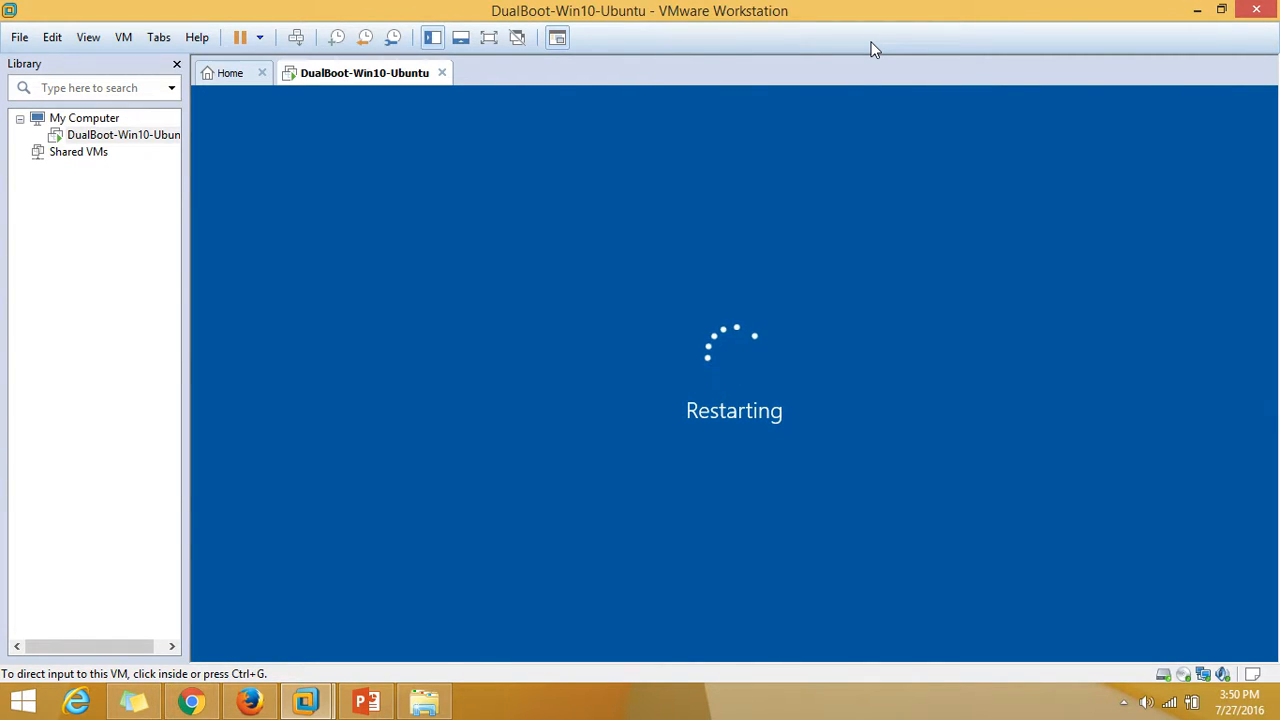
pyautogui.click(765, 105)
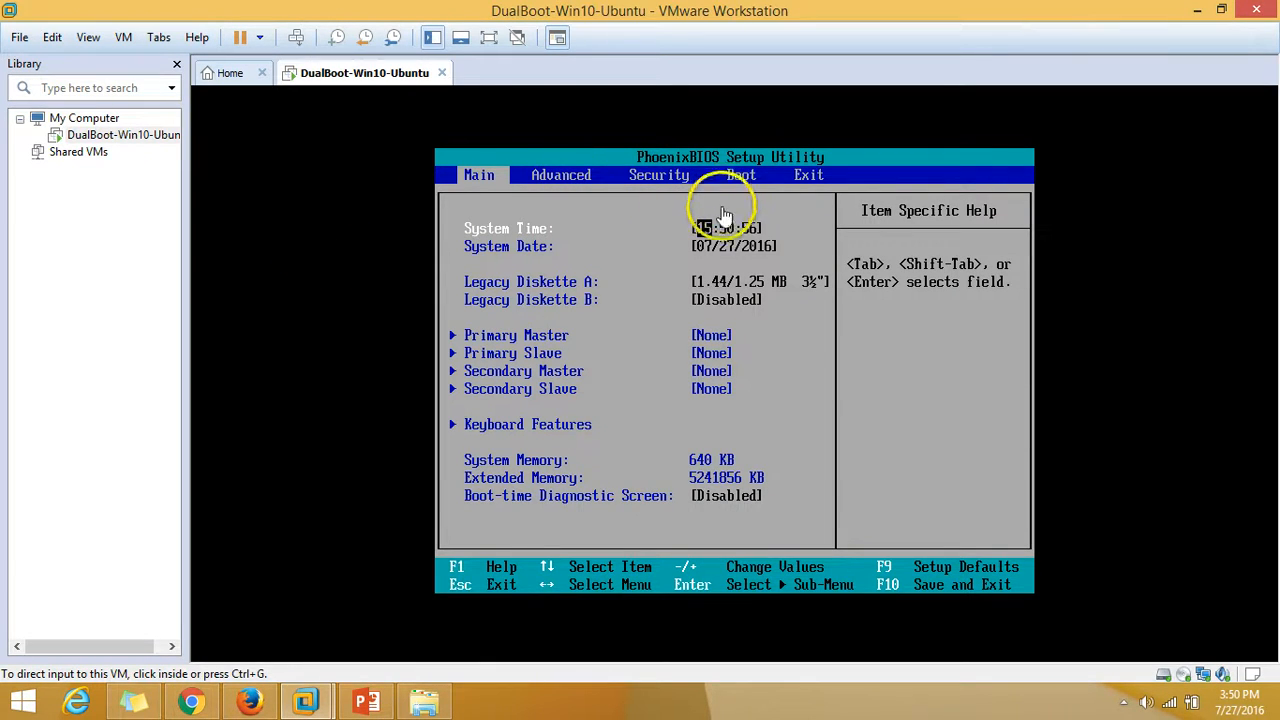
# Step: Put CD-ROM Drive first in the BIOS boot order and save with F10
pyautogui.click(741, 175)
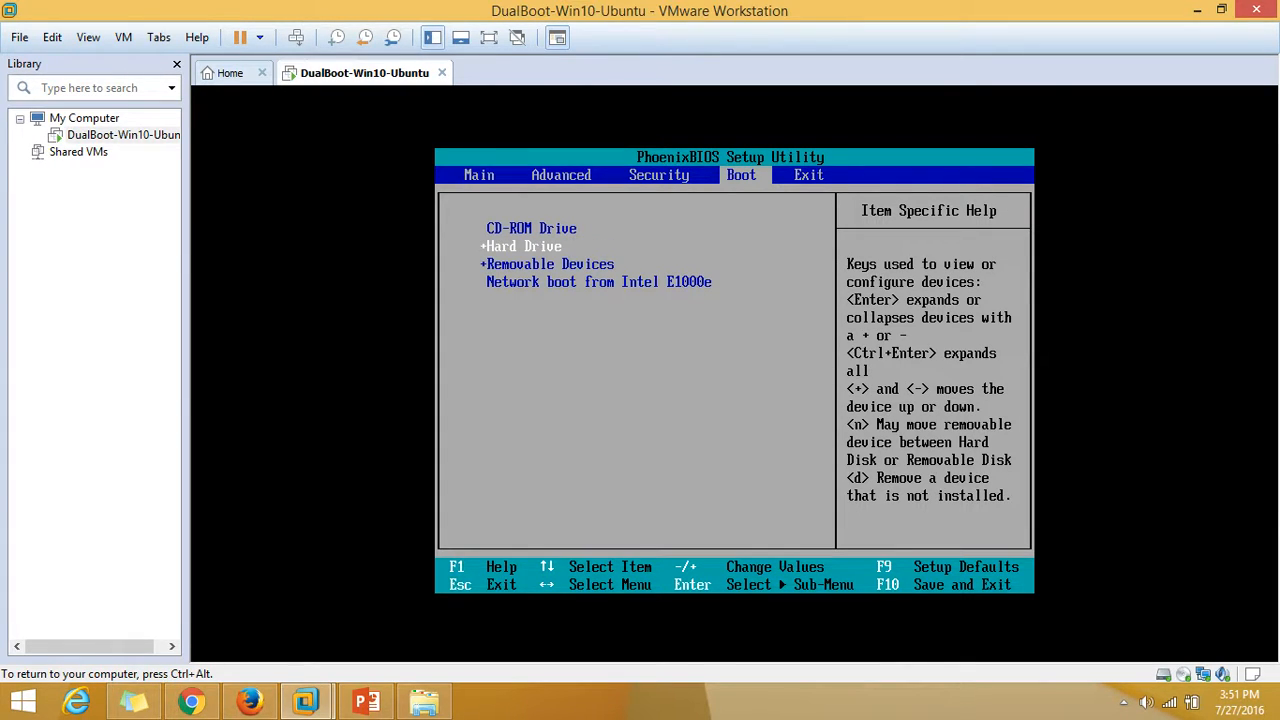
pyautogui.press('f10')
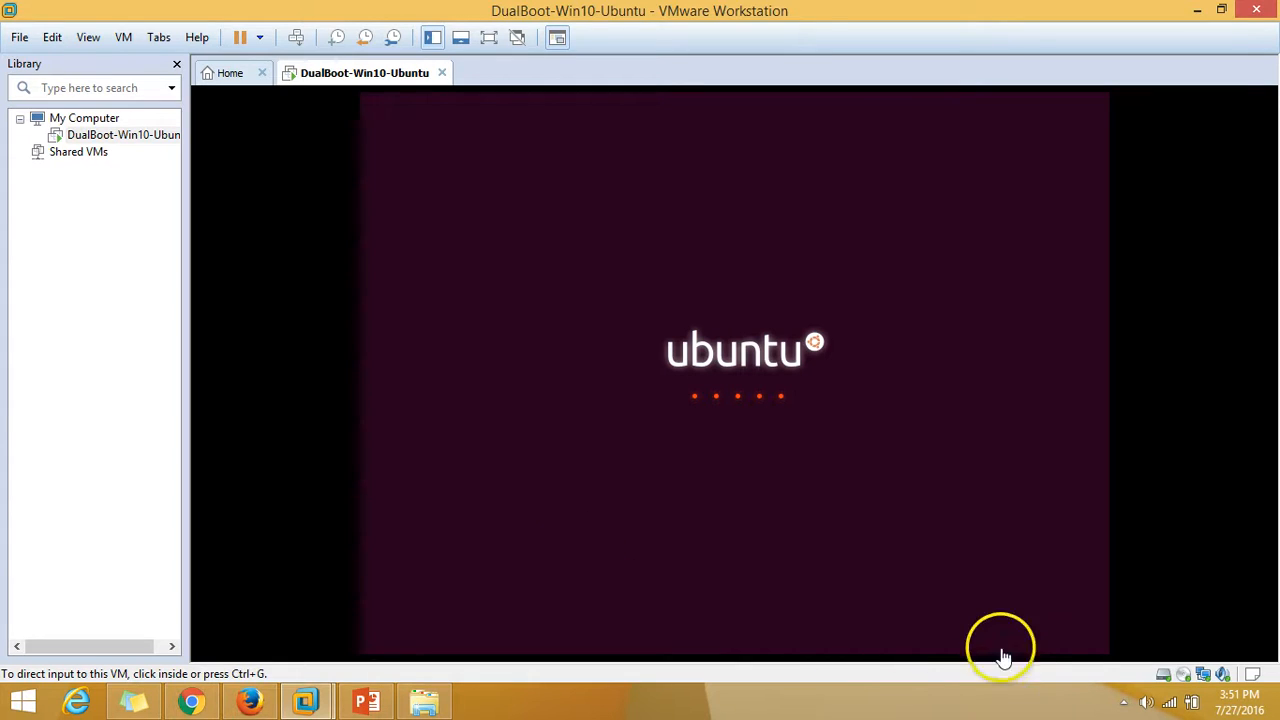
pyautogui.moveTo(1127, 705)
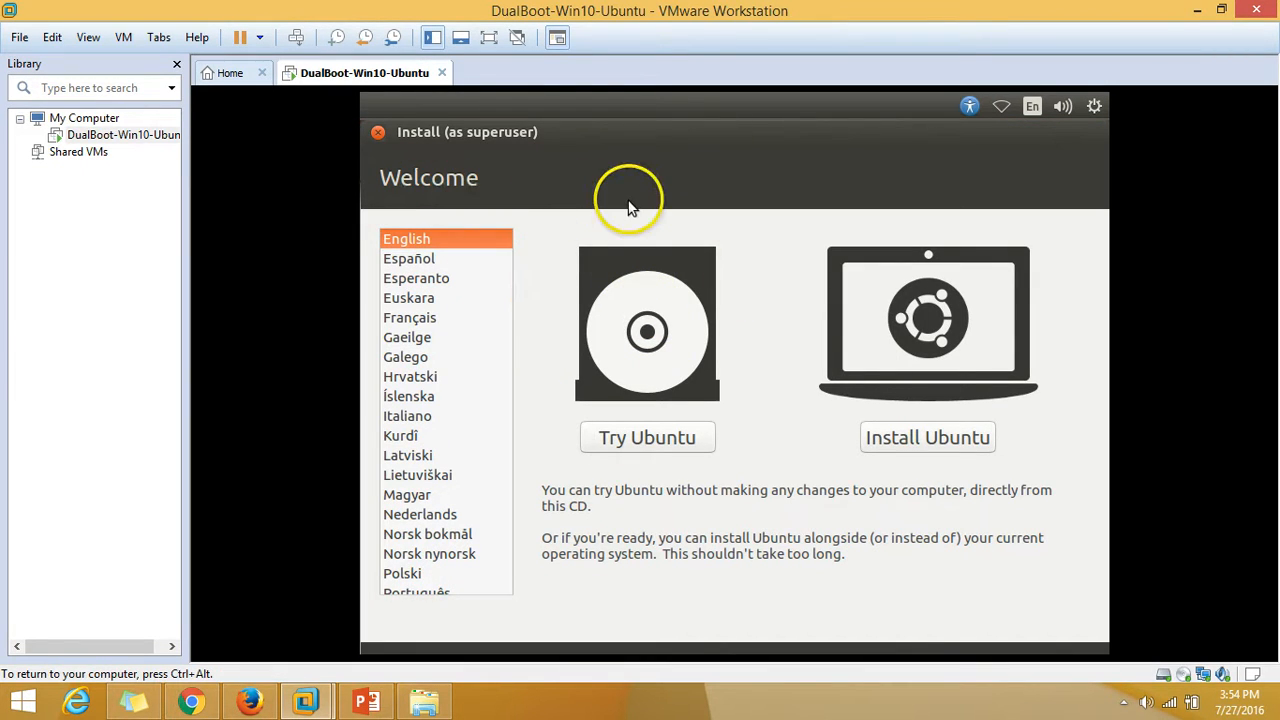
pyautogui.moveTo(650, 468)
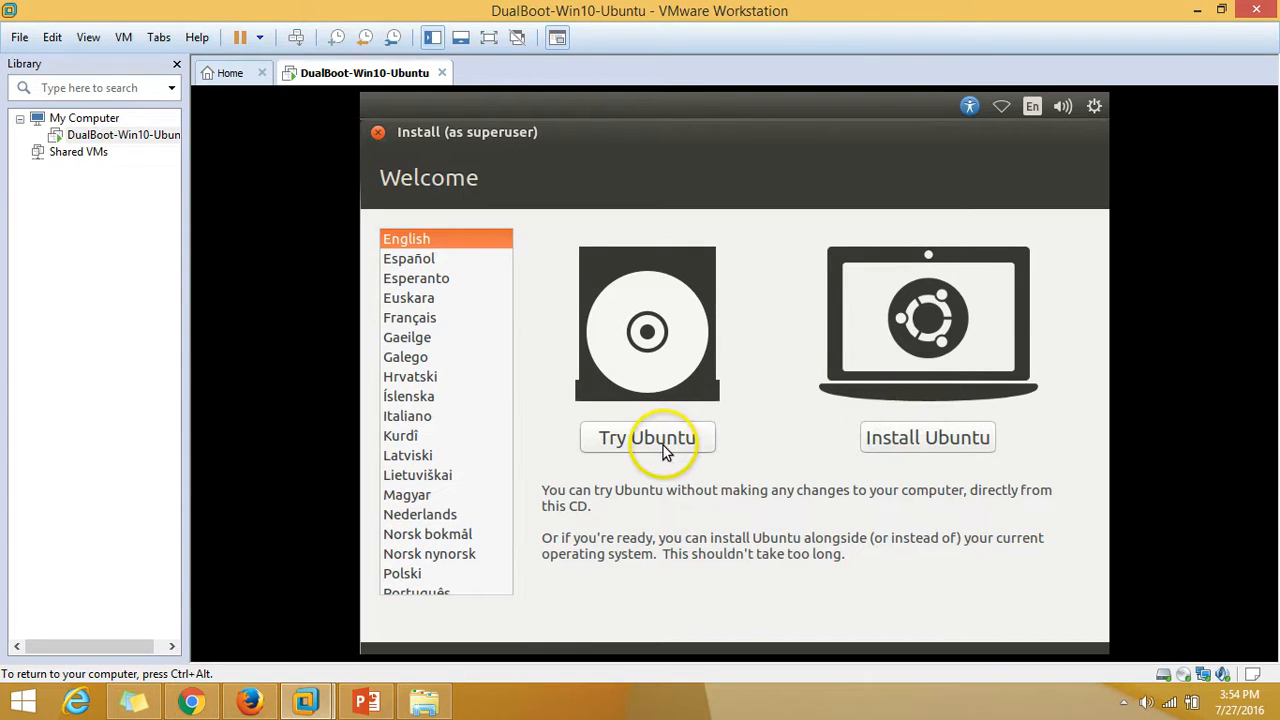
pyautogui.moveTo(647, 448)
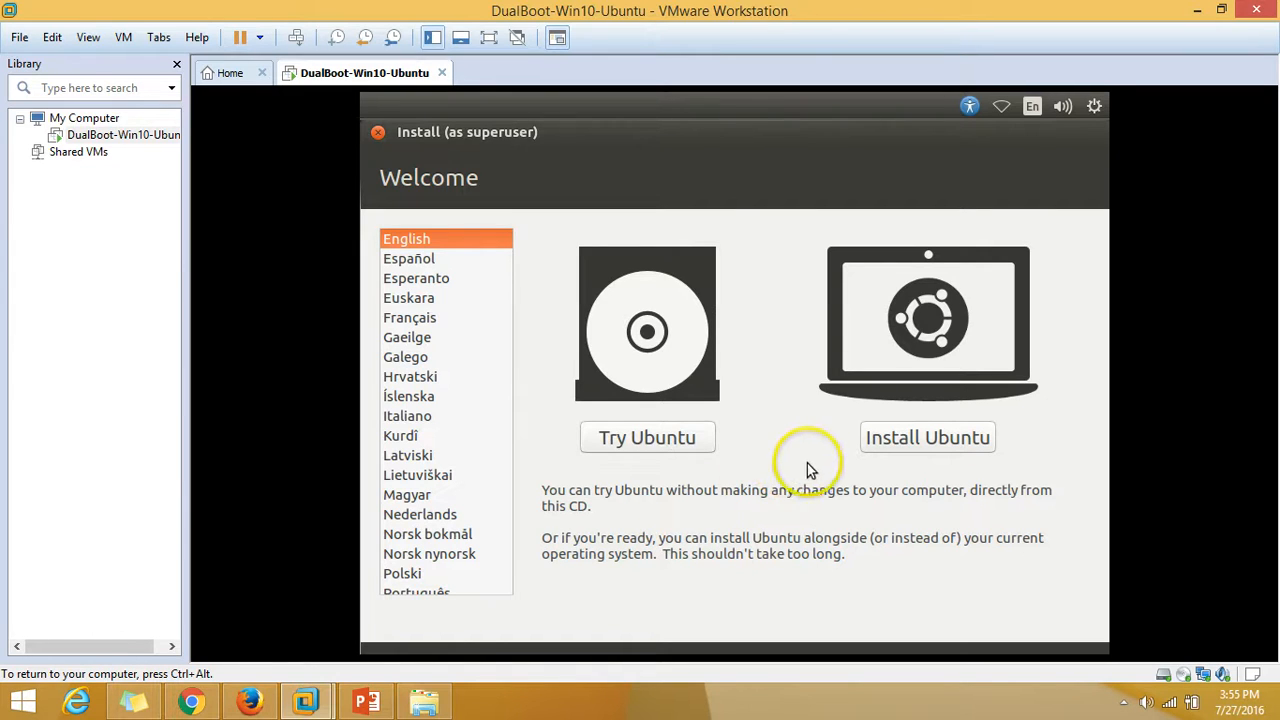
pyautogui.moveTo(938, 450)
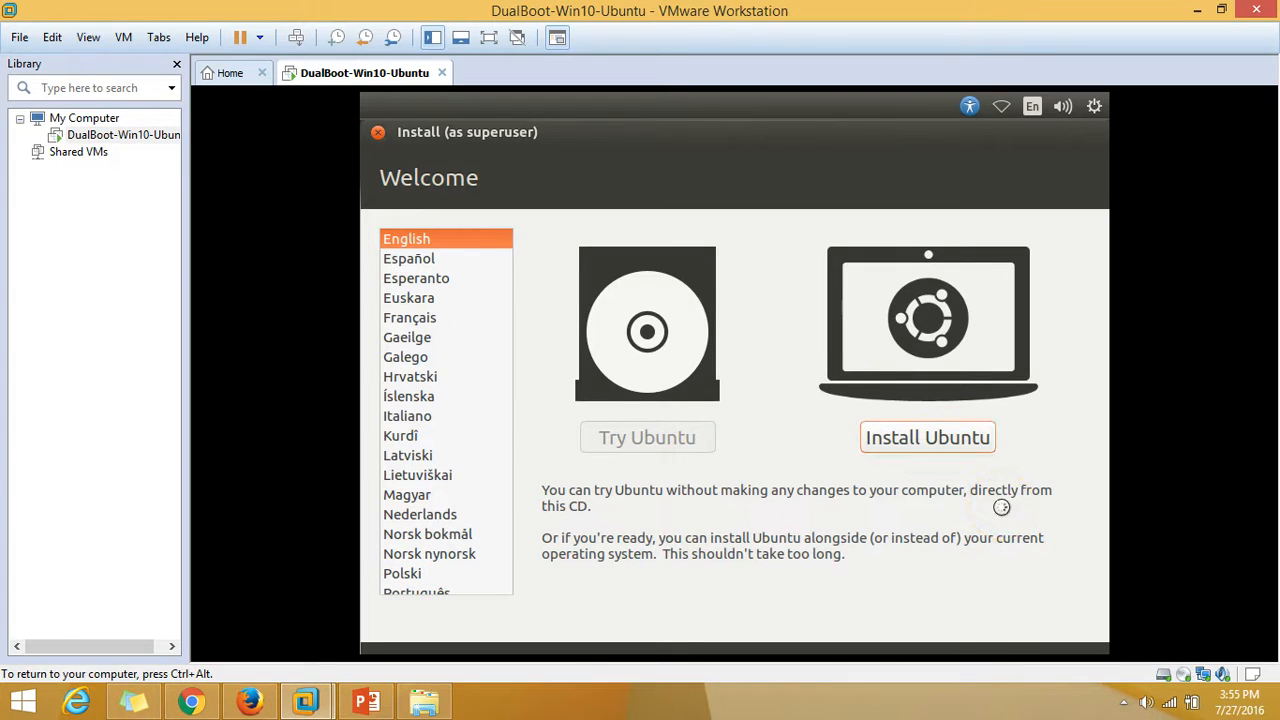
# Step: Start installing Ubuntu, keep third-party software unchecked, and check the guest's network status
pyautogui.click(926, 437)
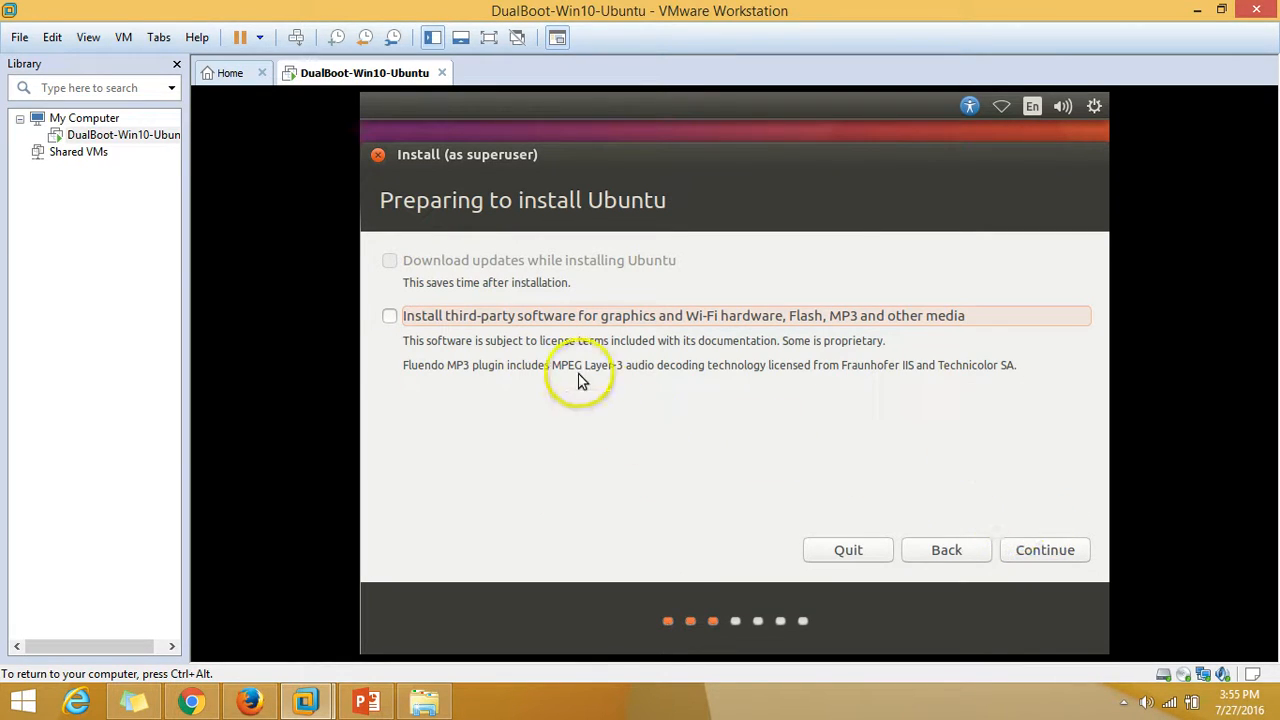
pyautogui.moveTo(623, 517)
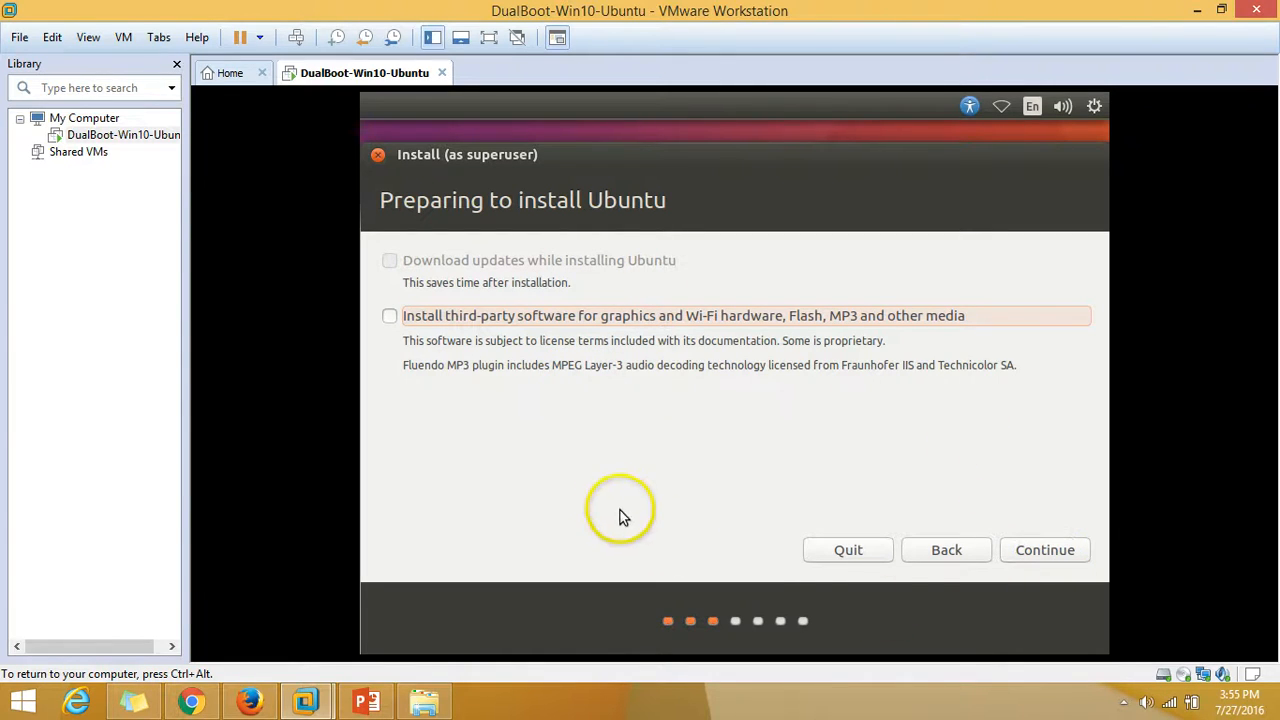
pyautogui.moveTo(610, 328)
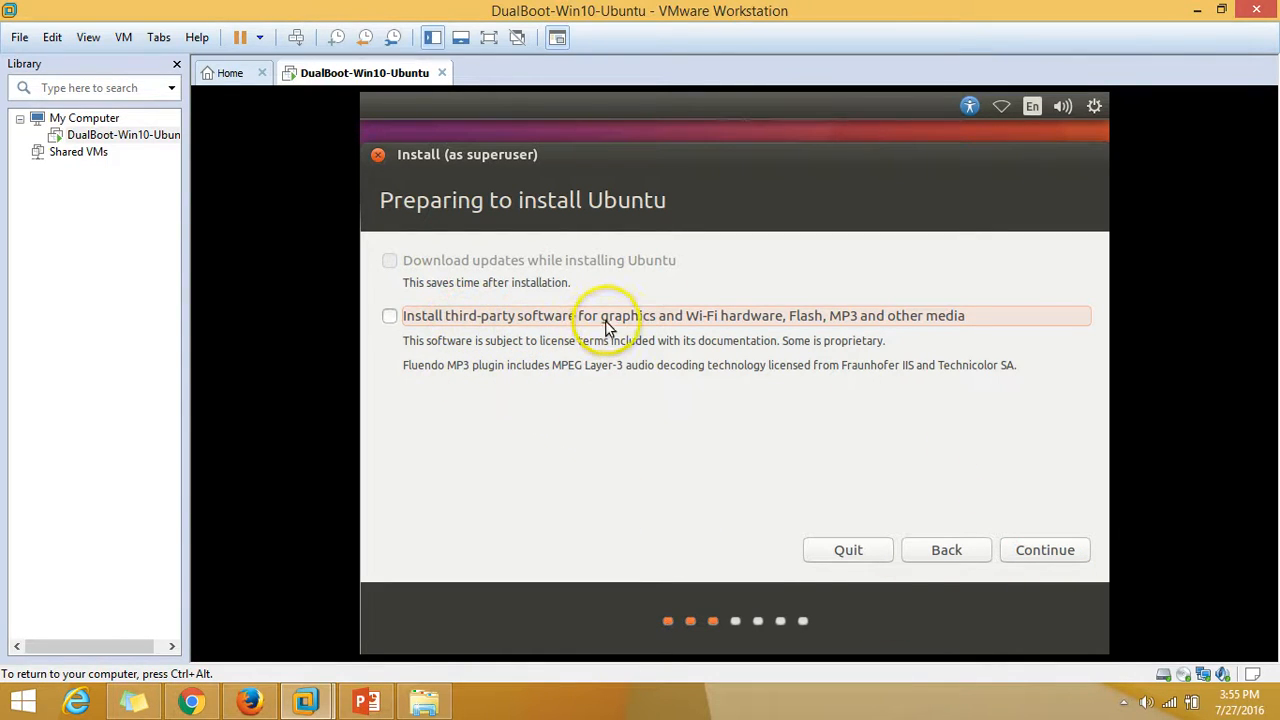
pyautogui.click(389, 316)
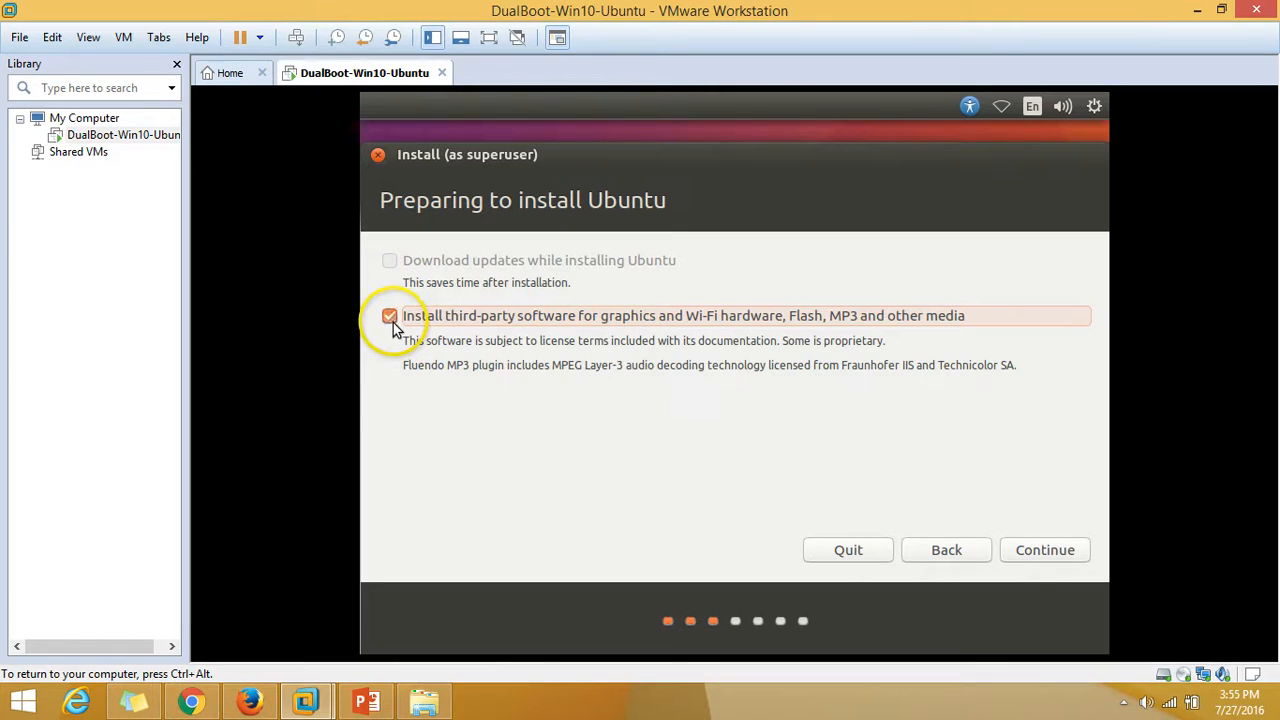
pyautogui.click(389, 315)
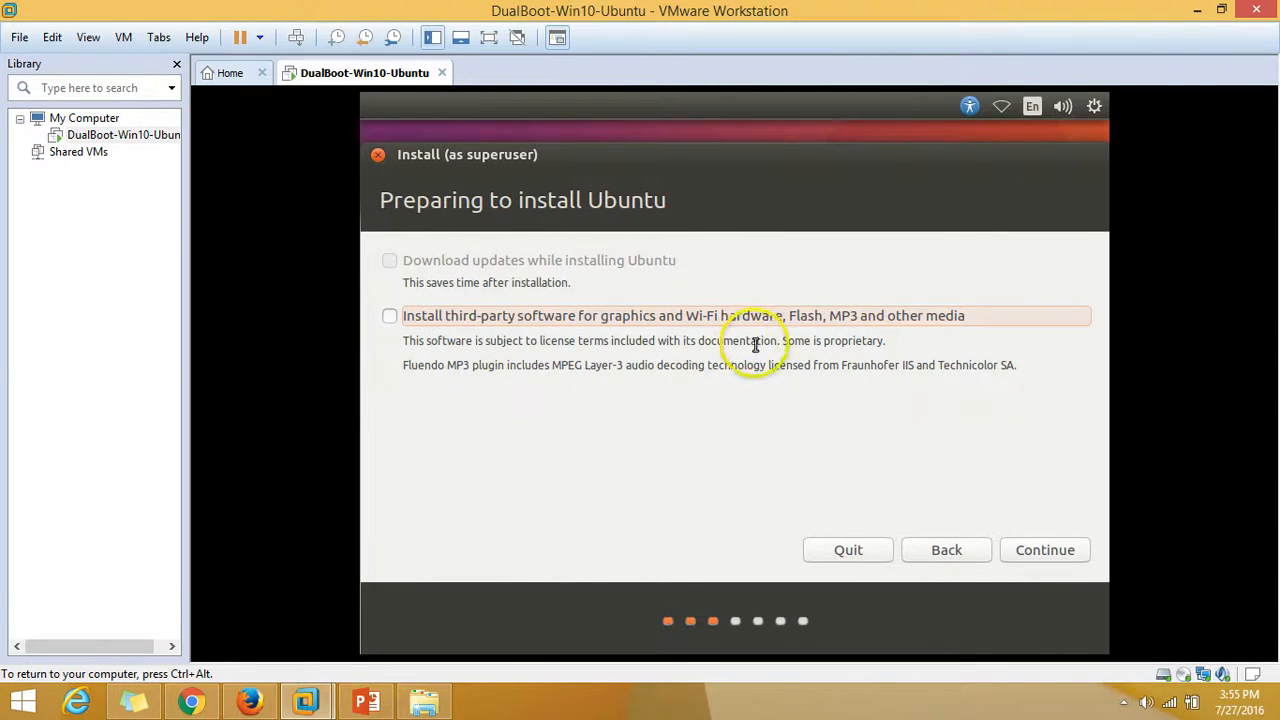
pyautogui.click(1001, 106)
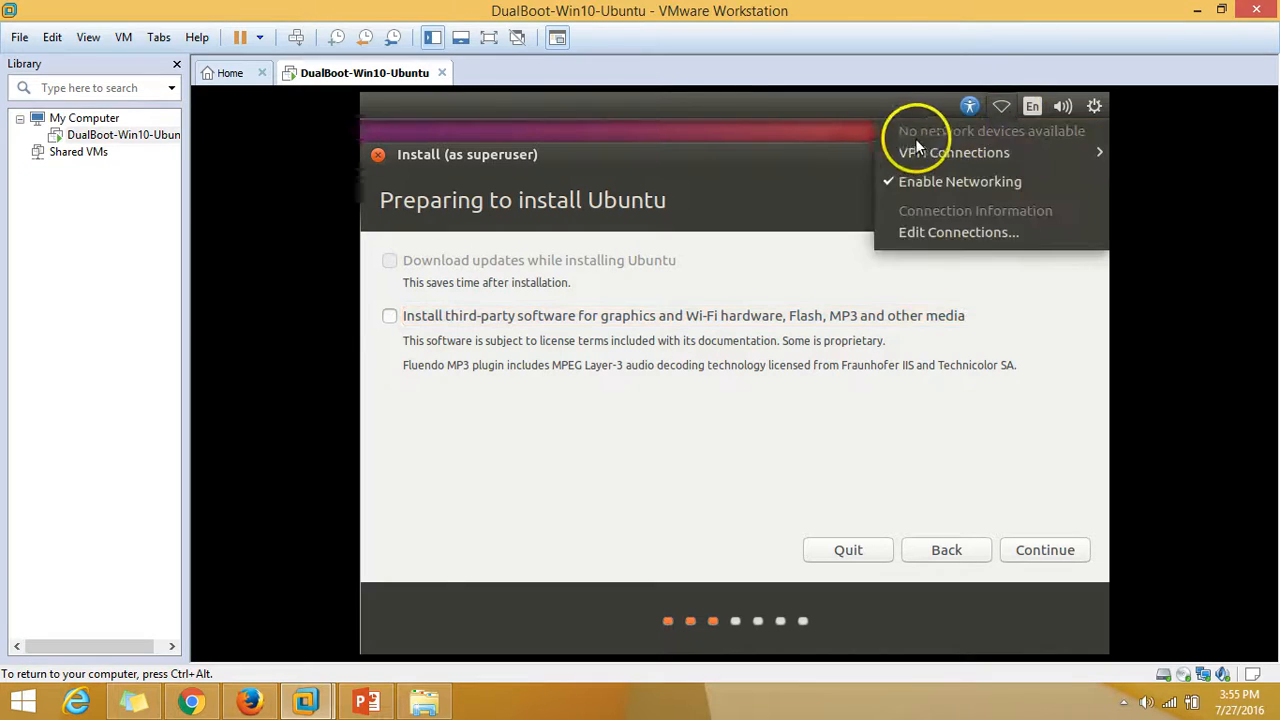
pyautogui.moveTo(897, 420)
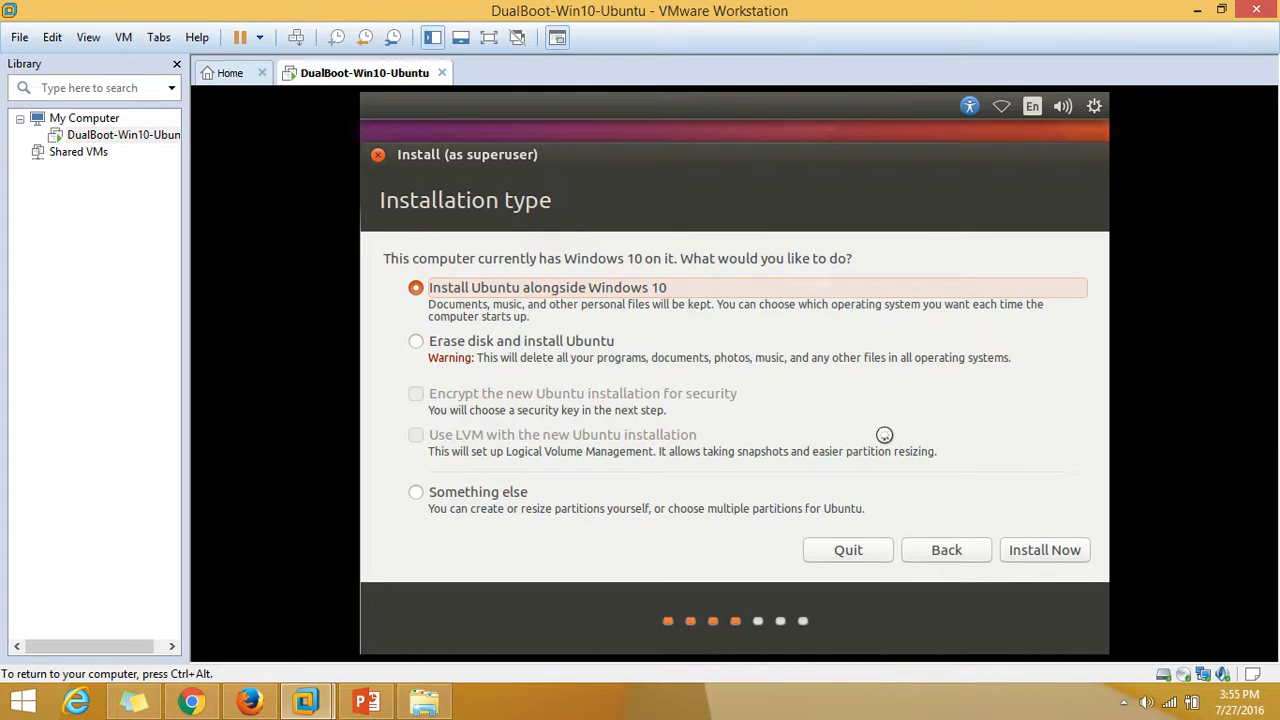
pyautogui.moveTo(672, 400)
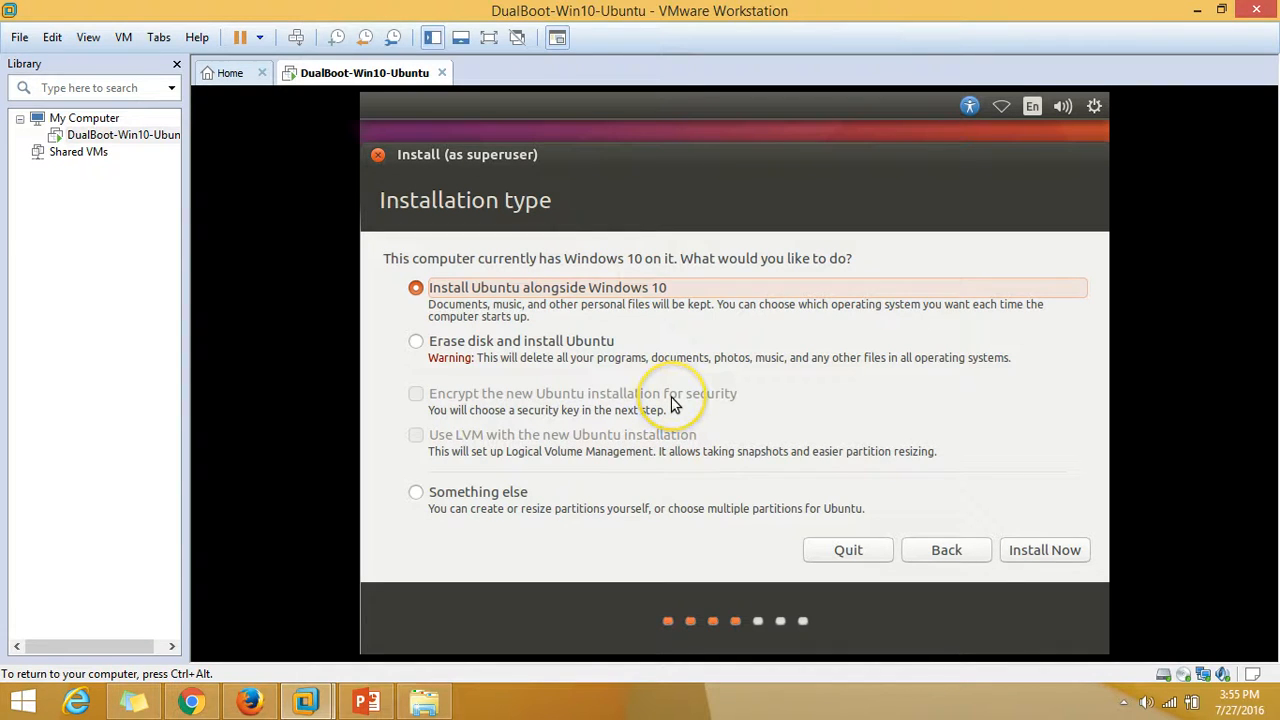
pyautogui.moveTo(490, 293)
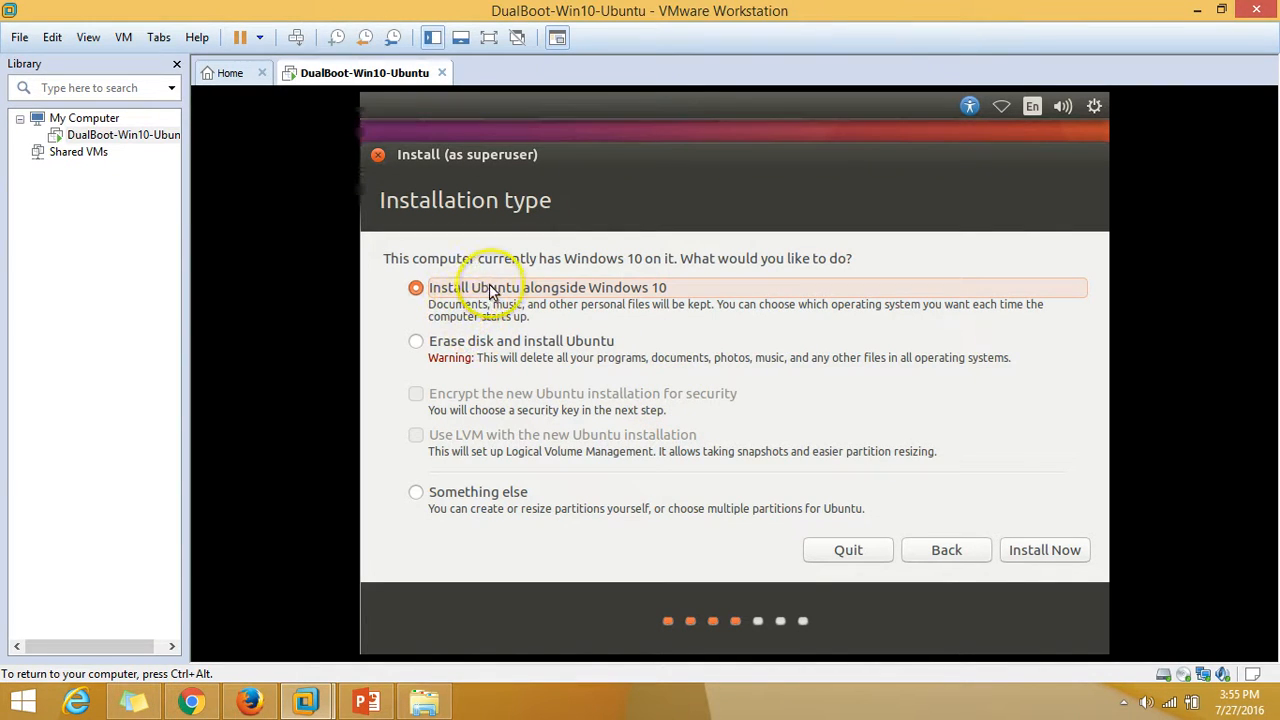
pyautogui.moveTo(637, 300)
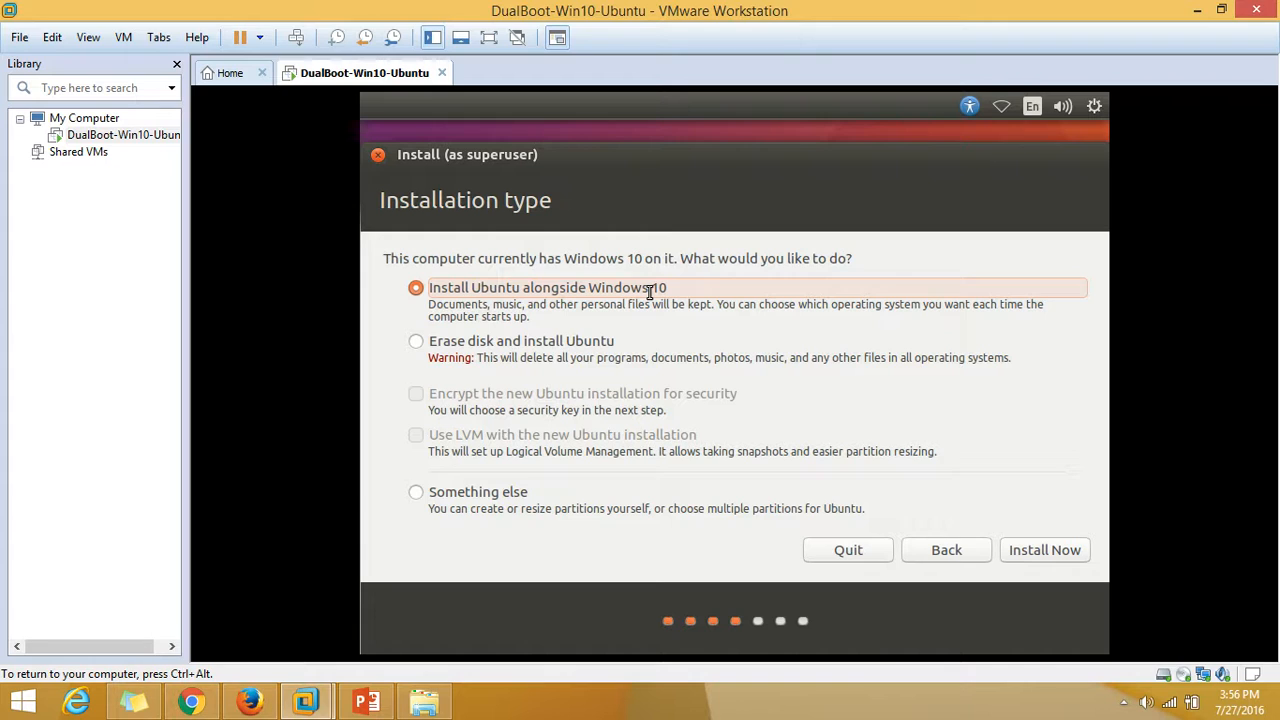
pyautogui.moveTo(580, 345)
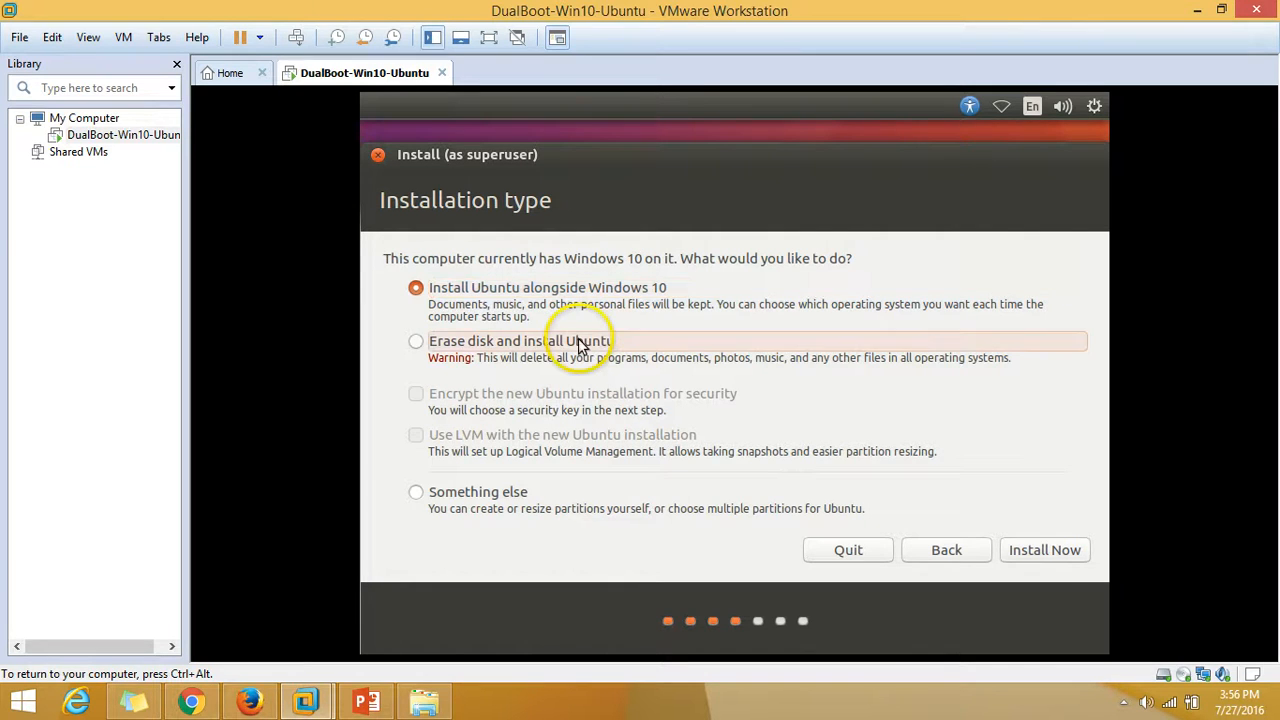
# Step: Try the erase-disk option, then select 'Something else' for manual partitioning
pyautogui.click(416, 341)
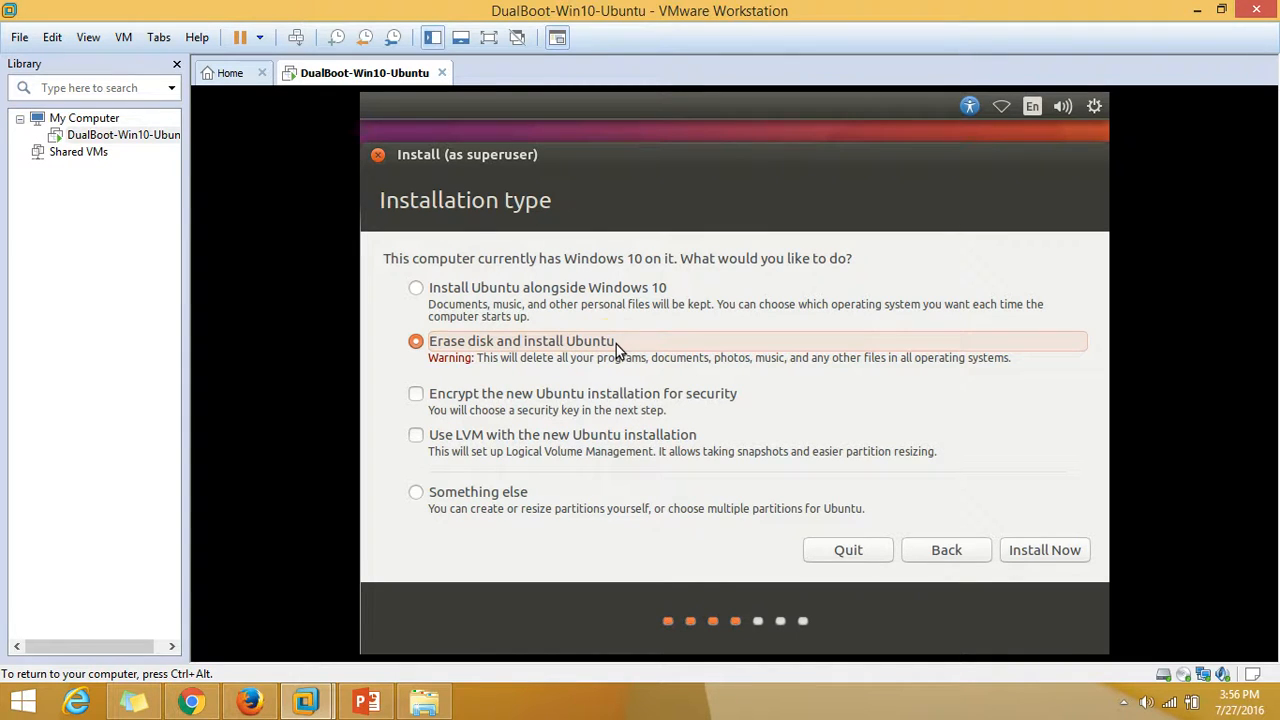
pyautogui.click(416, 491)
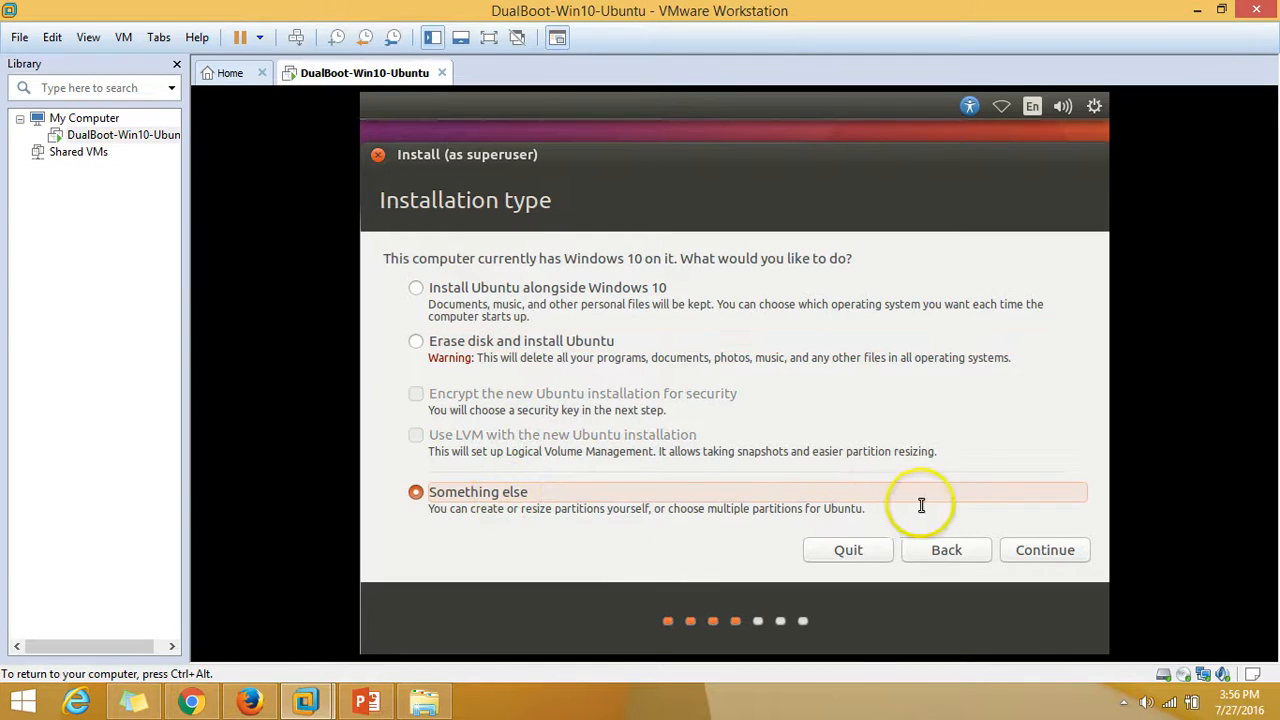
pyautogui.click(1044, 550)
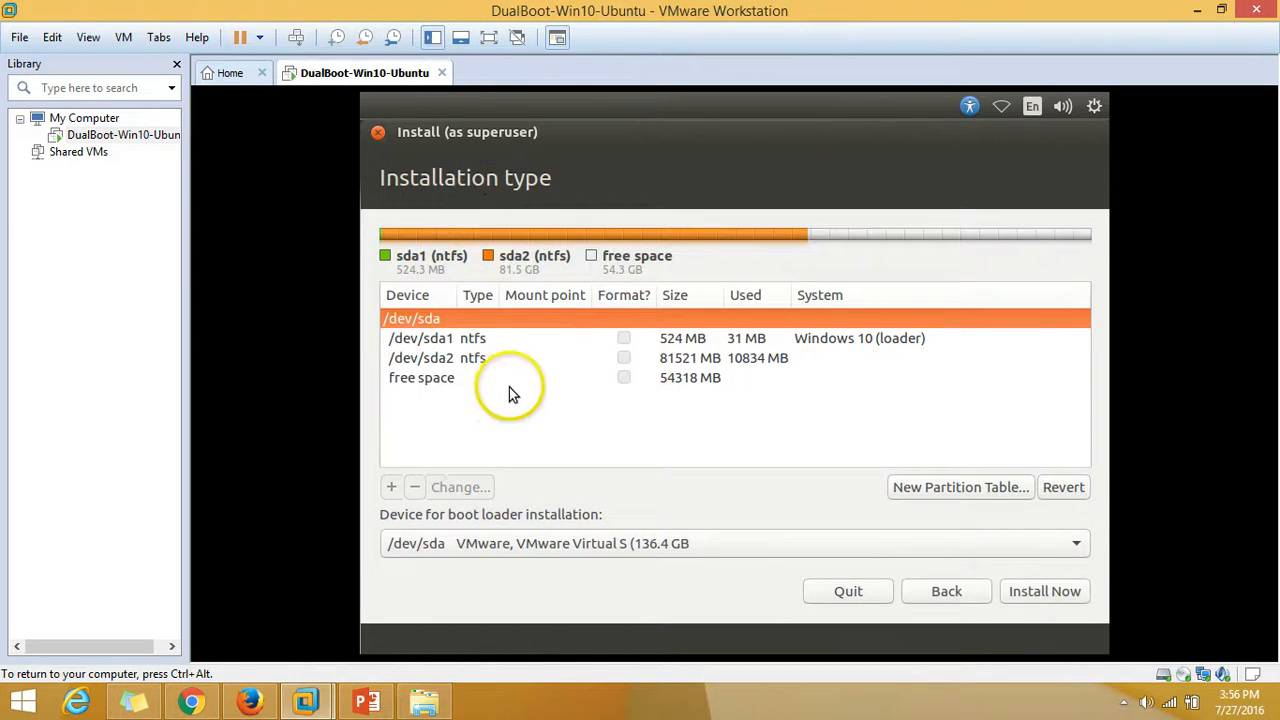
pyautogui.moveTo(575, 365)
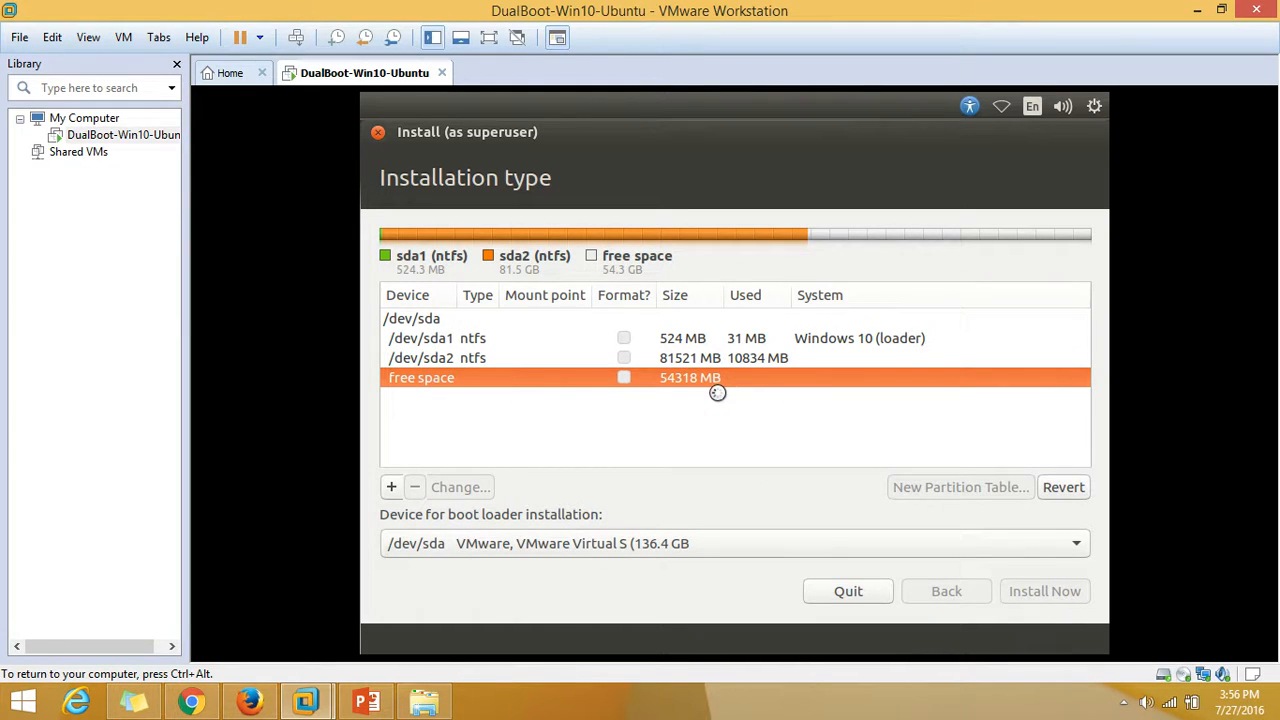
pyautogui.moveTo(716, 392)
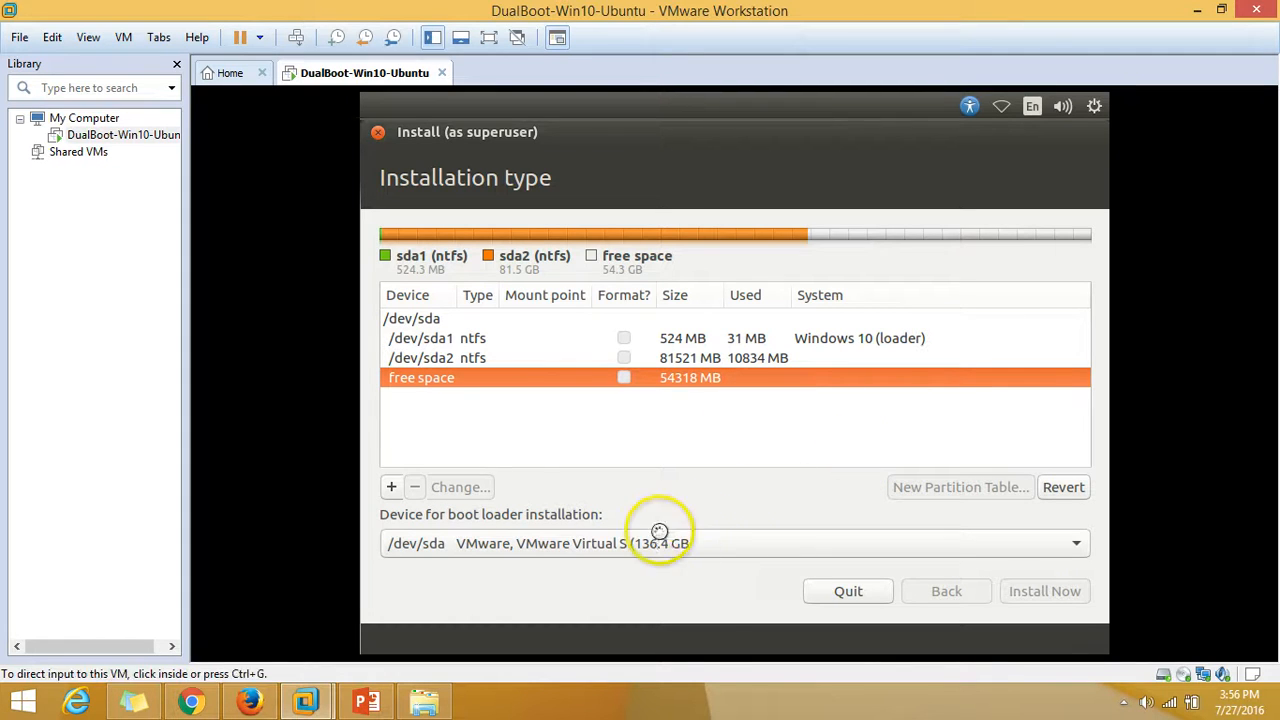
pyautogui.click(945, 590)
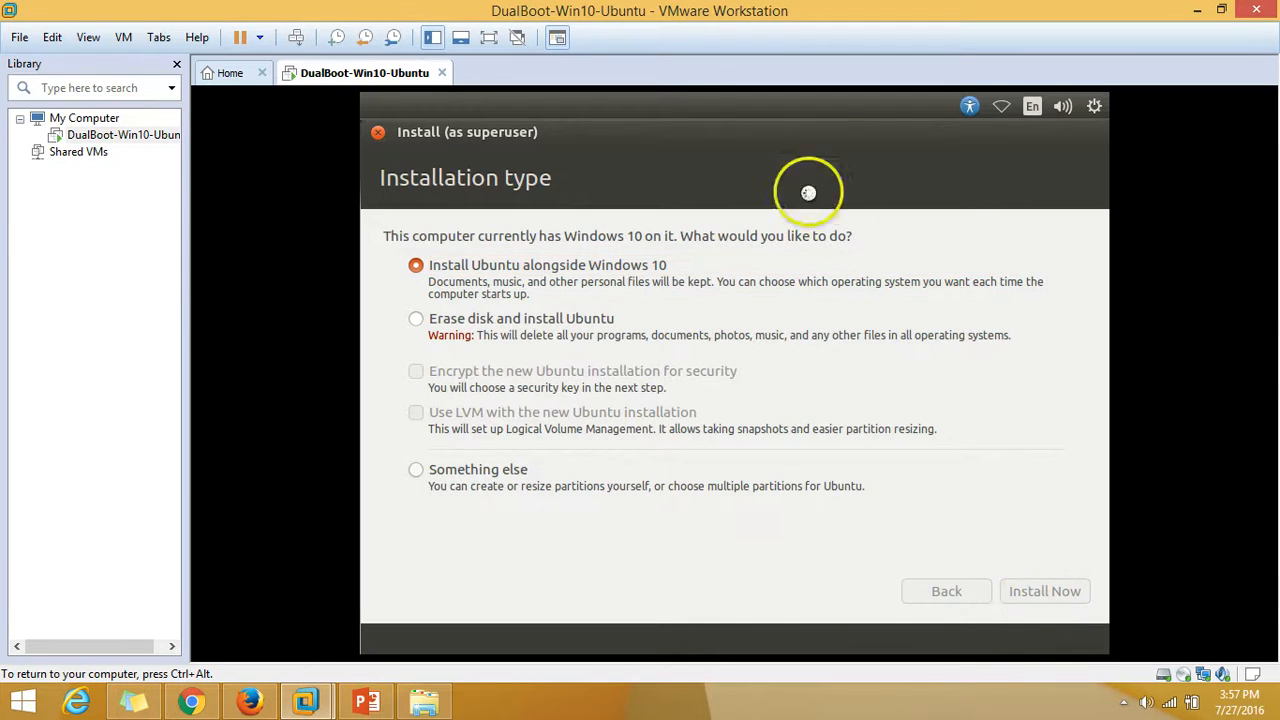
# Step: Confirm writing the partition changes to disk and set the location to Kolkata, India
pyautogui.click(1044, 590)
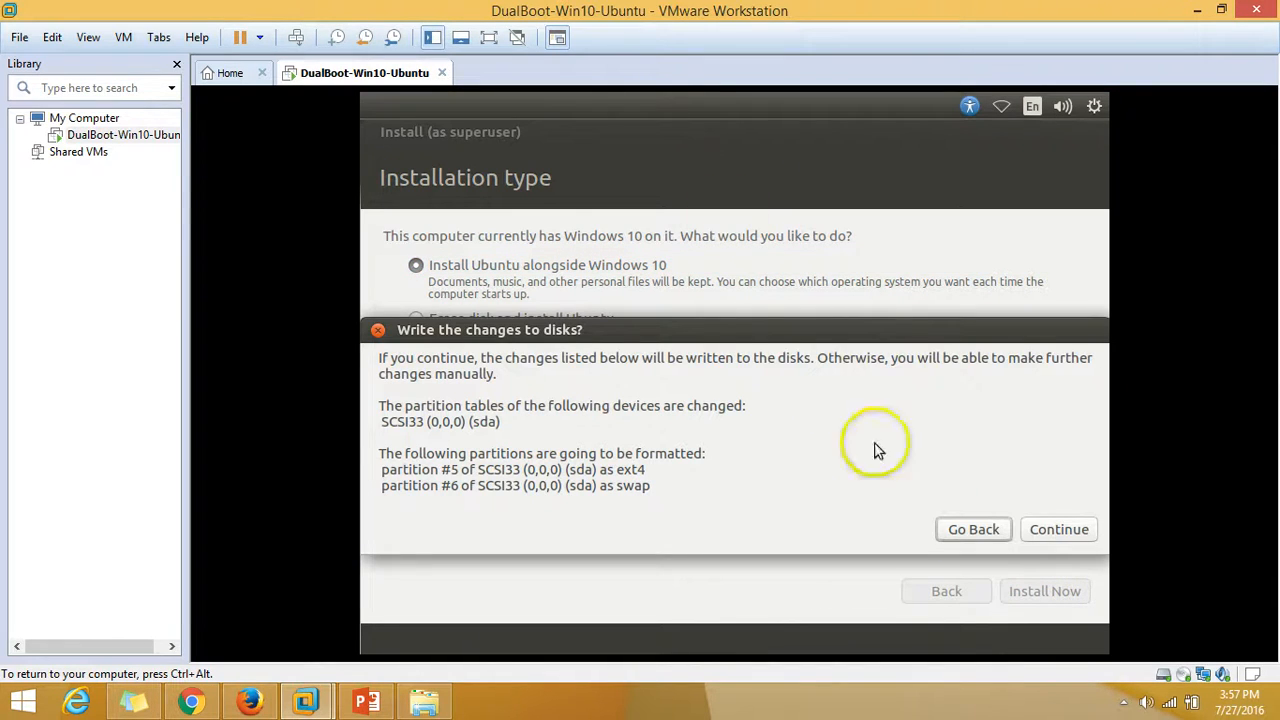
pyautogui.moveTo(450, 345)
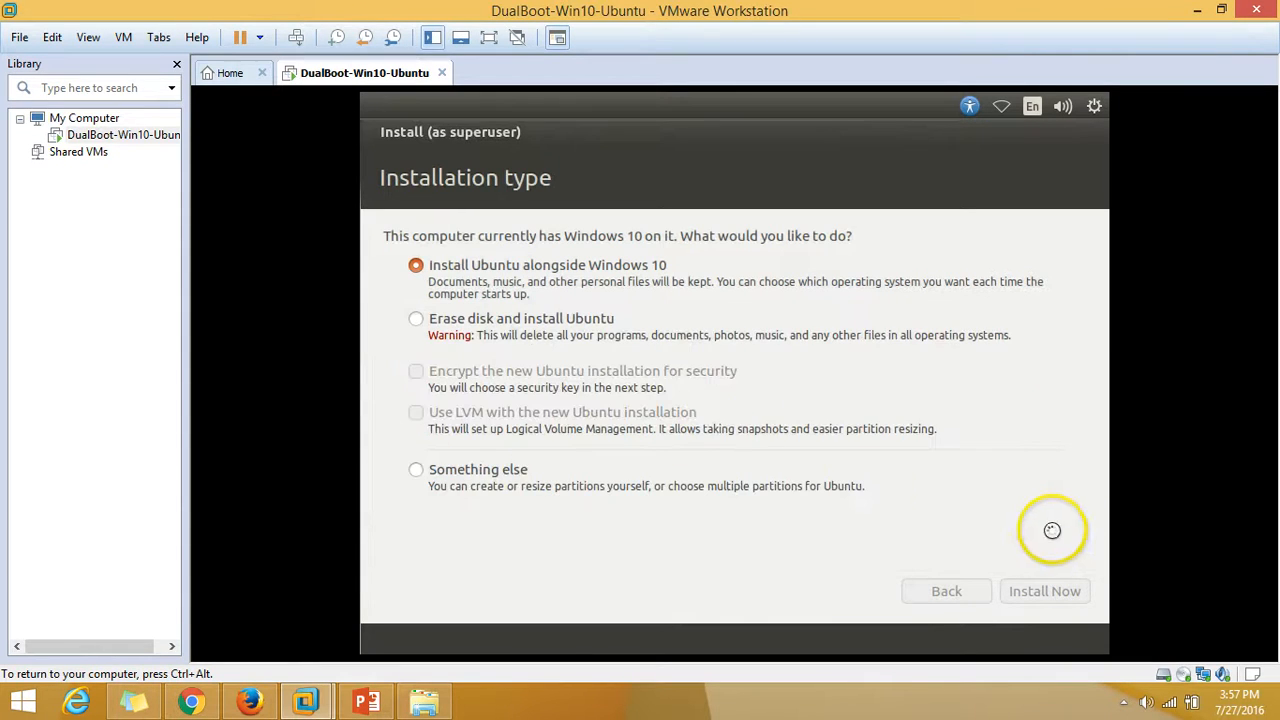
pyautogui.click(1044, 590)
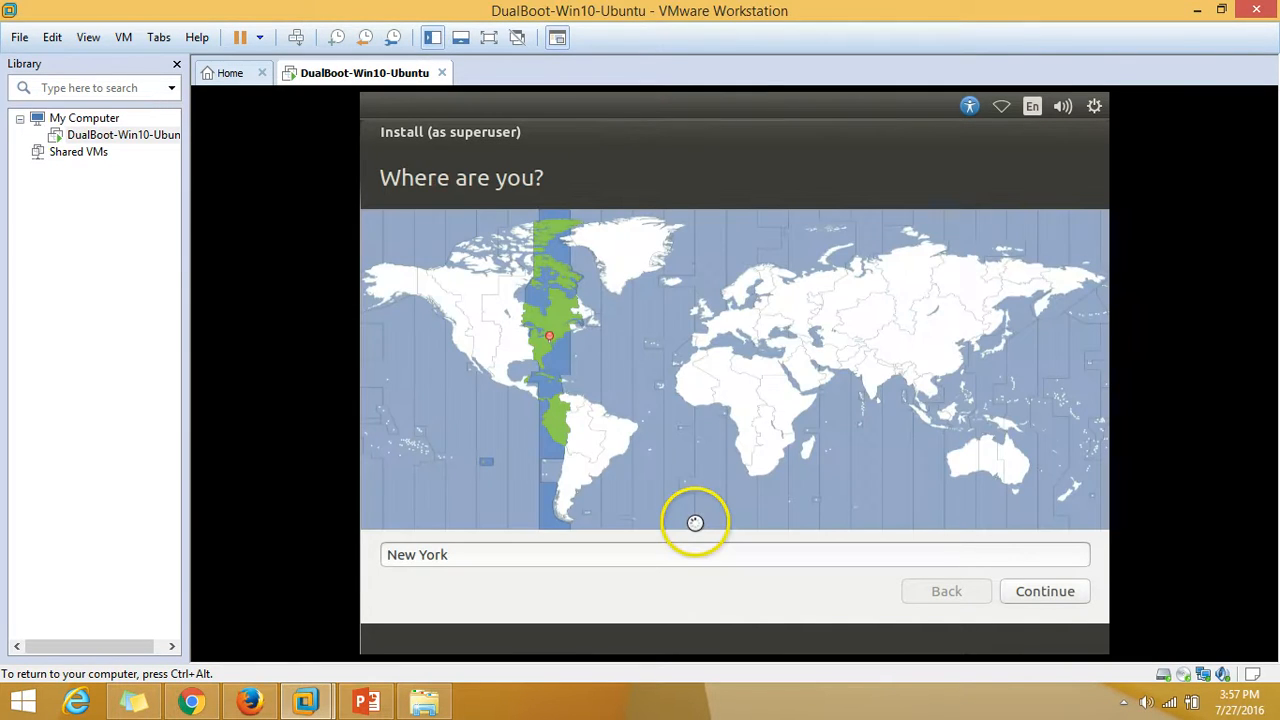
pyautogui.click(872, 370)
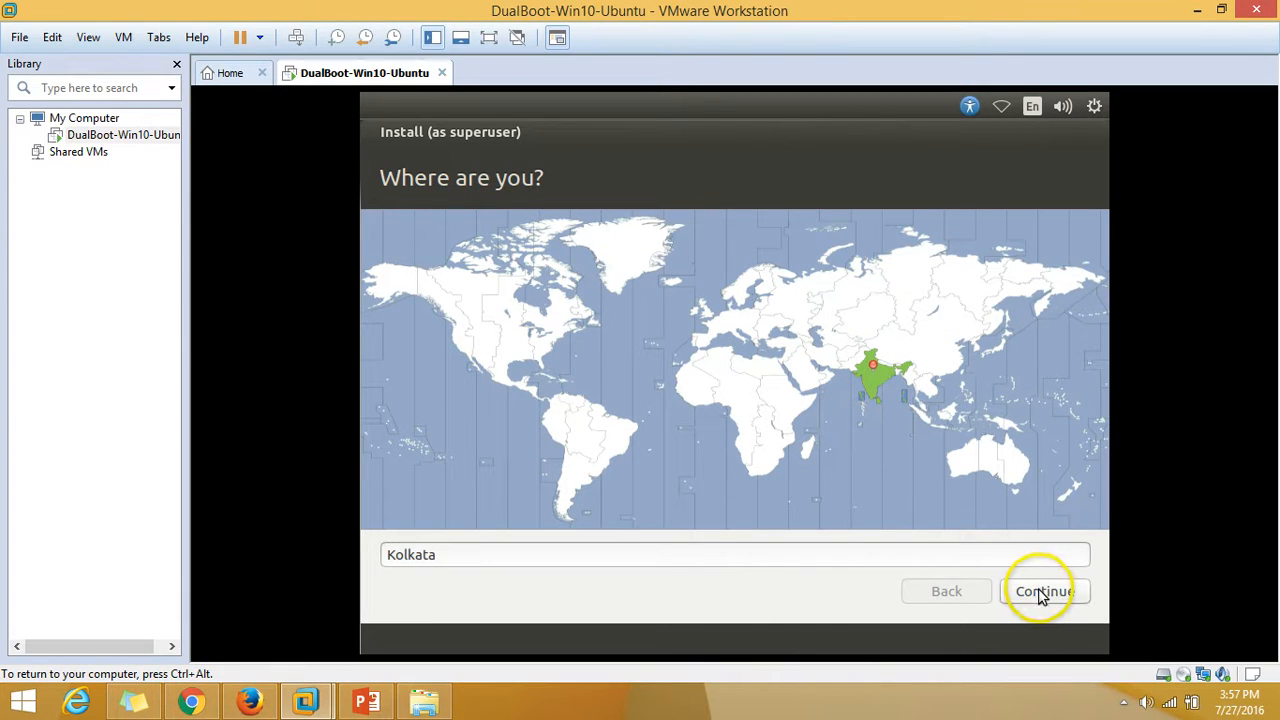
pyautogui.click(1043, 591)
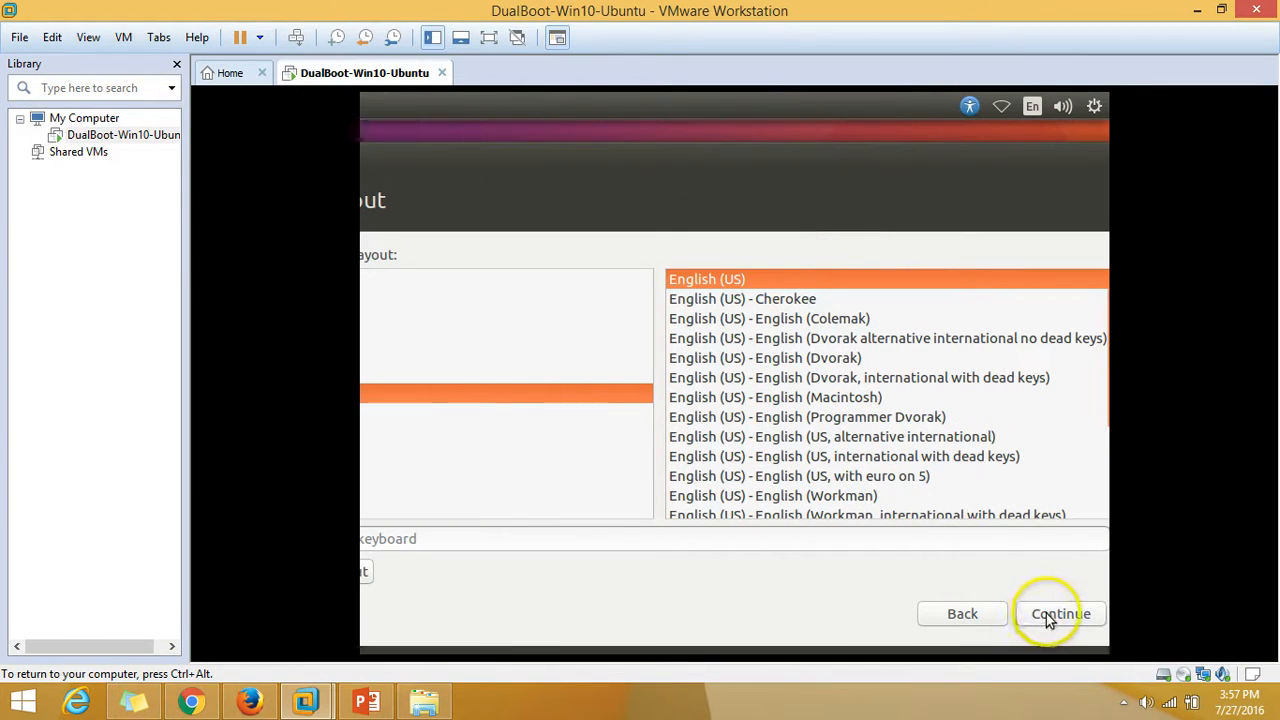
# Step: Keep the English (US) keyboard, then enter name Vikas, computer name DualBoot and a password
pyautogui.click(1059, 613)
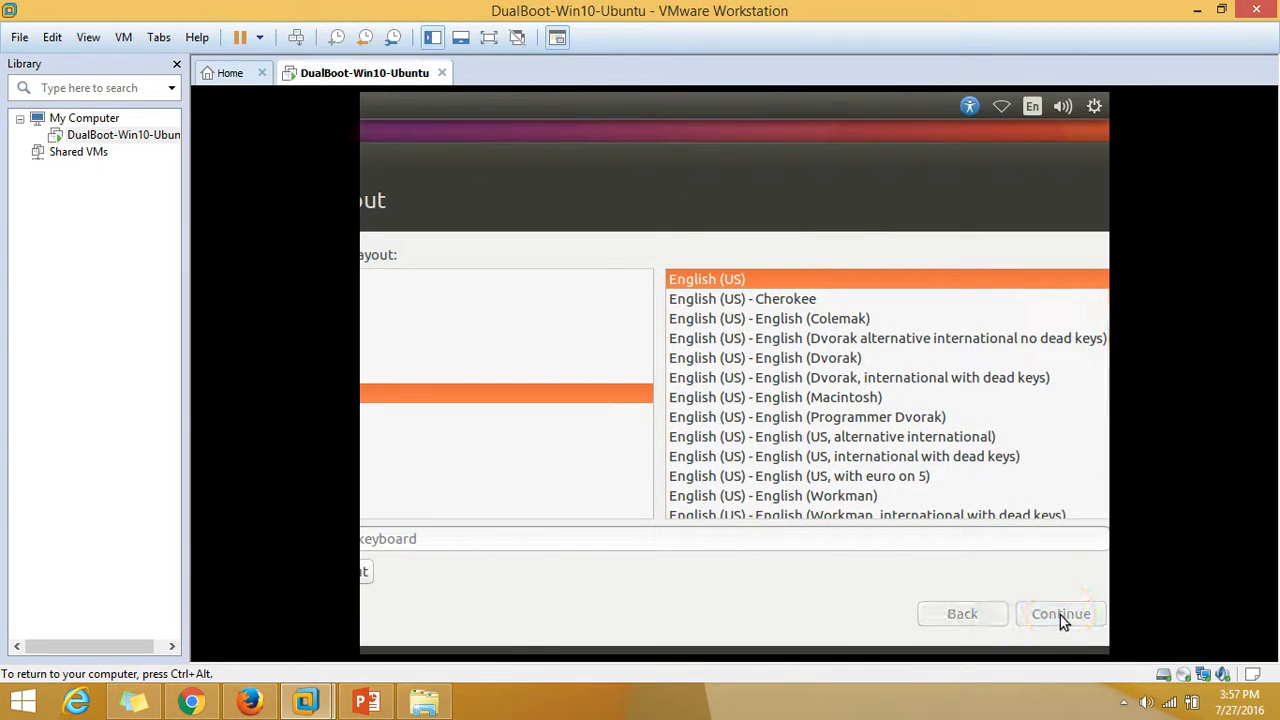
pyautogui.click(1059, 613)
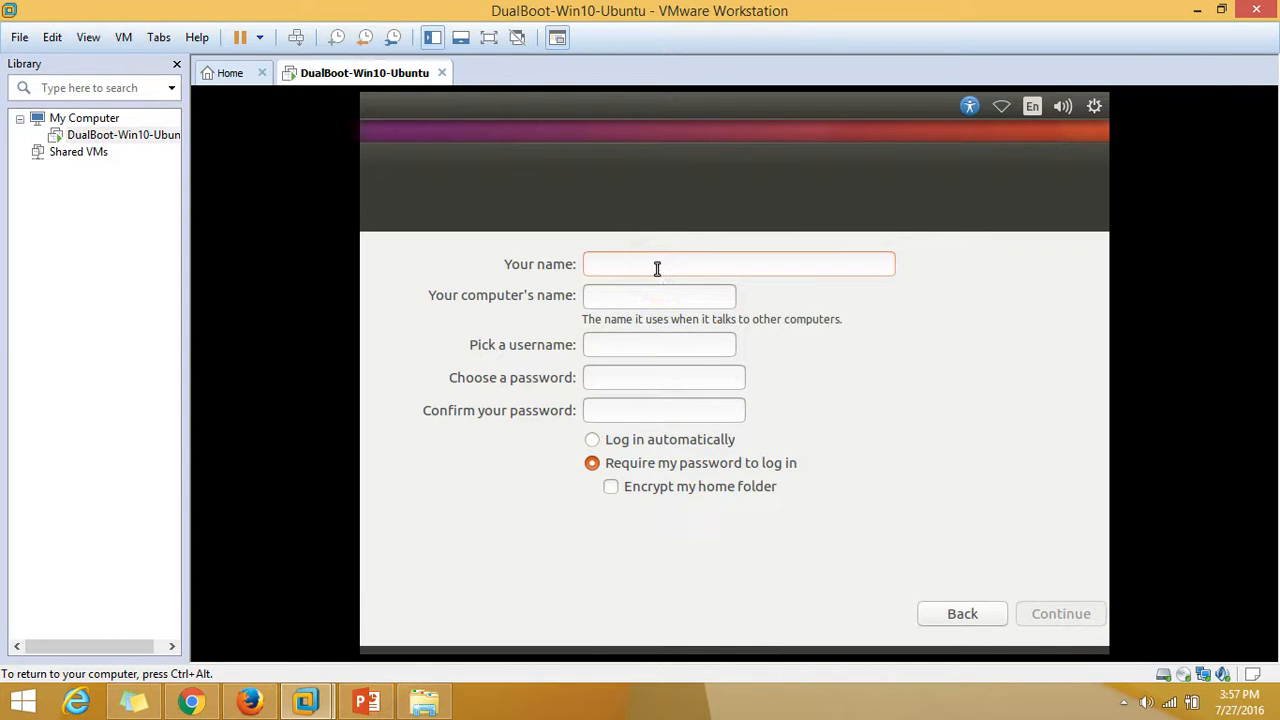
pyautogui.write('Vikas')
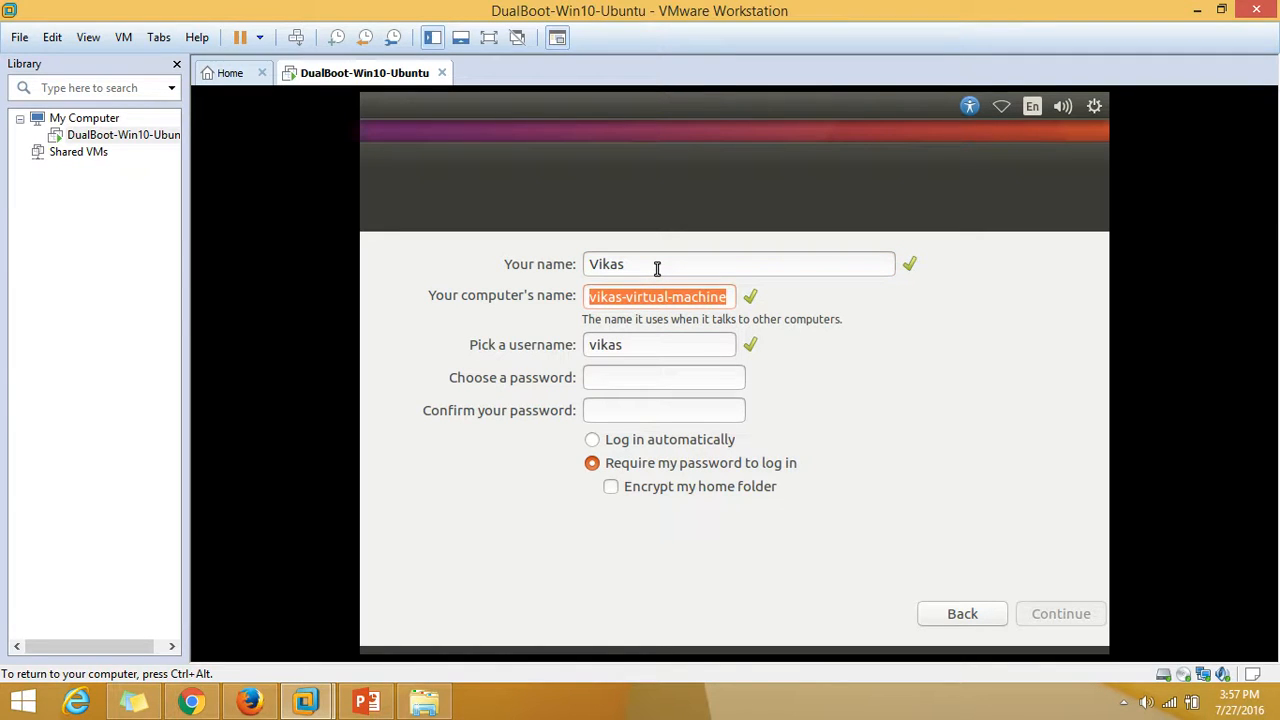
pyautogui.write('DualBoot')
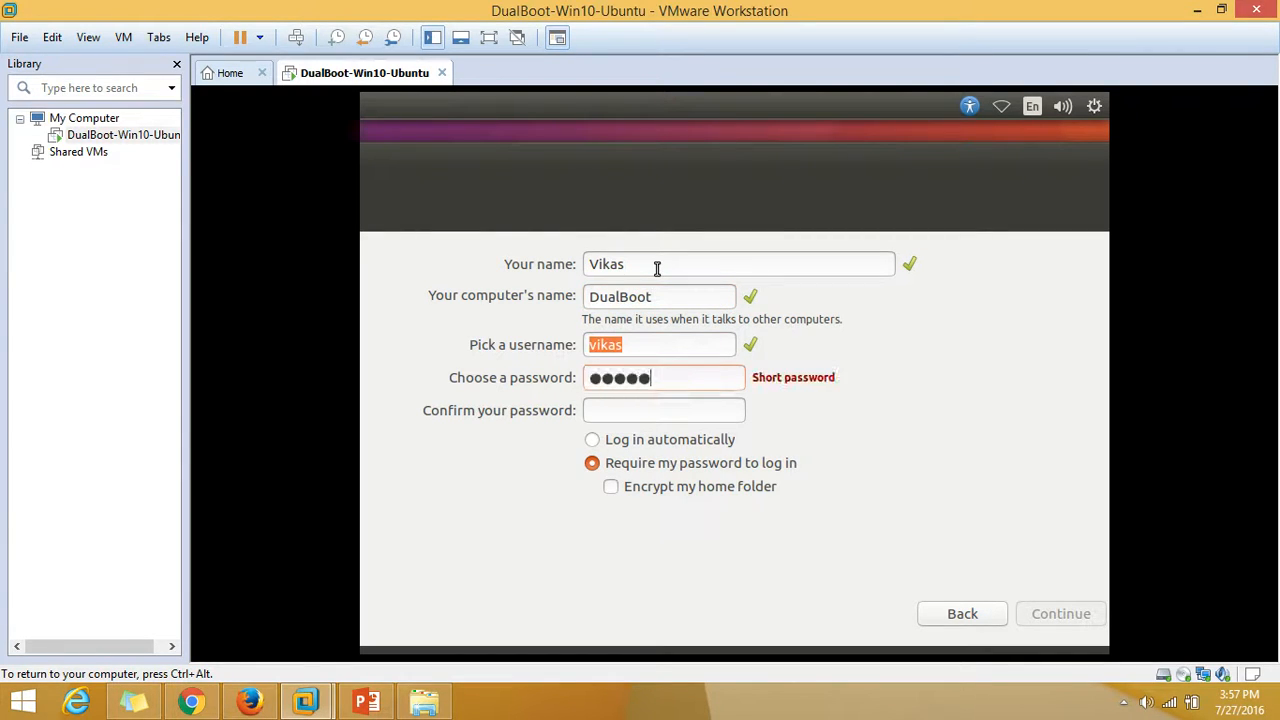
pyautogui.write('••')
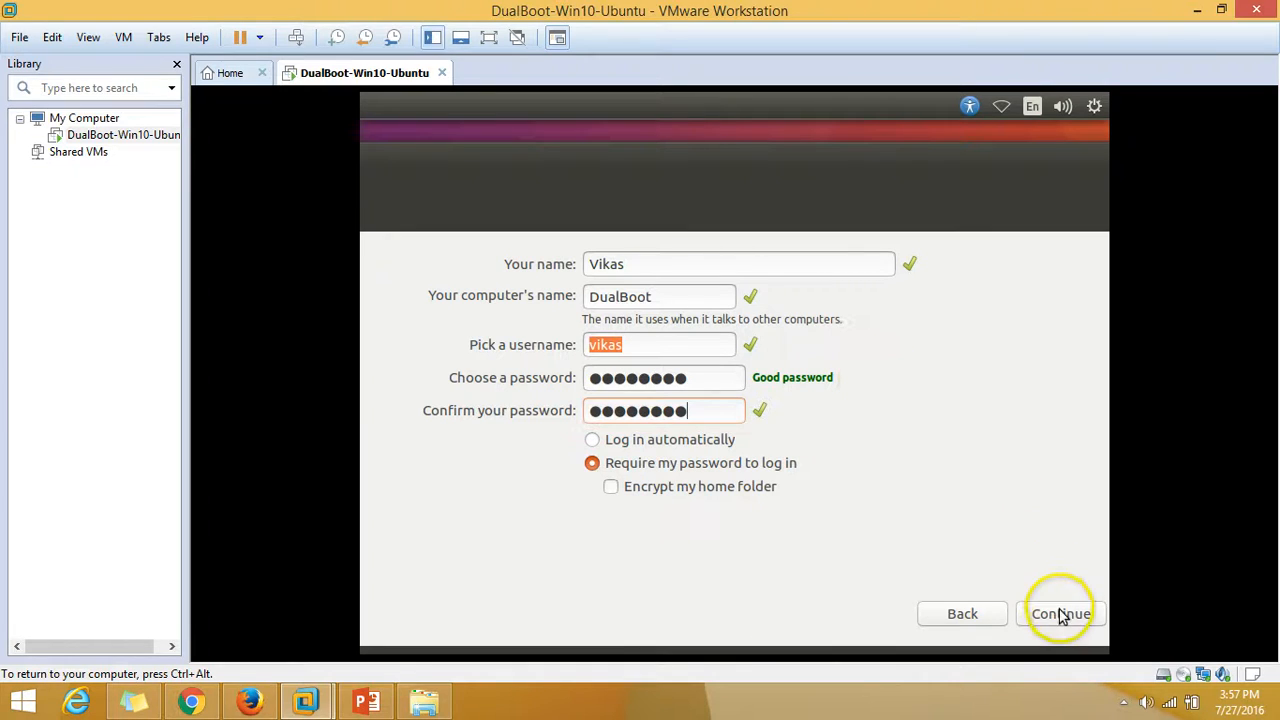
pyautogui.click(1060, 613)
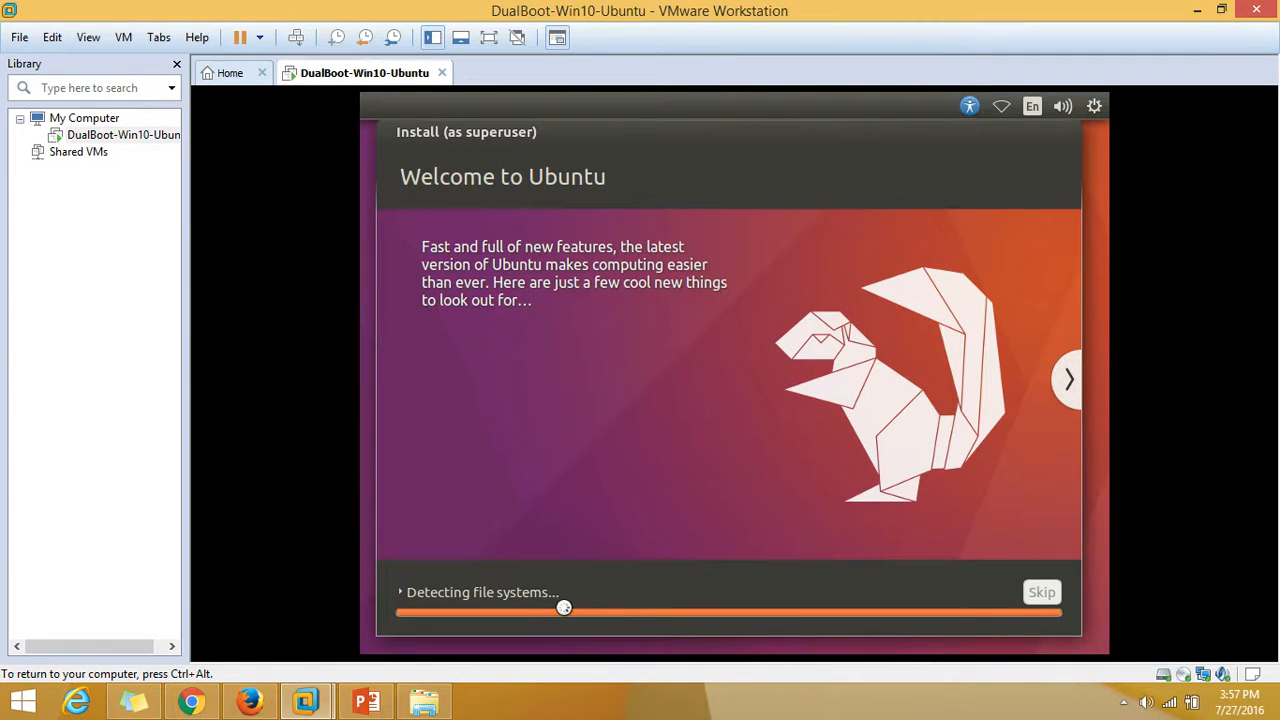
pyautogui.moveTo(636, 605)
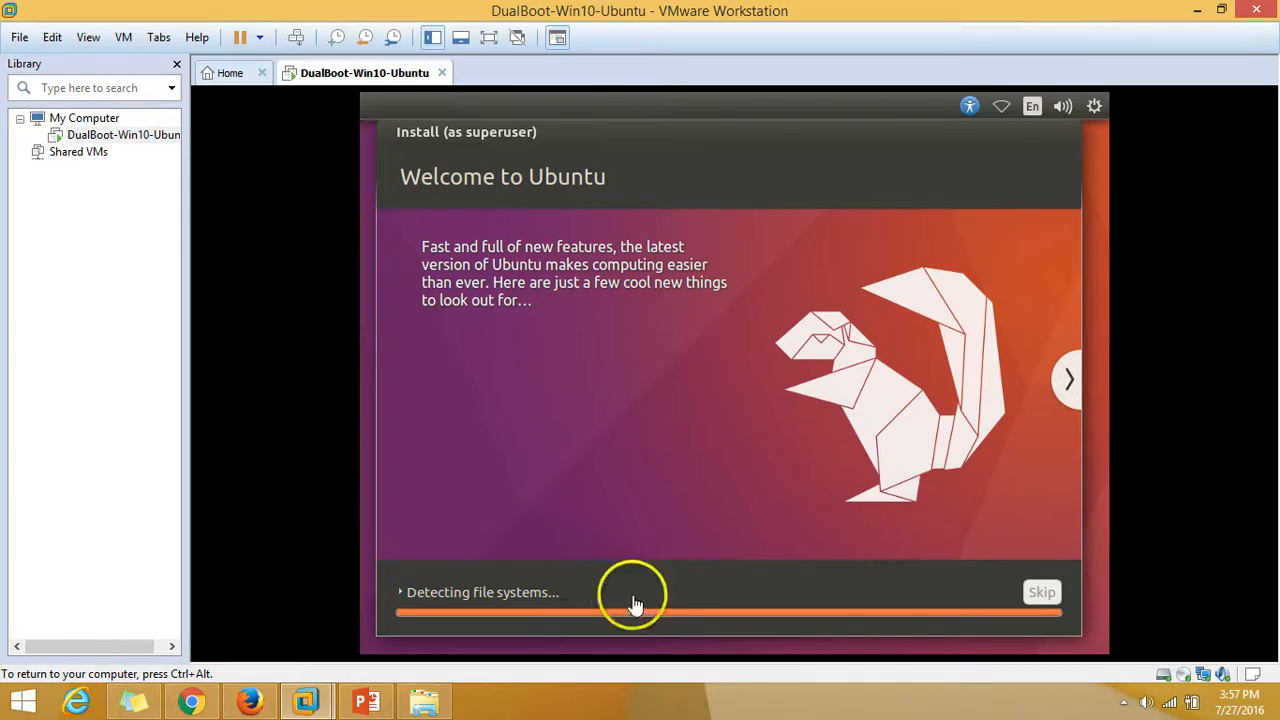
pyautogui.moveTo(717, 418)
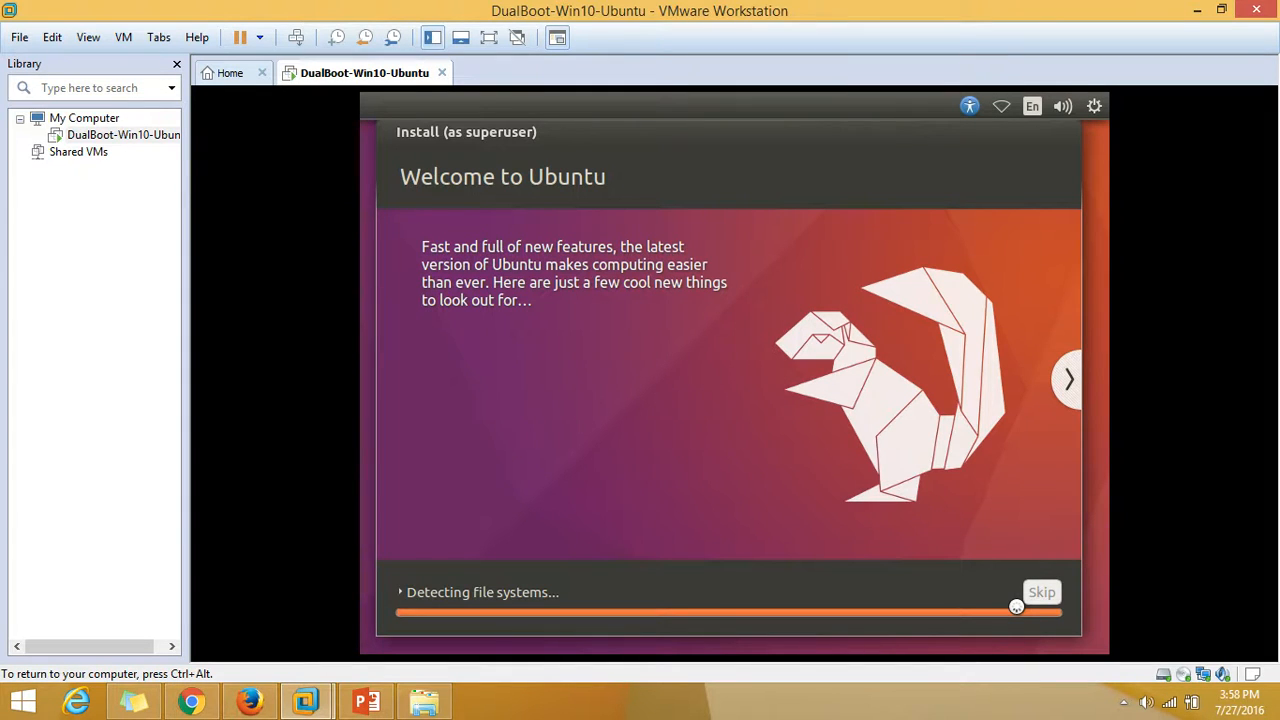
pyautogui.click(1122, 702)
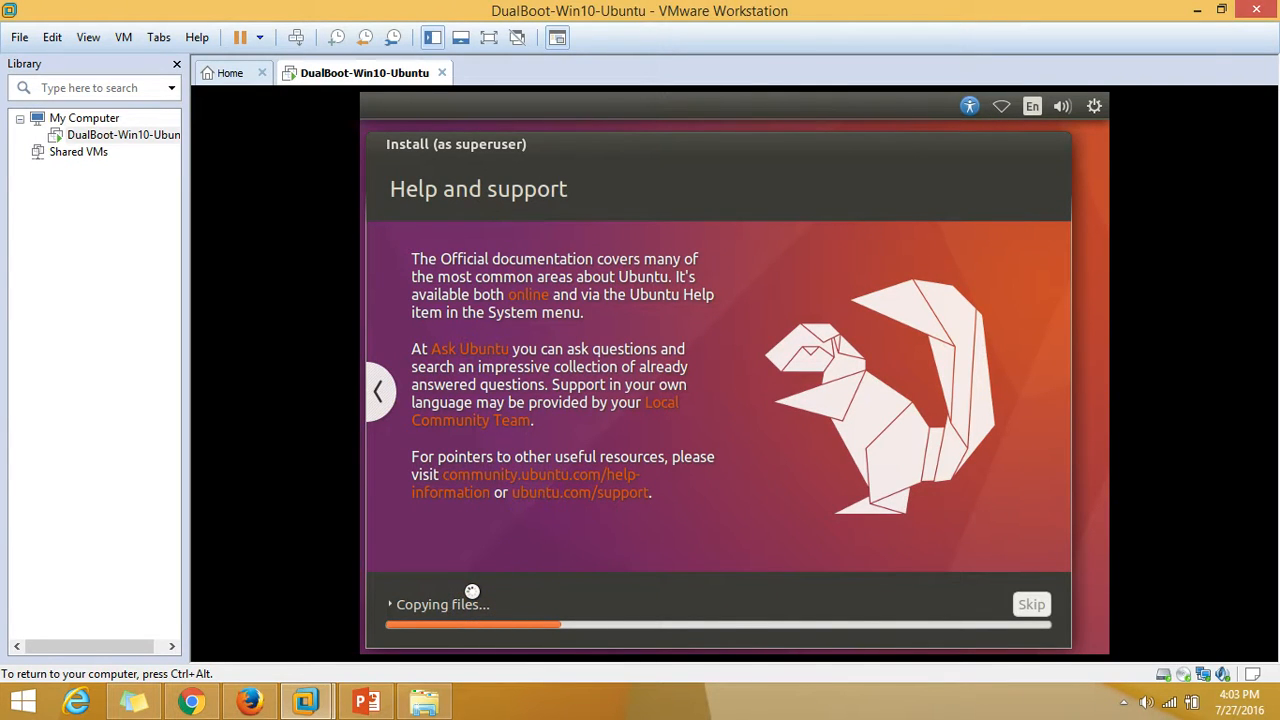
pyautogui.moveTo(730, 582)
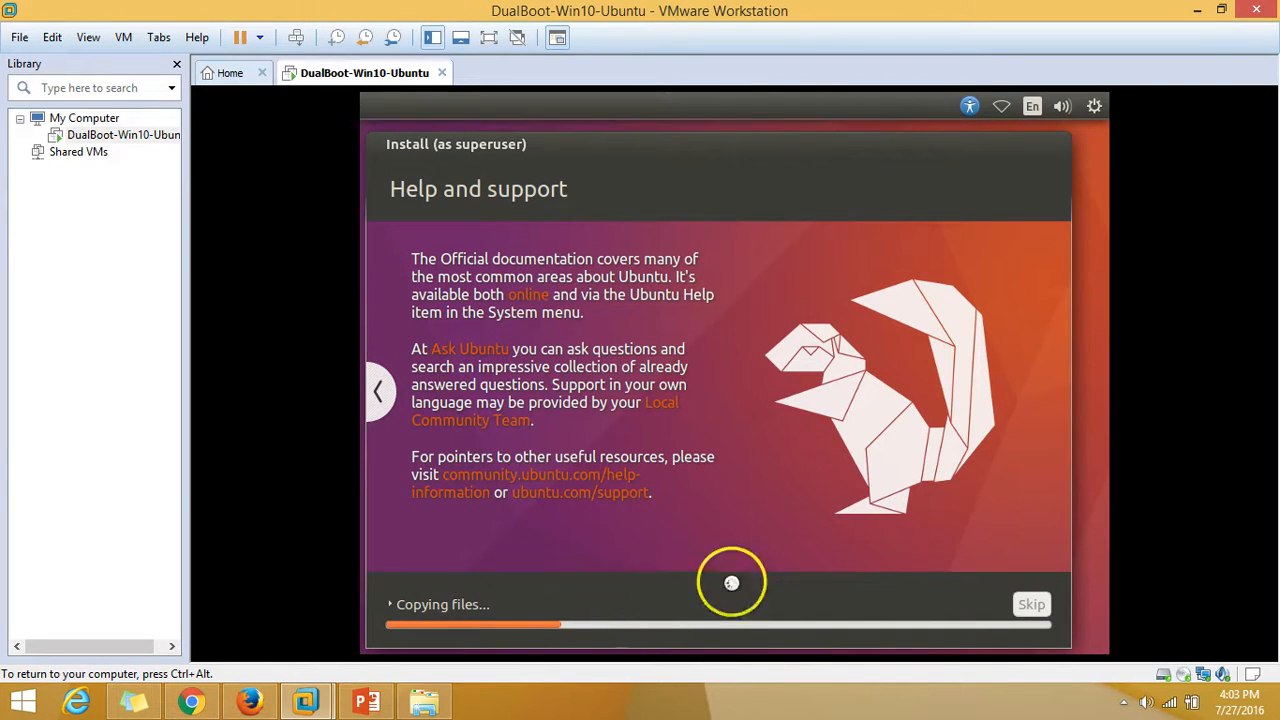
pyautogui.moveTo(868, 519)
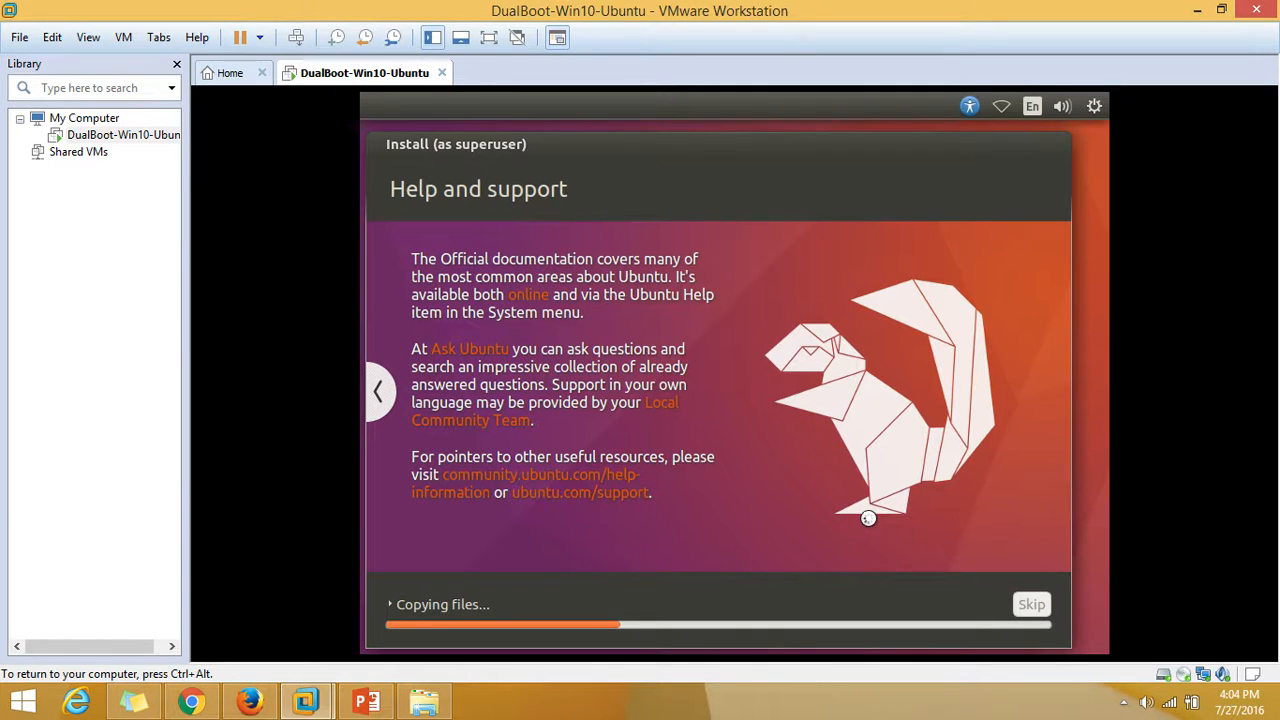
pyautogui.moveTo(762, 521)
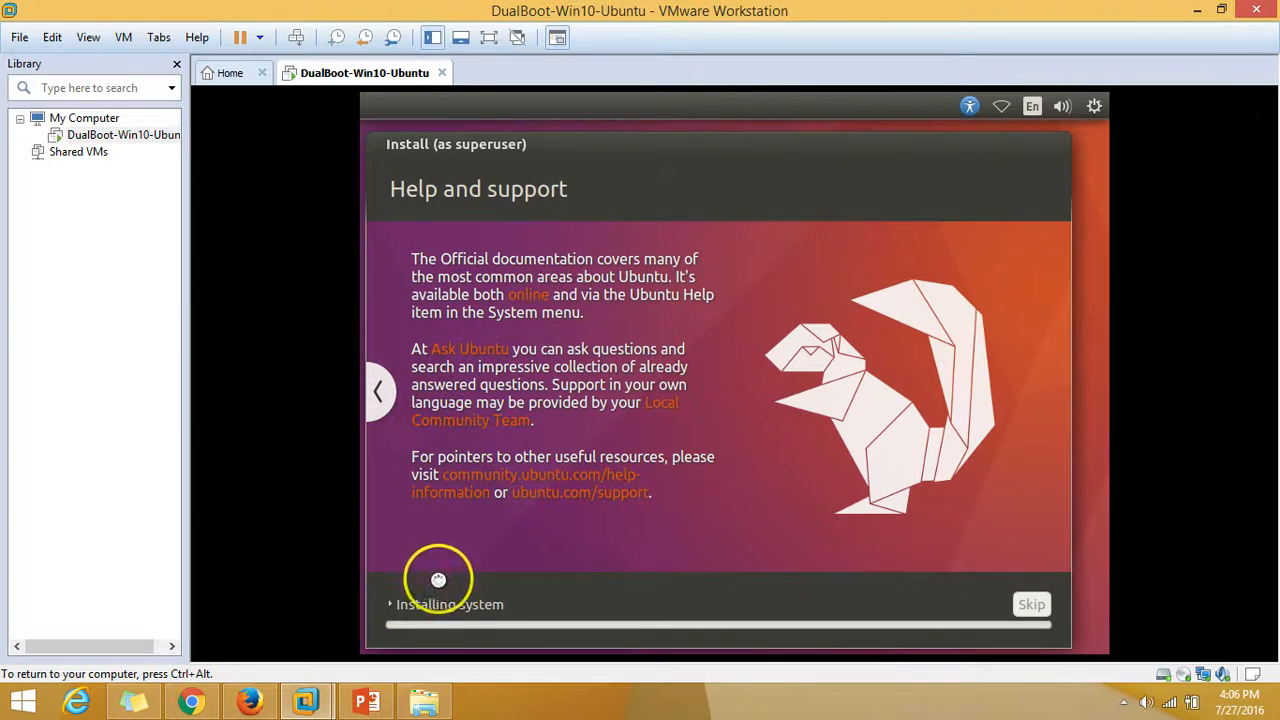
pyautogui.moveTo(570, 562)
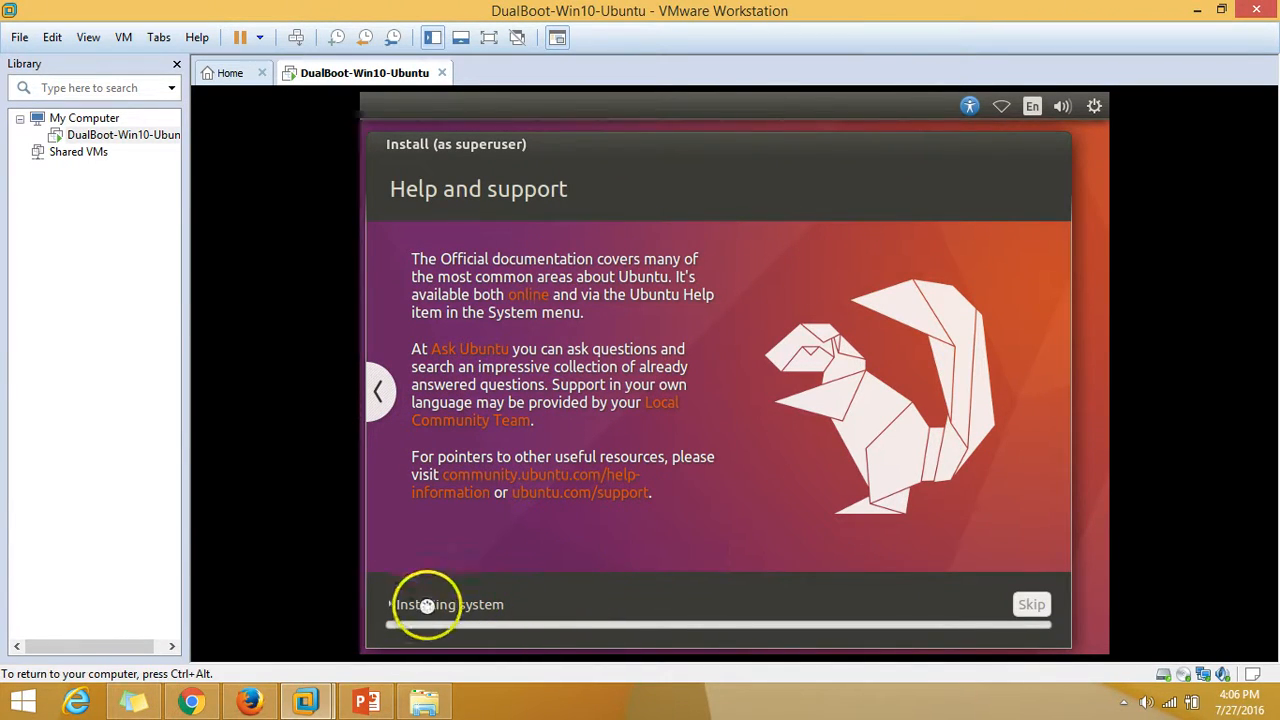
pyautogui.moveTo(710, 574)
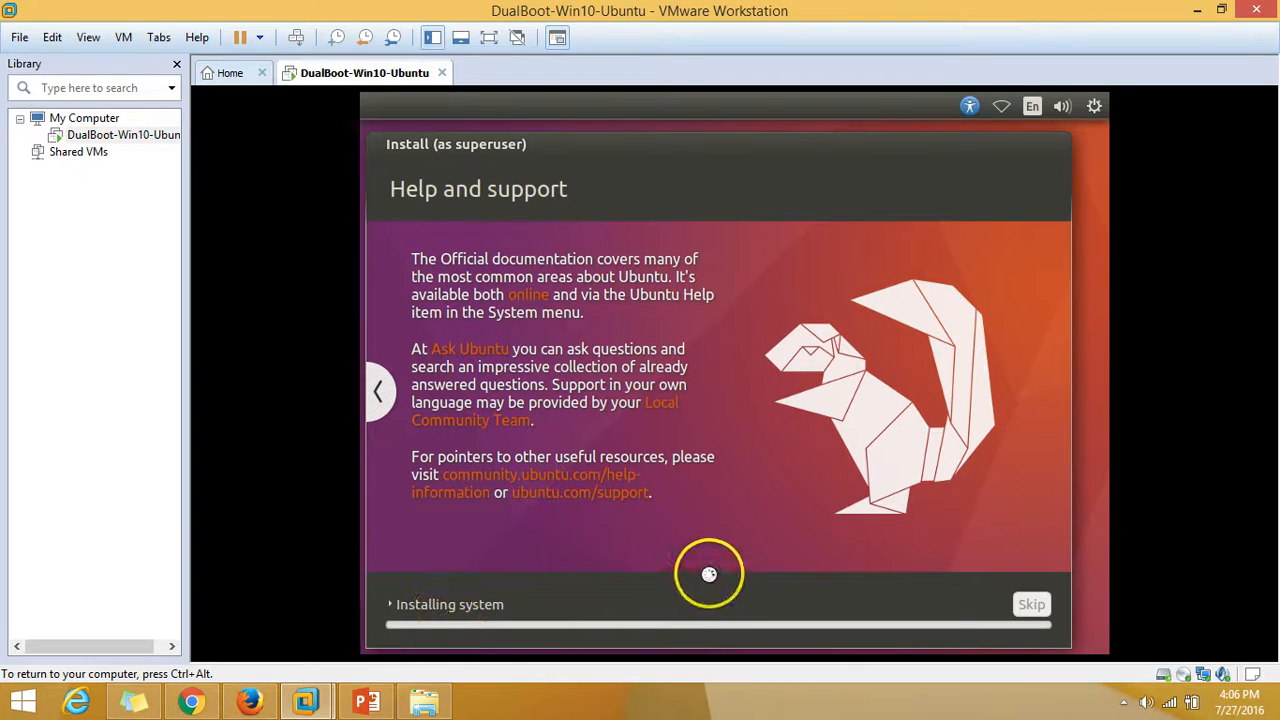
pyautogui.moveTo(727, 146)
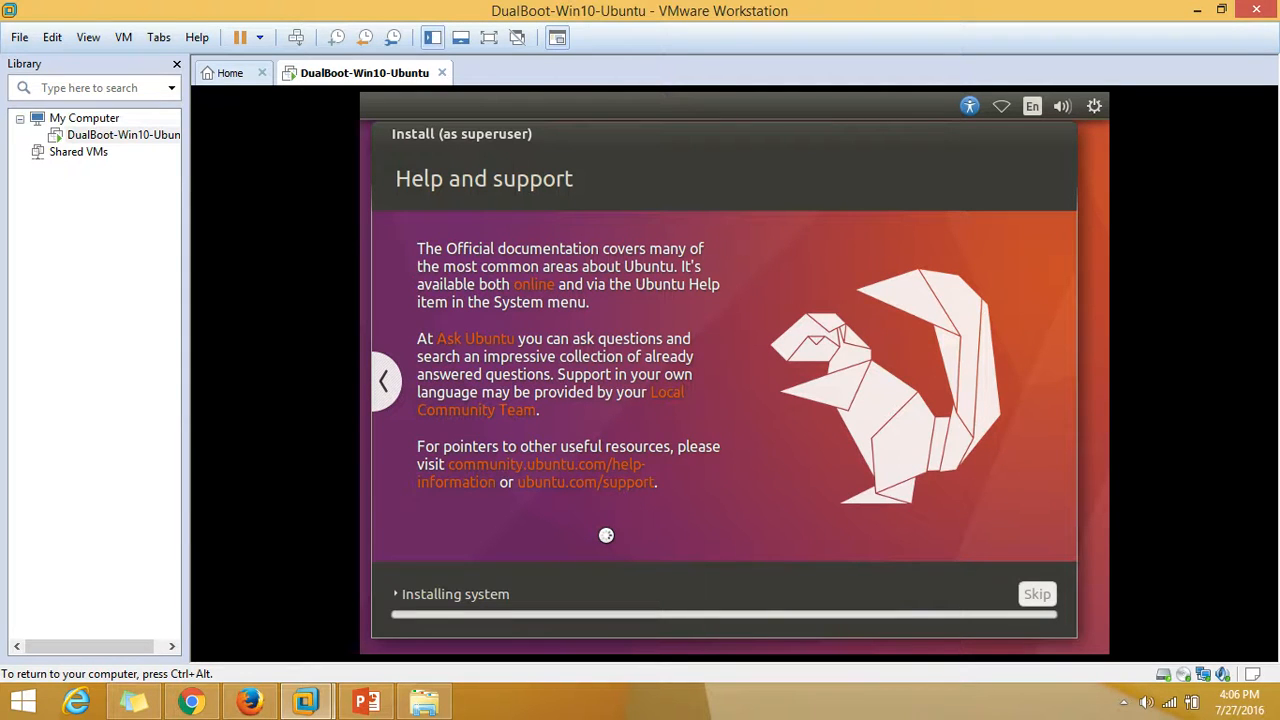
# Step: Page back three slides in the installer slideshow while Ubuntu installs
pyautogui.click(384, 381)
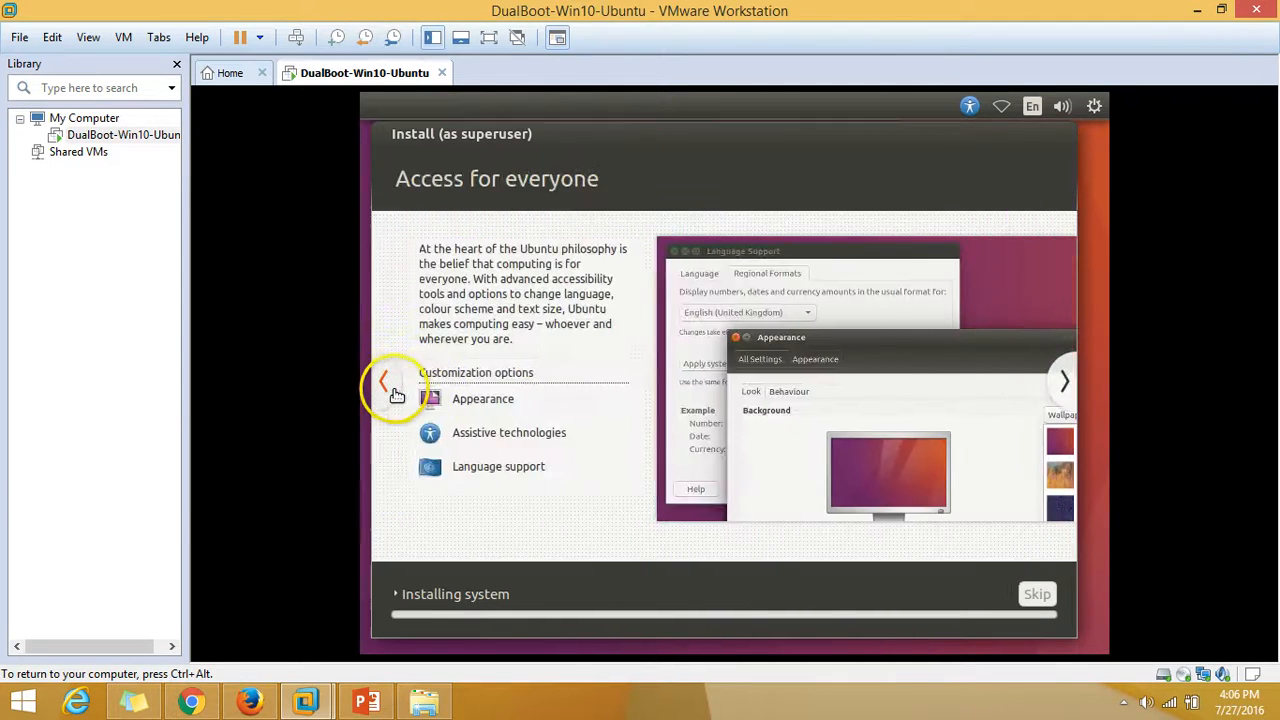
pyautogui.click(385, 381)
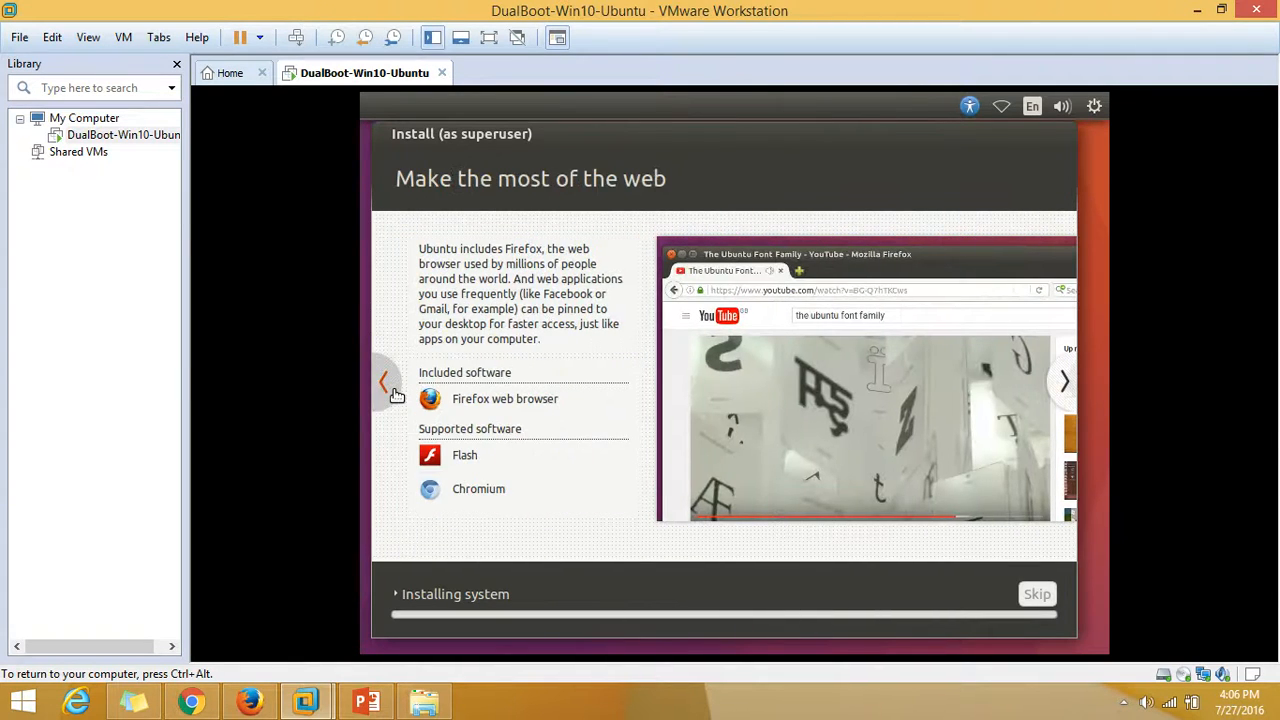
pyautogui.click(383, 381)
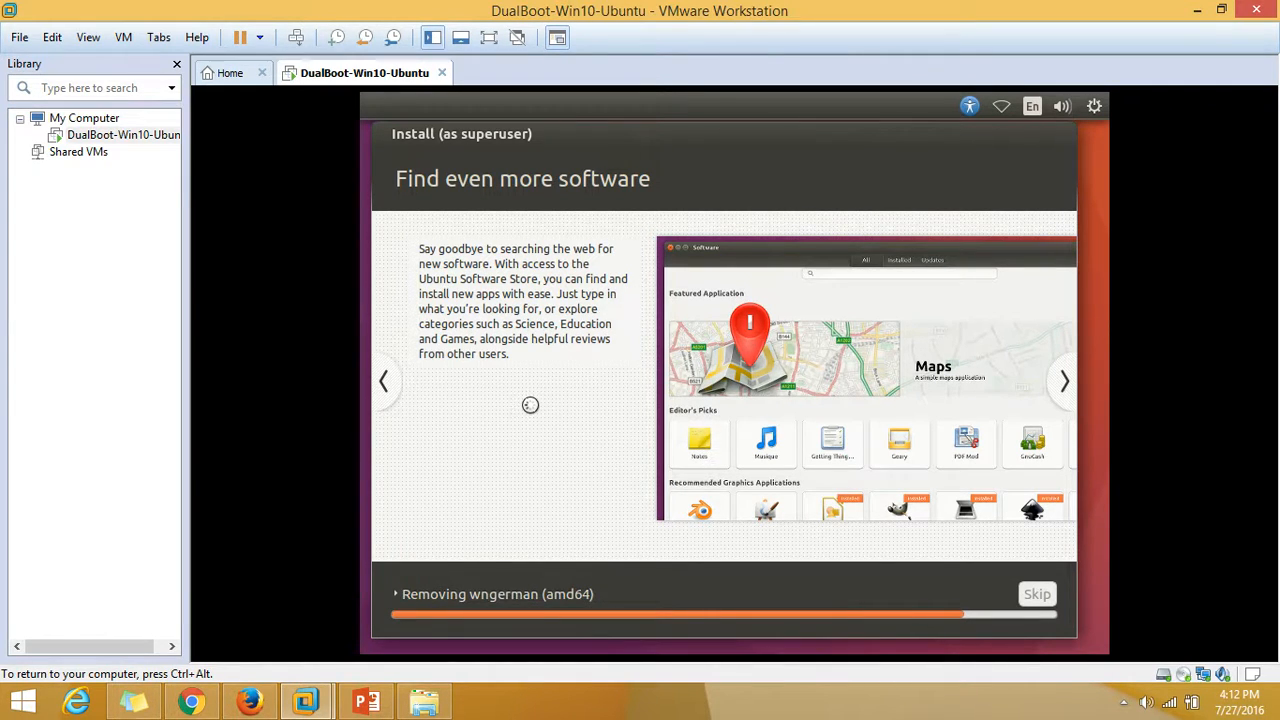
pyautogui.moveTo(820, 690)
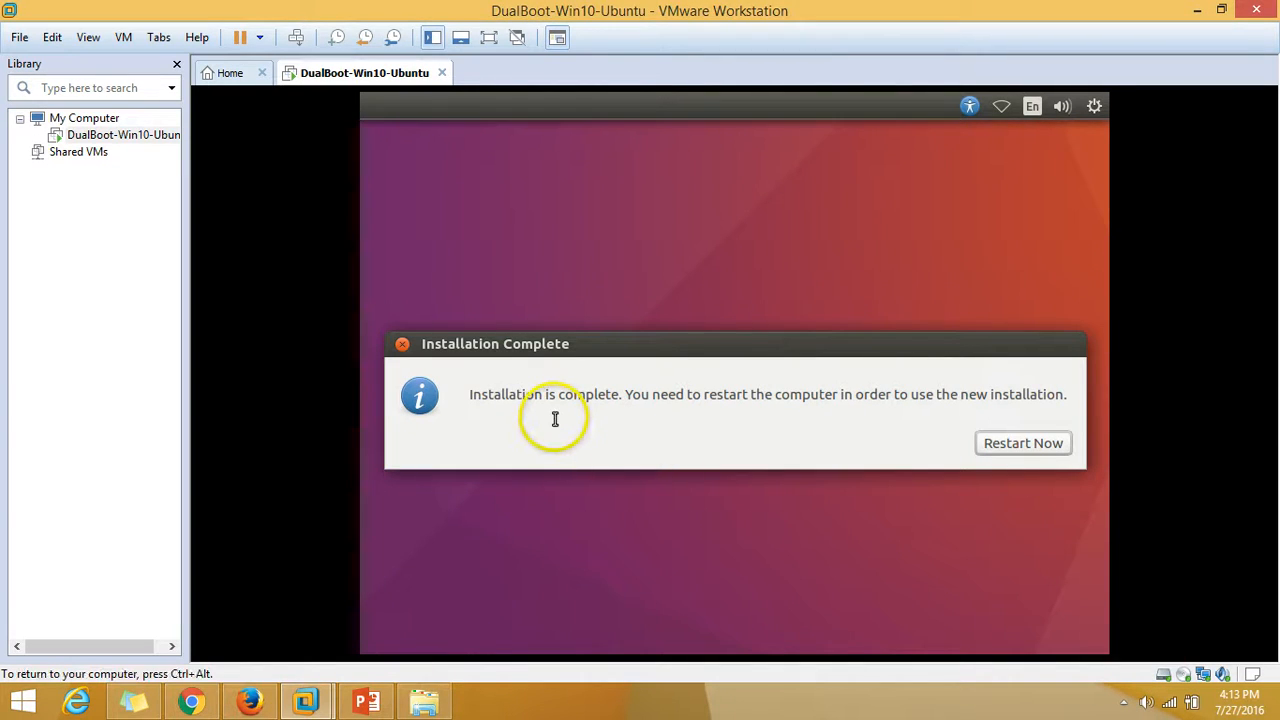
pyautogui.moveTo(637, 397)
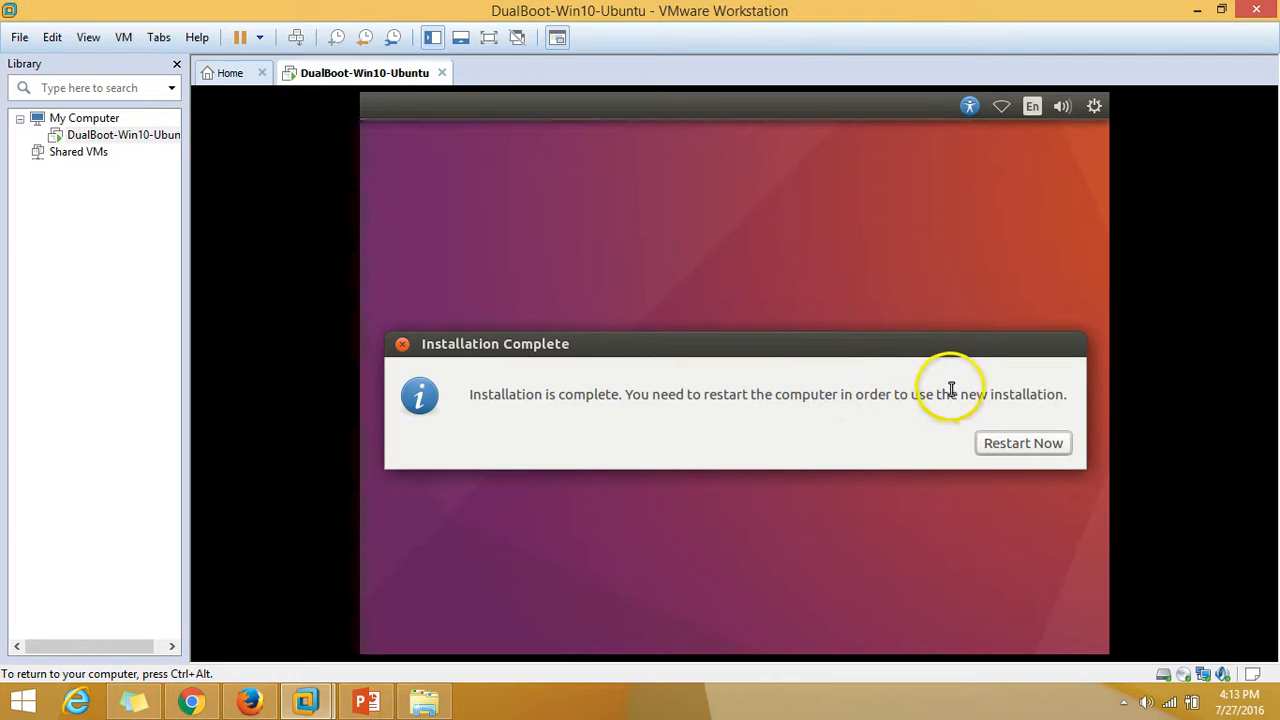
pyautogui.moveTo(830, 445)
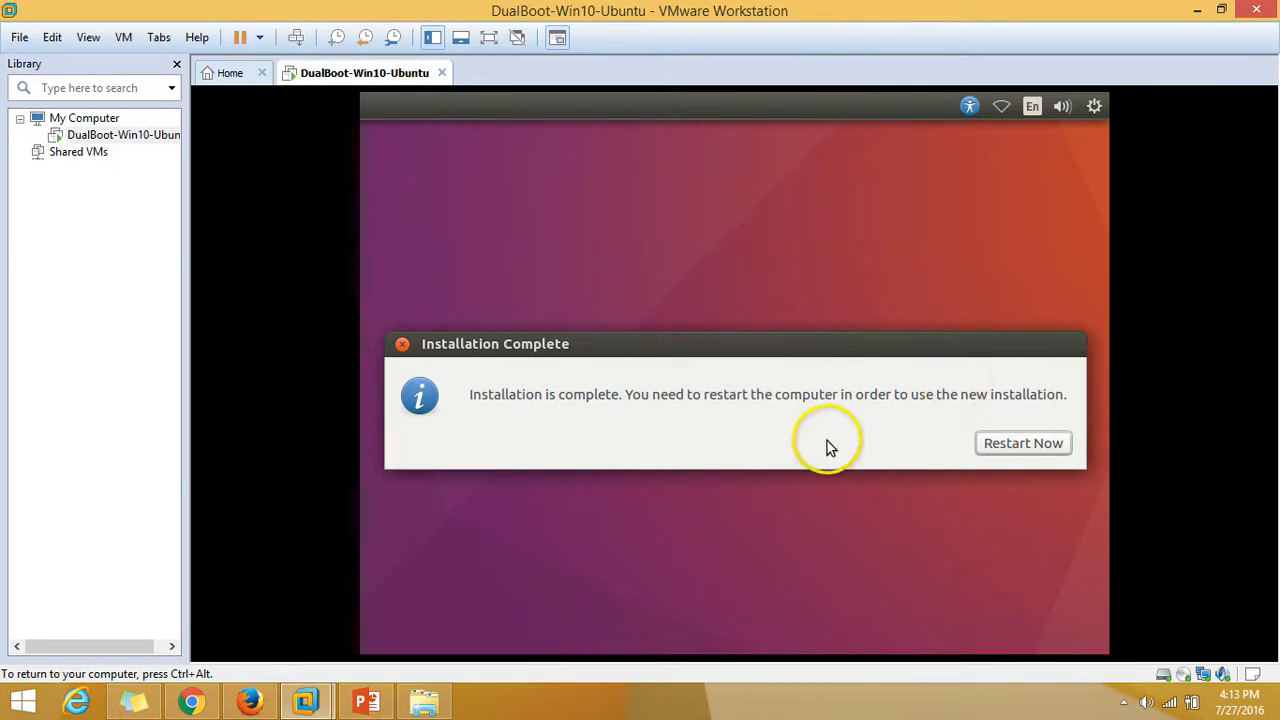
# Step: Restart into the newly installed system and watch the kernel boot messages scroll
pyautogui.click(1023, 443)
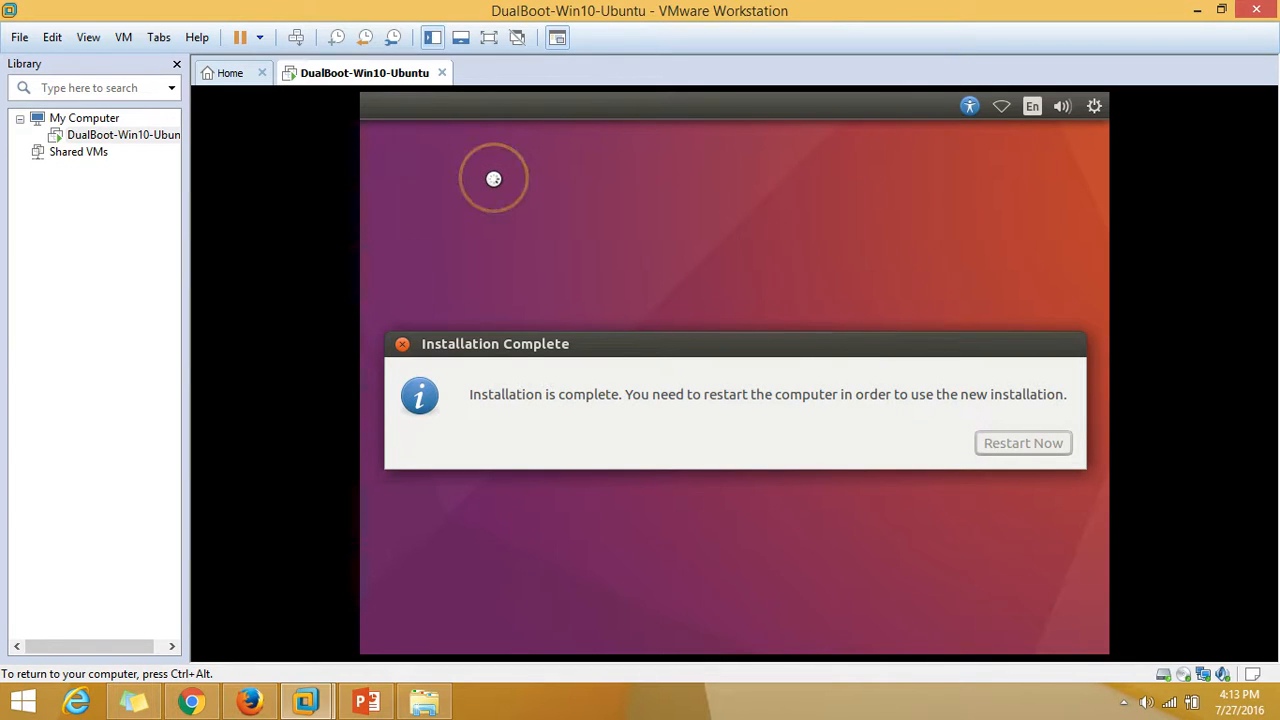
pyautogui.click(1022, 442)
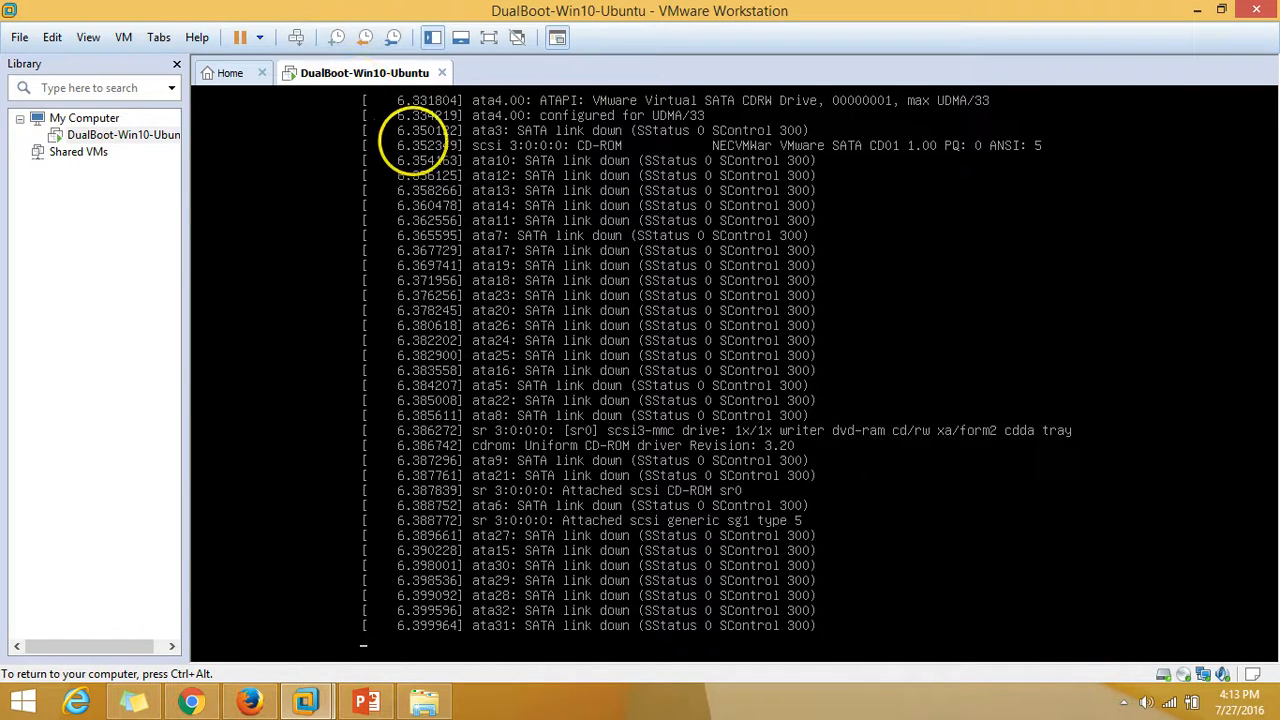
pyautogui.rightClick(365, 72)
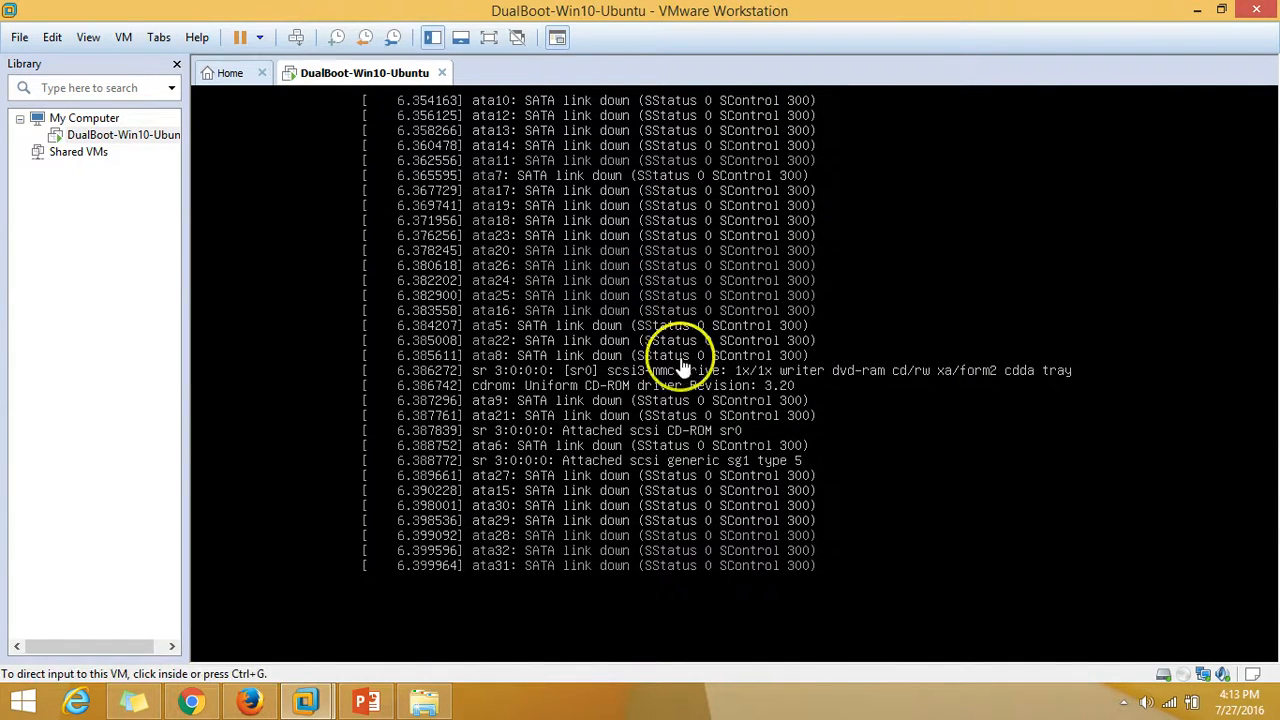
pyautogui.moveTo(755, 467)
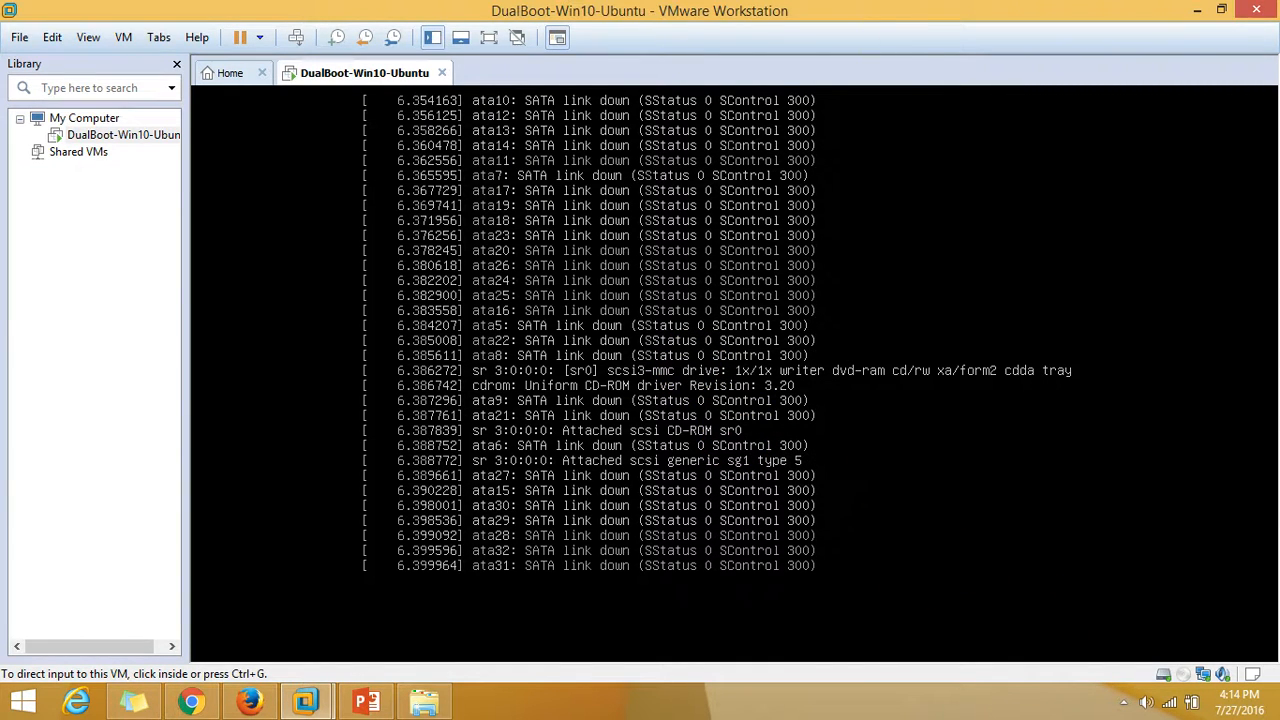
pyautogui.moveTo(1125, 700)
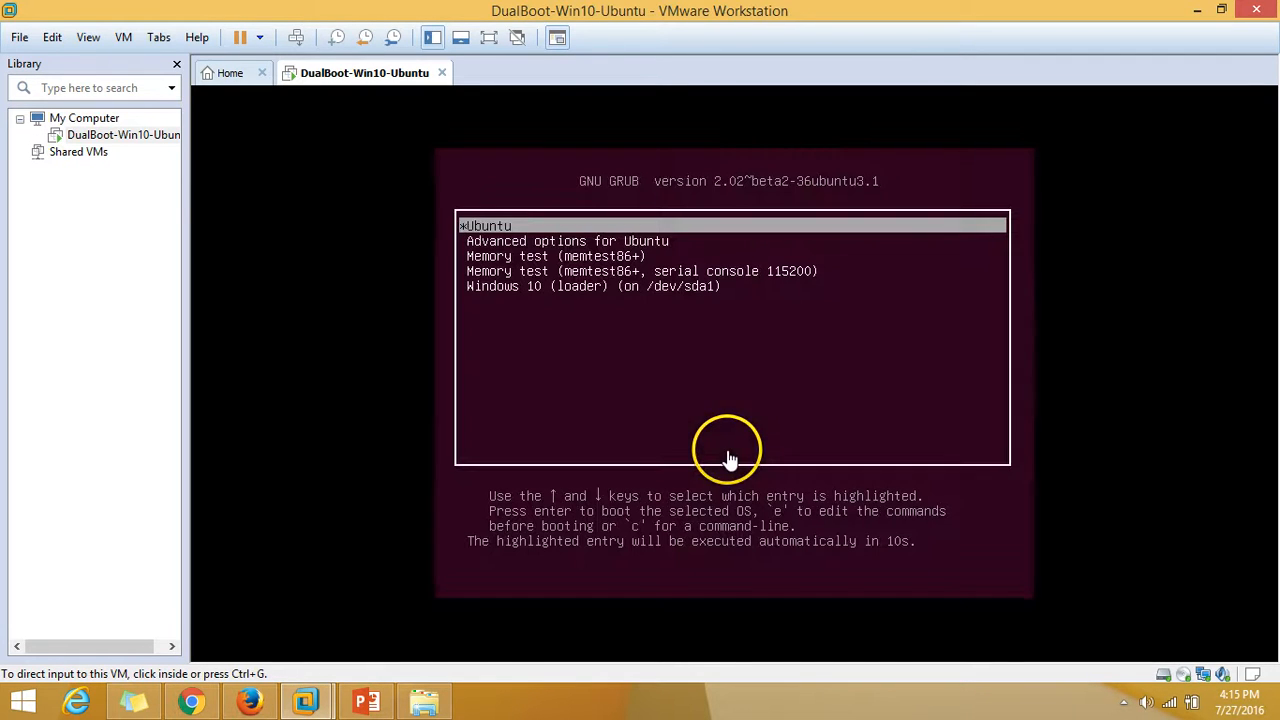
# Step: Browse GRUB entries down to Windows 10, then boot Ubuntu to the Vikas login screen
pyautogui.press('Down')
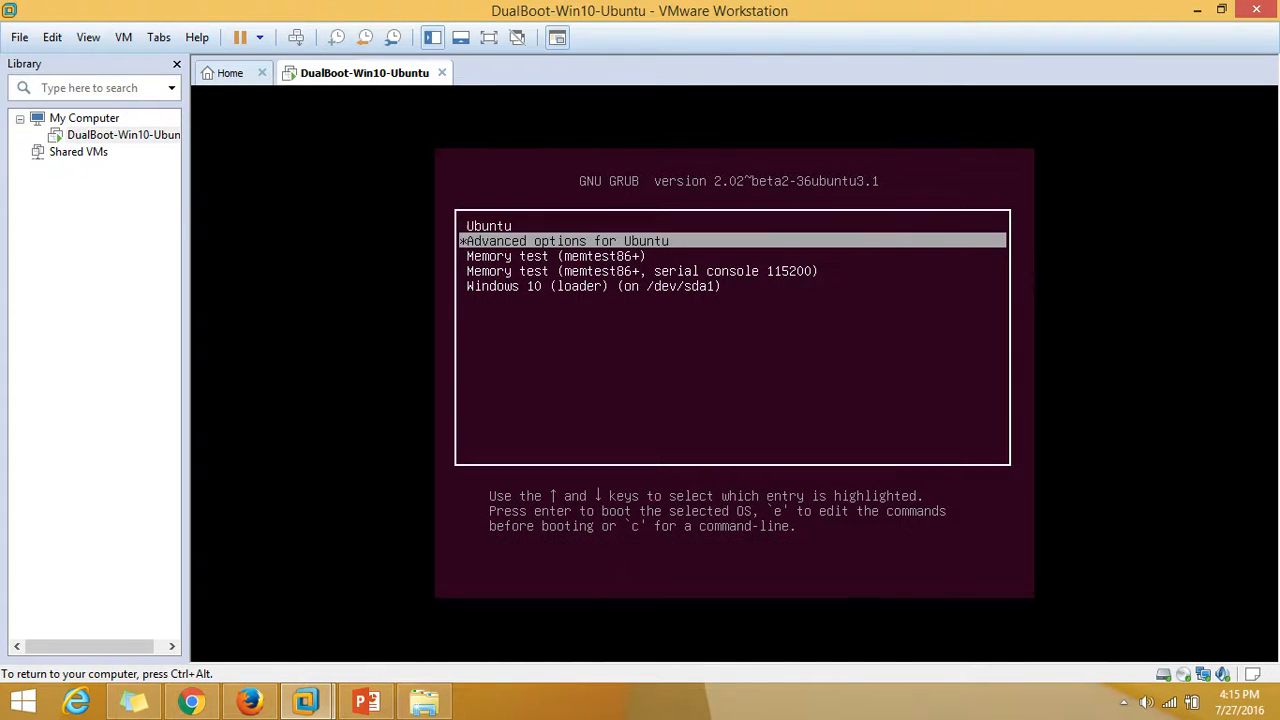
pyautogui.press('Down')
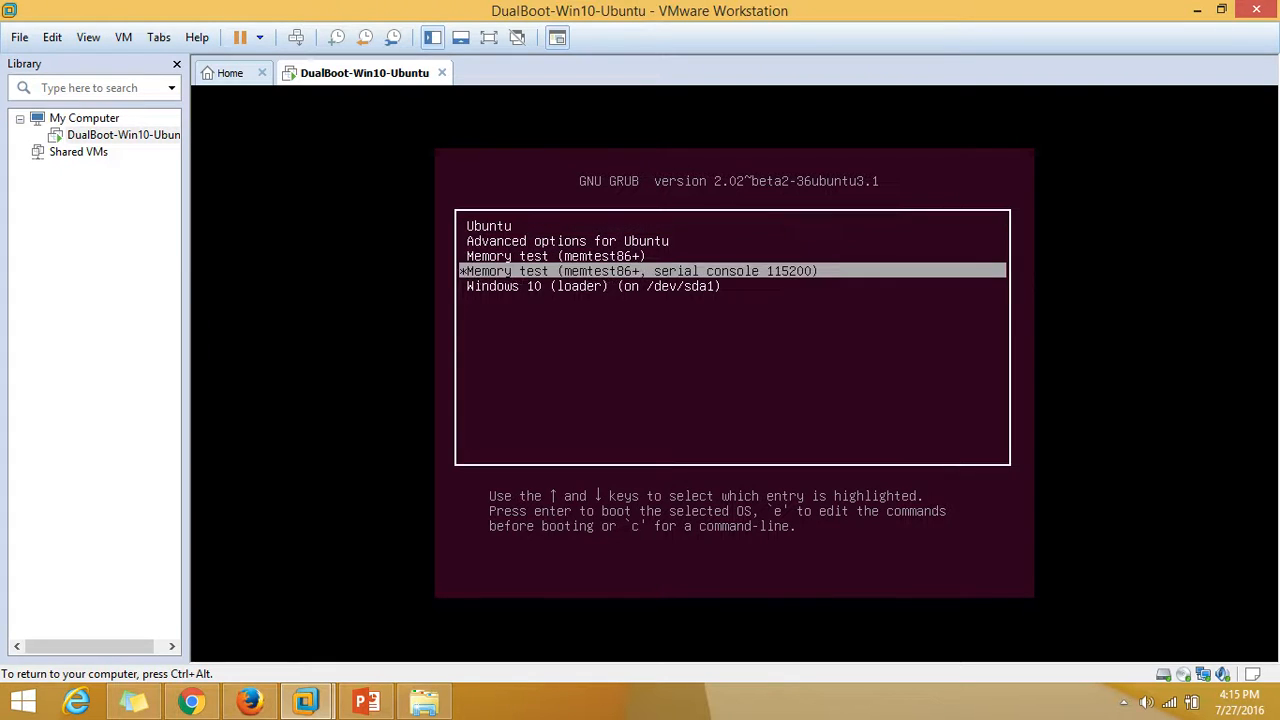
pyautogui.press('Down')
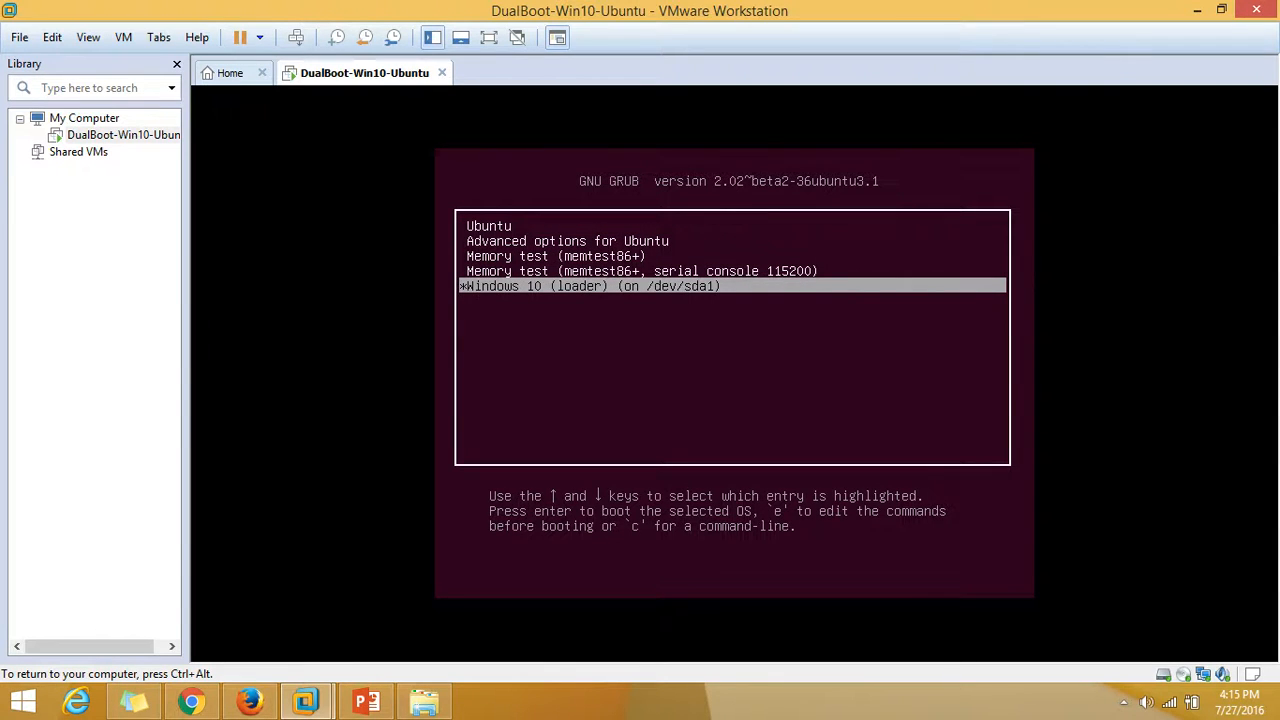
pyautogui.press('Up')
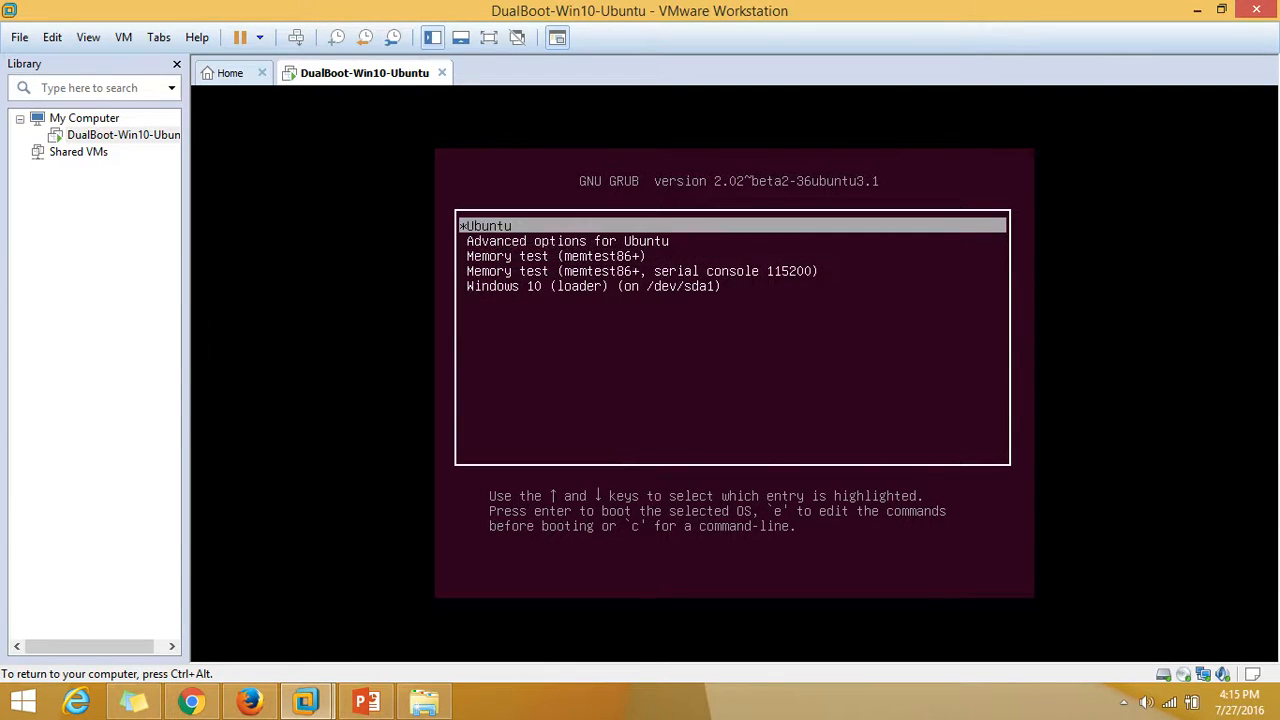
pyautogui.press('Return')
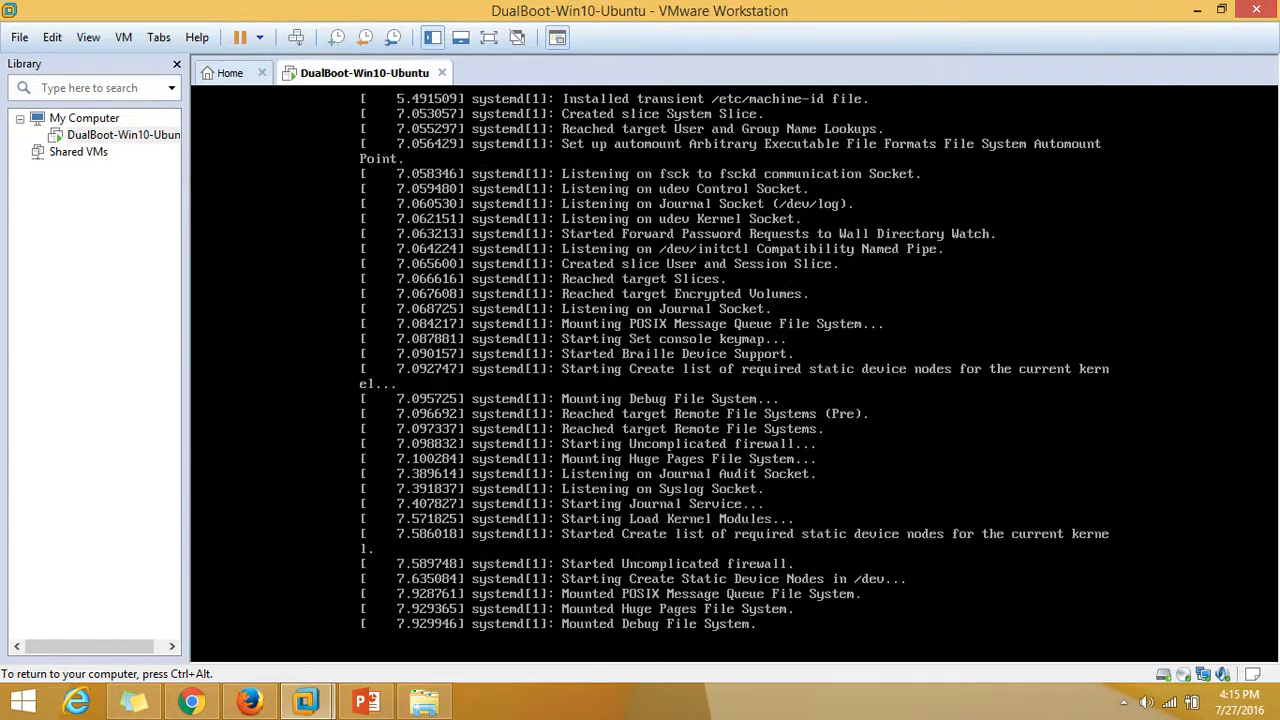
pyautogui.scroll(-3)
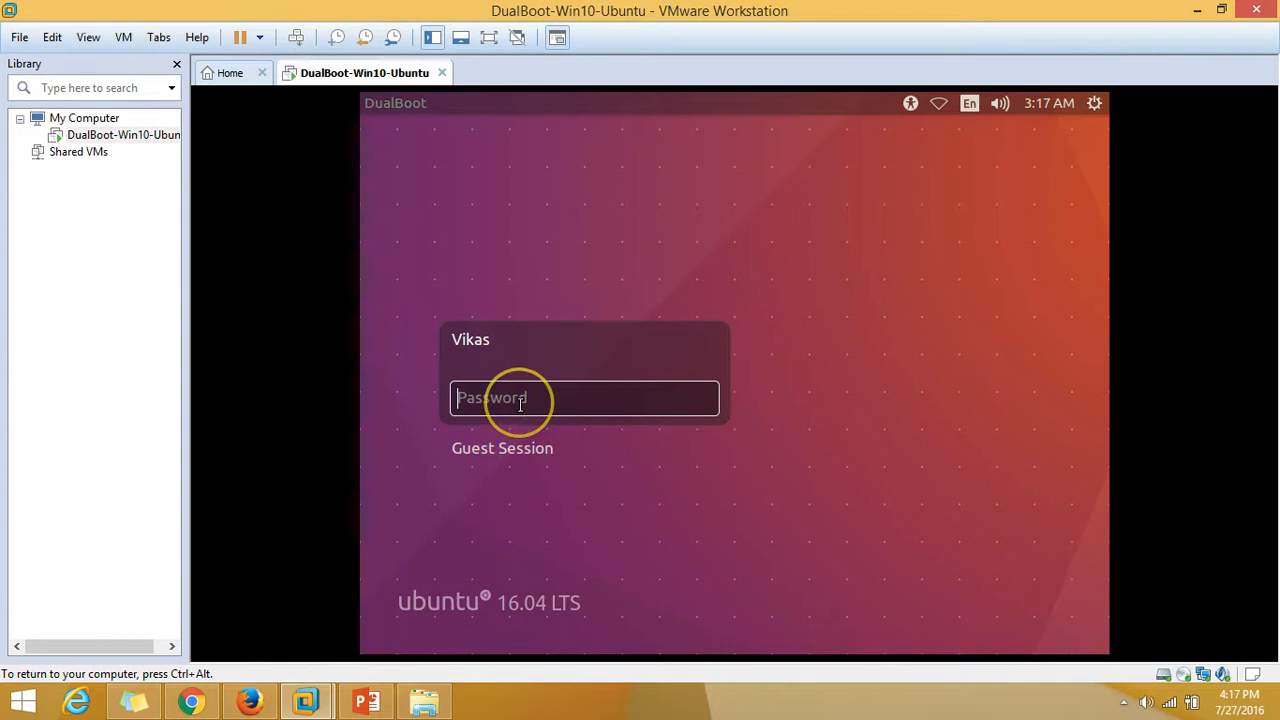
# Step: Log in as Vikas and open the Dash on the Unity desktop
pyautogui.write('••••')
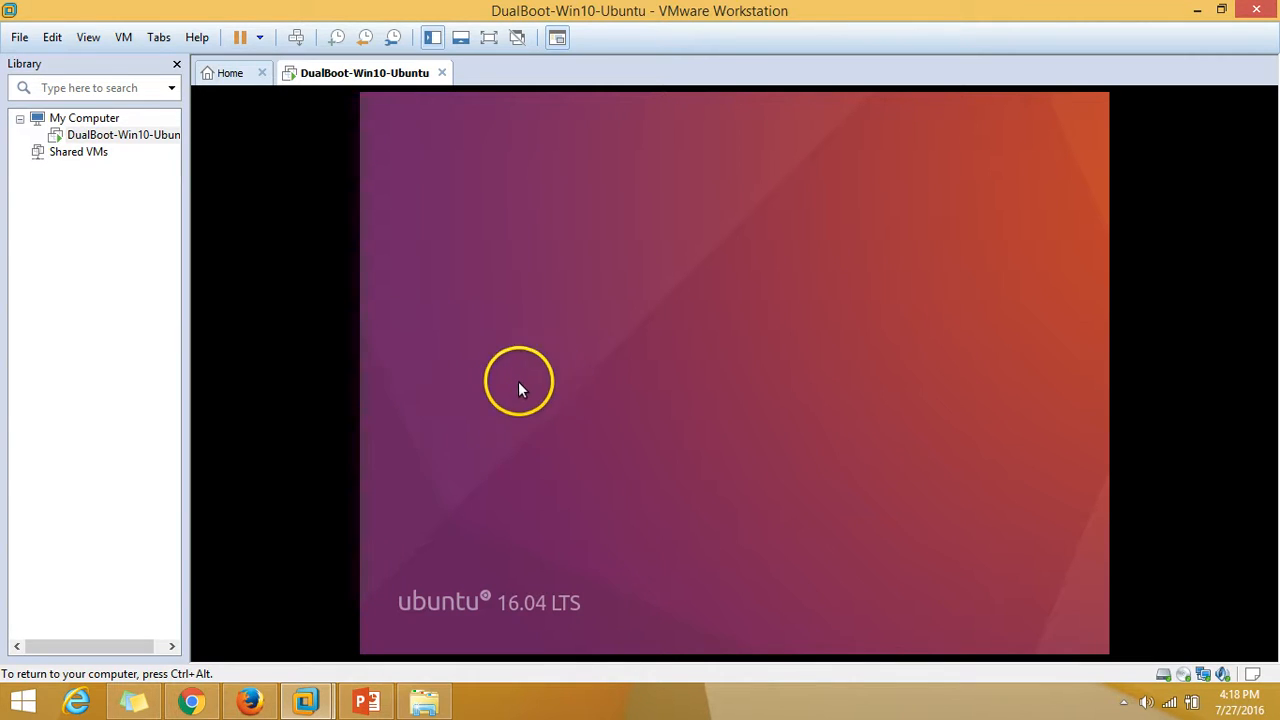
pyautogui.moveTo(555, 378)
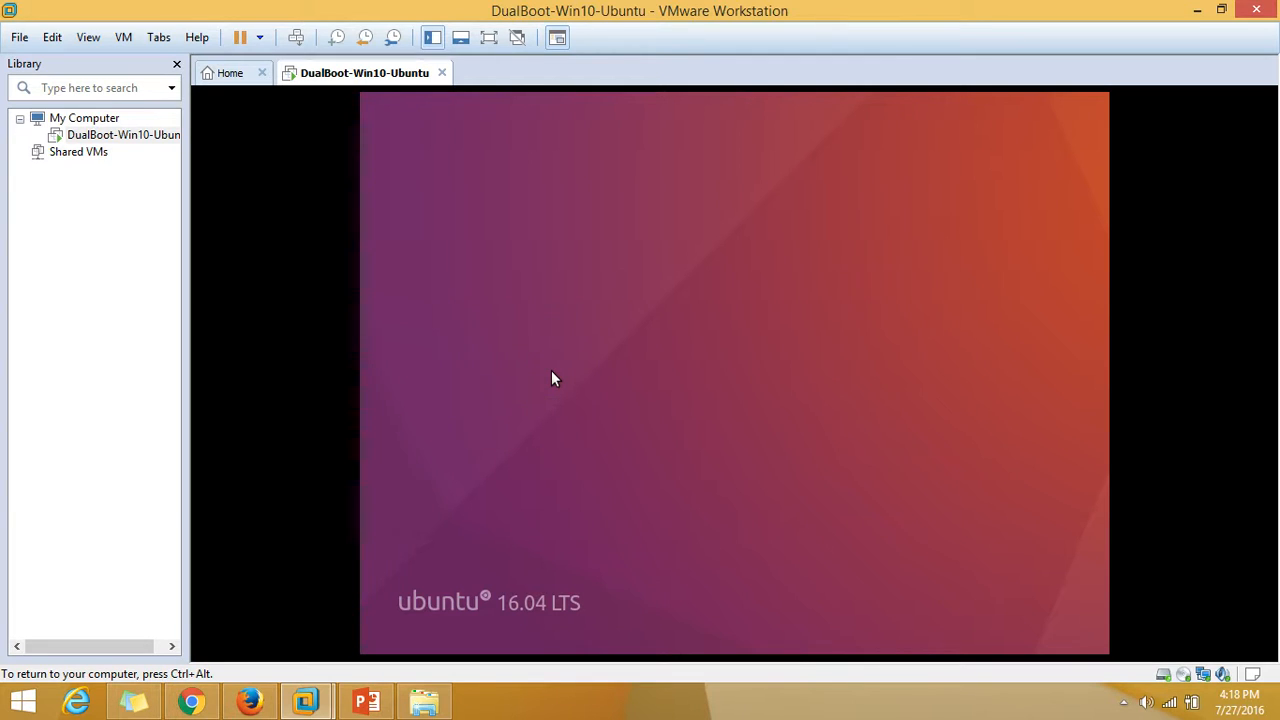
pyautogui.moveTo(620, 166)
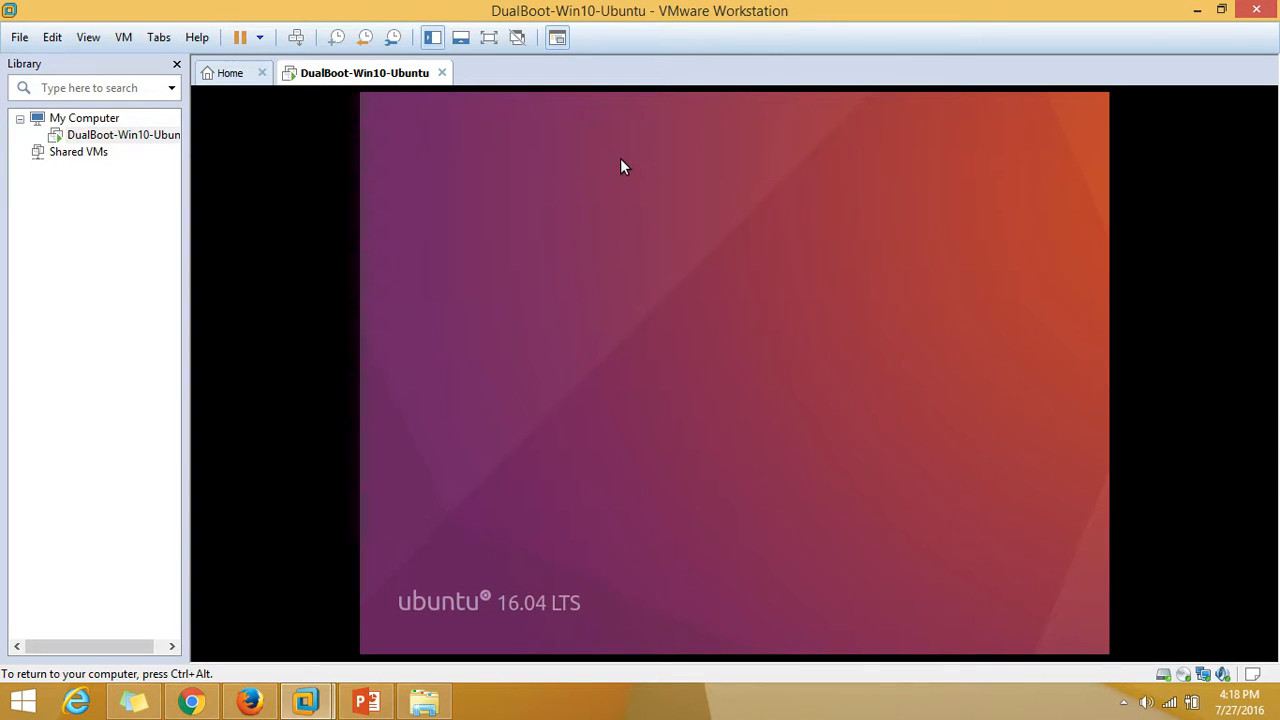
pyautogui.click(607, 298)
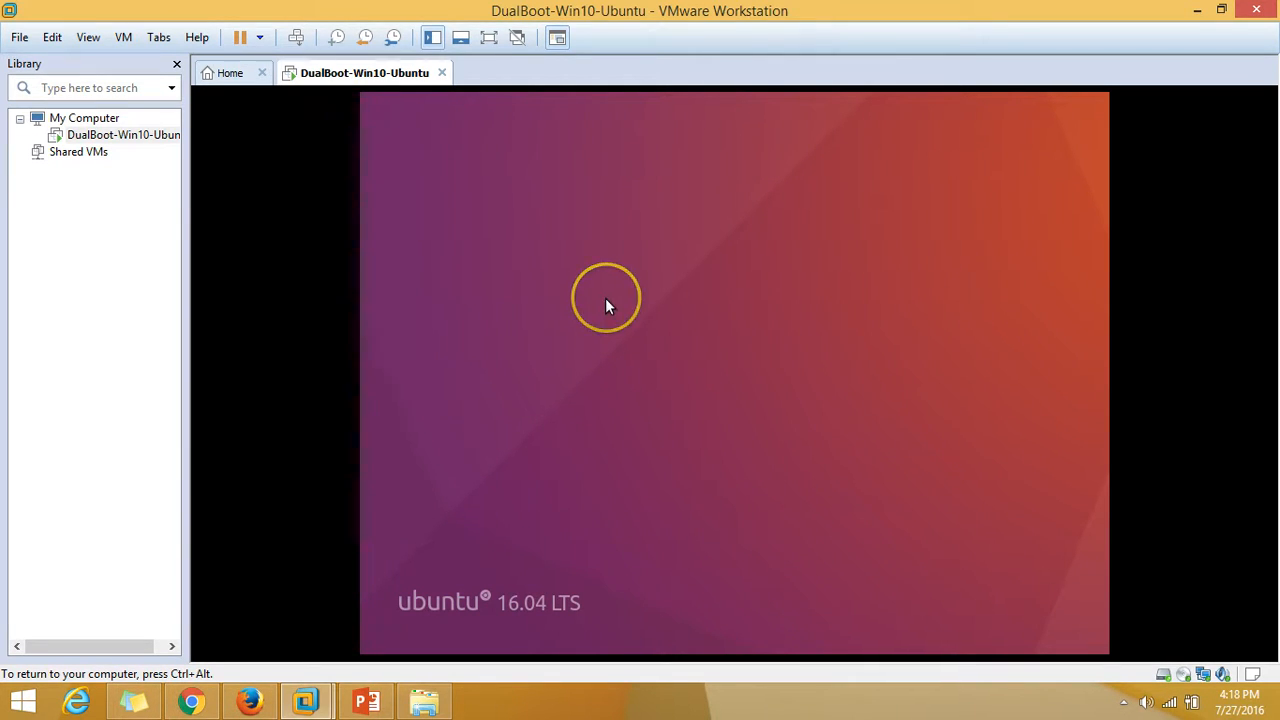
pyautogui.moveTo(1060, 713)
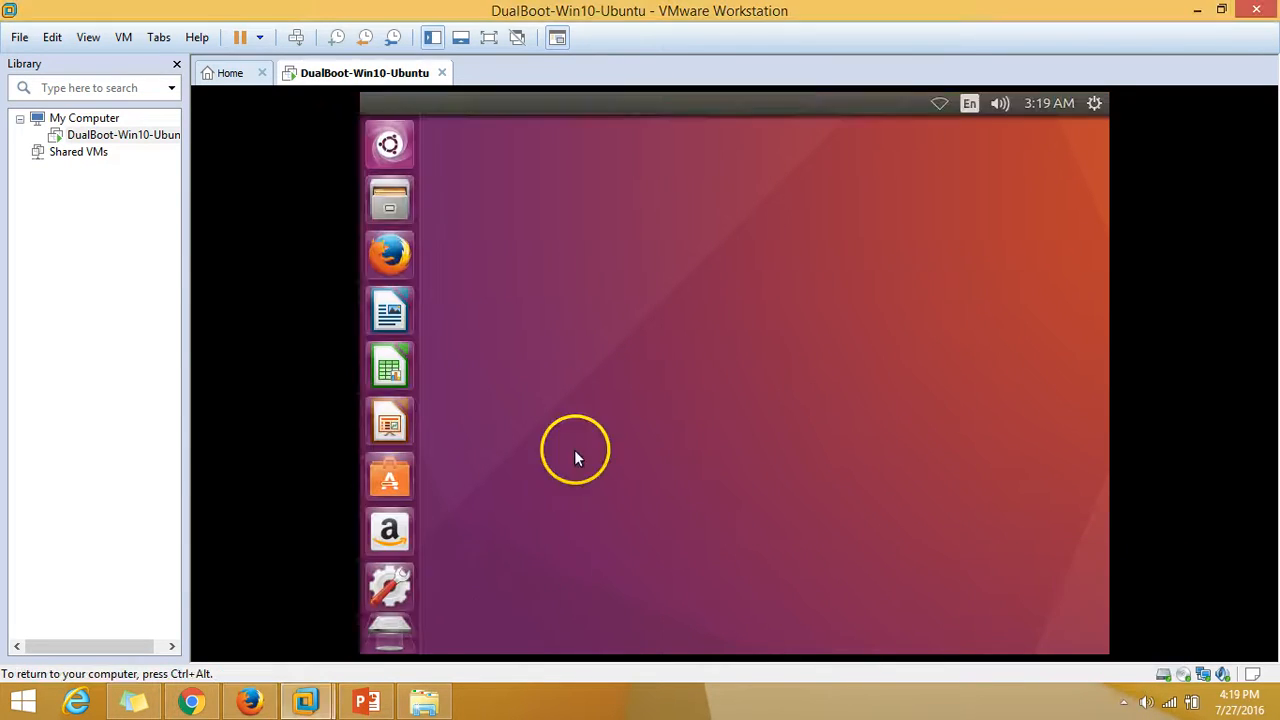
pyautogui.click(1094, 103)
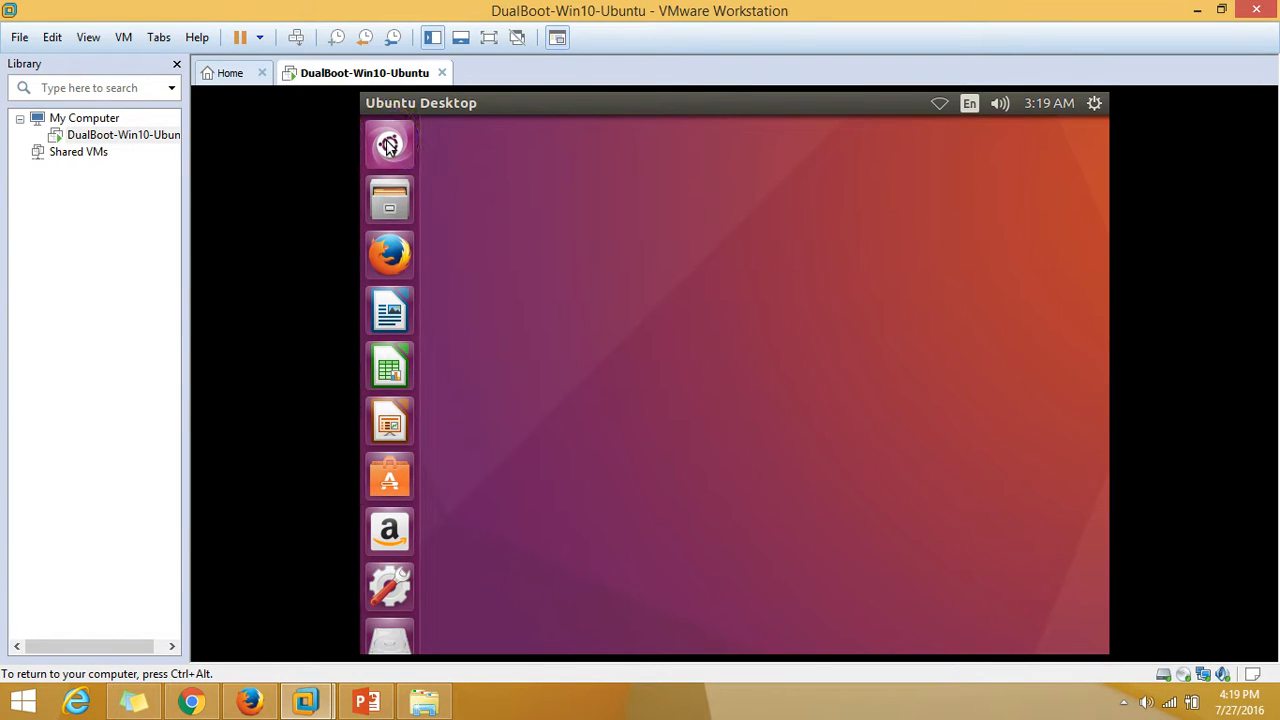
pyautogui.click(389, 145)
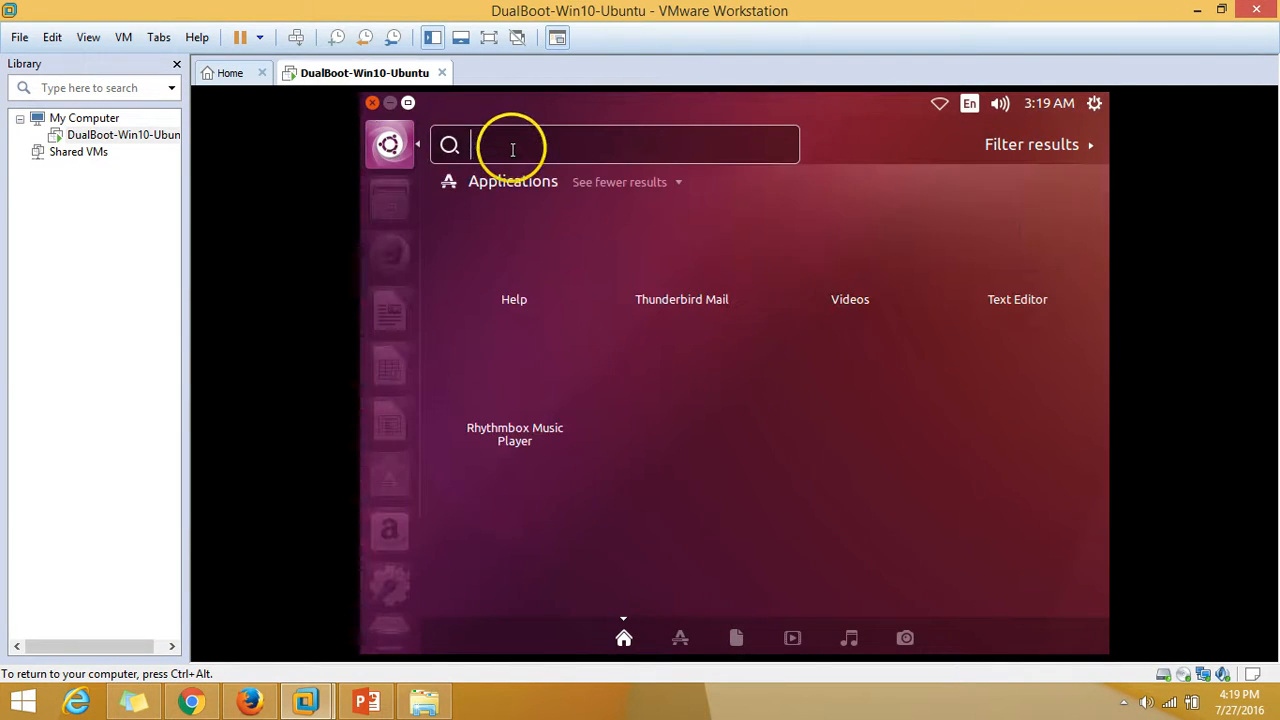
# Step: Launch Disks by searching 'di' in the Dash and view the extended partition
pyautogui.write('disk')
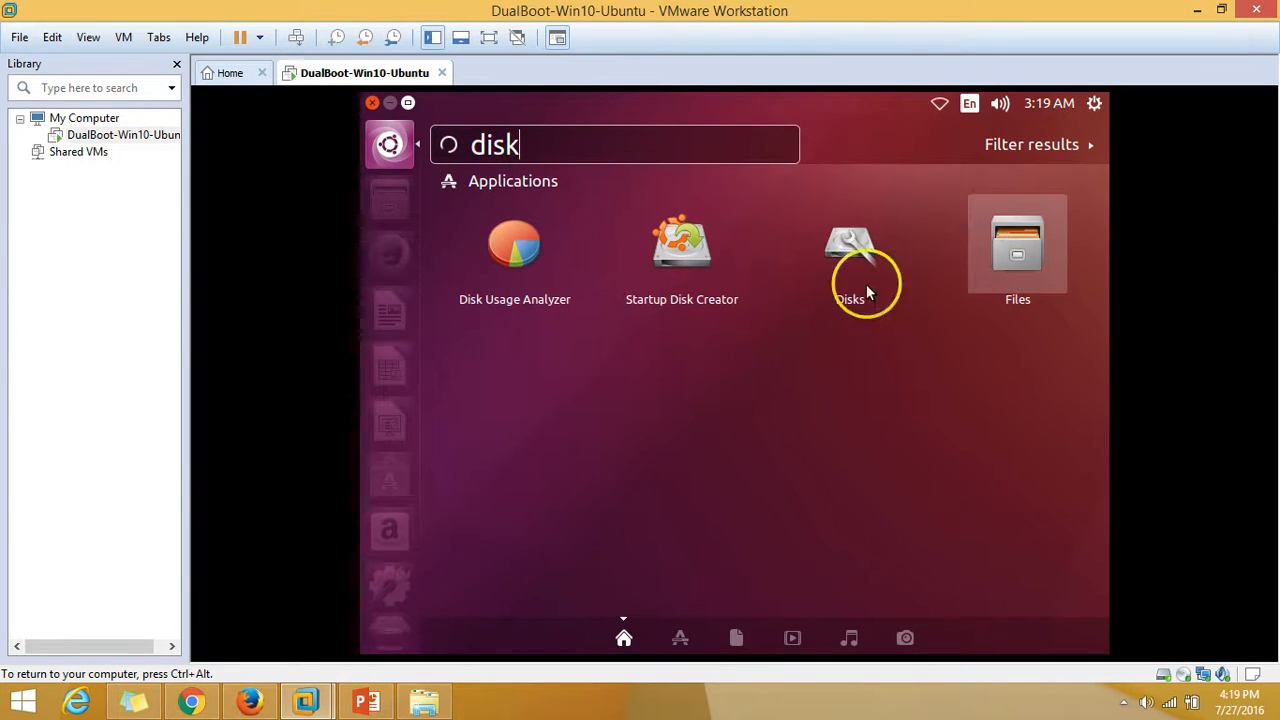
pyautogui.click(849, 245)
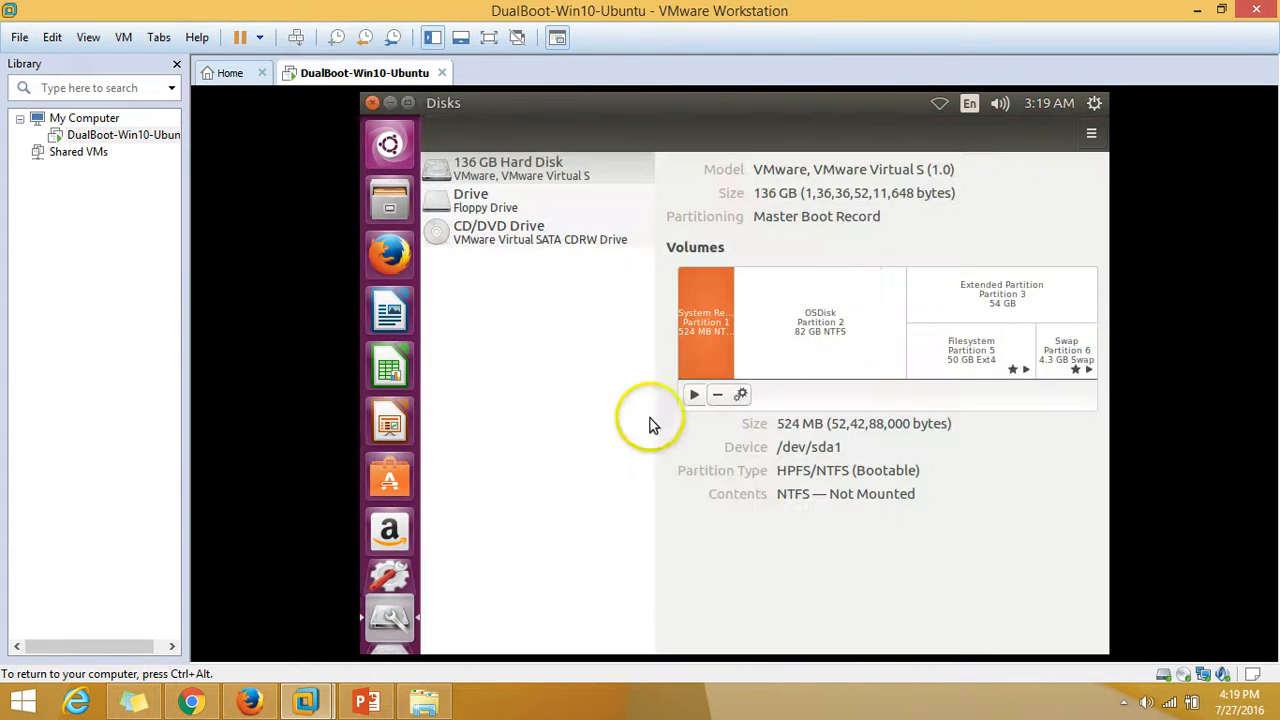
pyautogui.moveTo(743, 205)
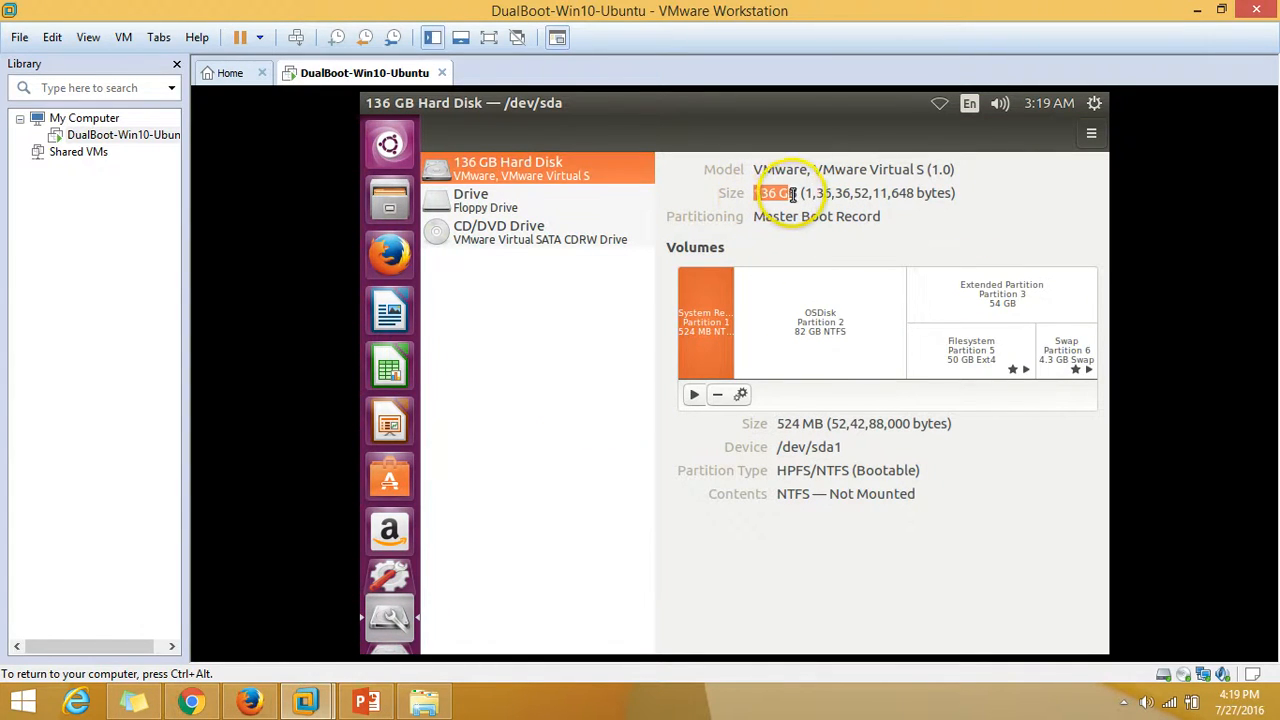
pyautogui.moveTo(850, 225)
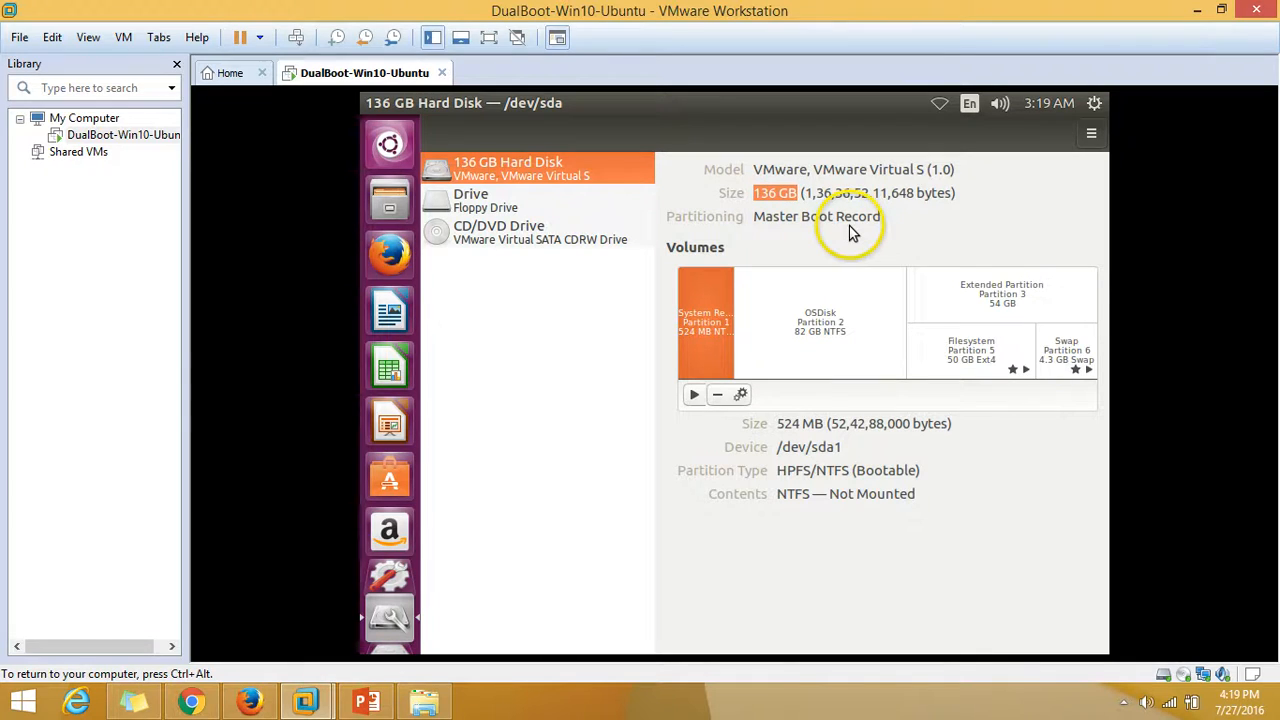
pyautogui.click(1001, 293)
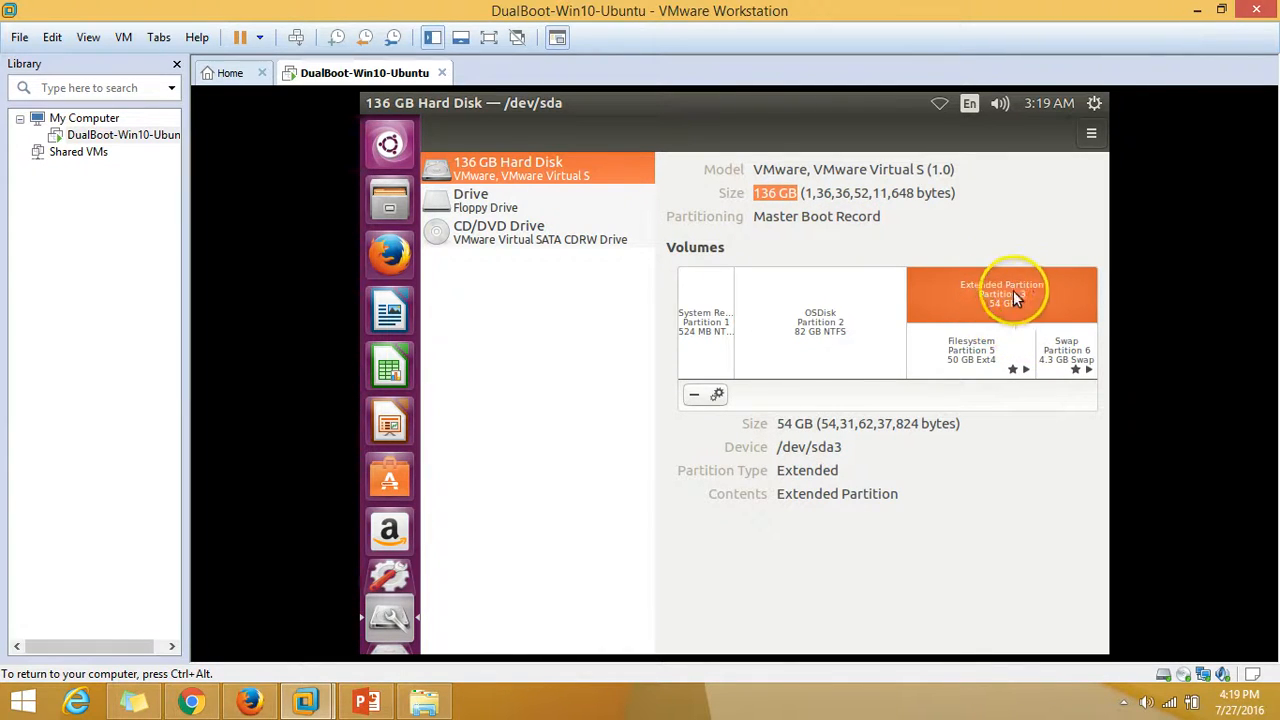
pyautogui.moveTo(1003, 318)
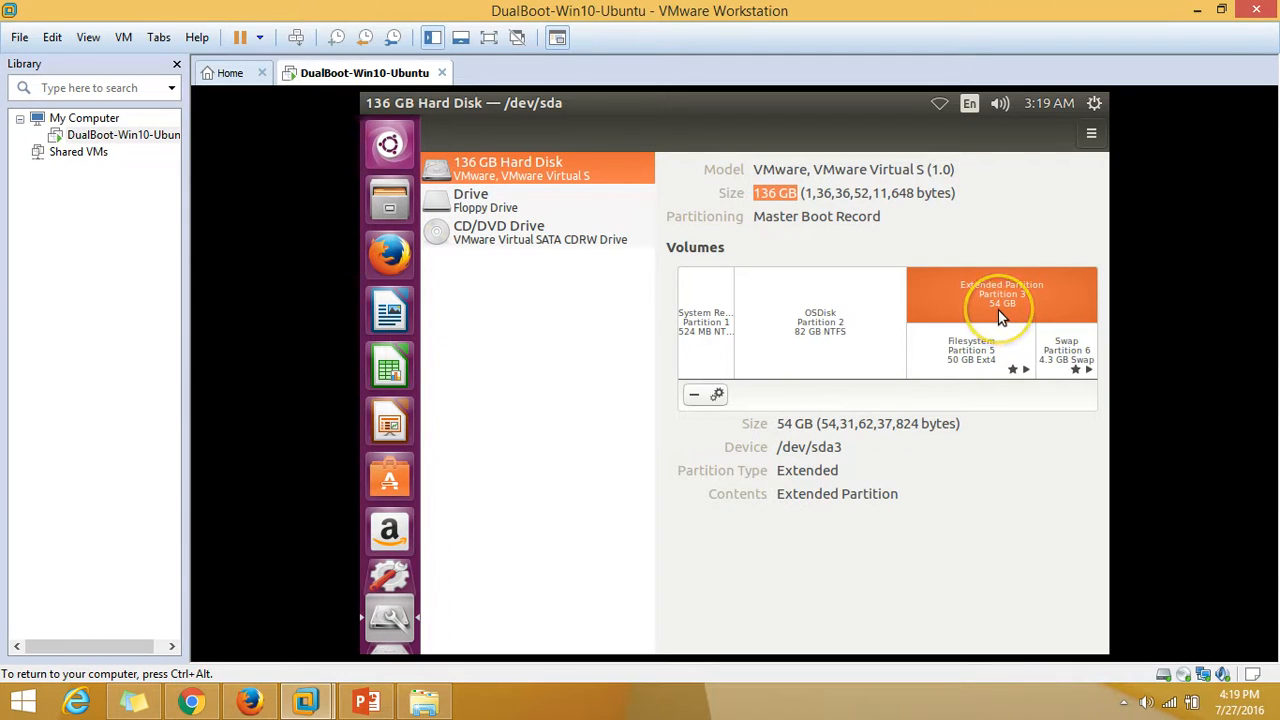
pyautogui.moveTo(1045, 295)
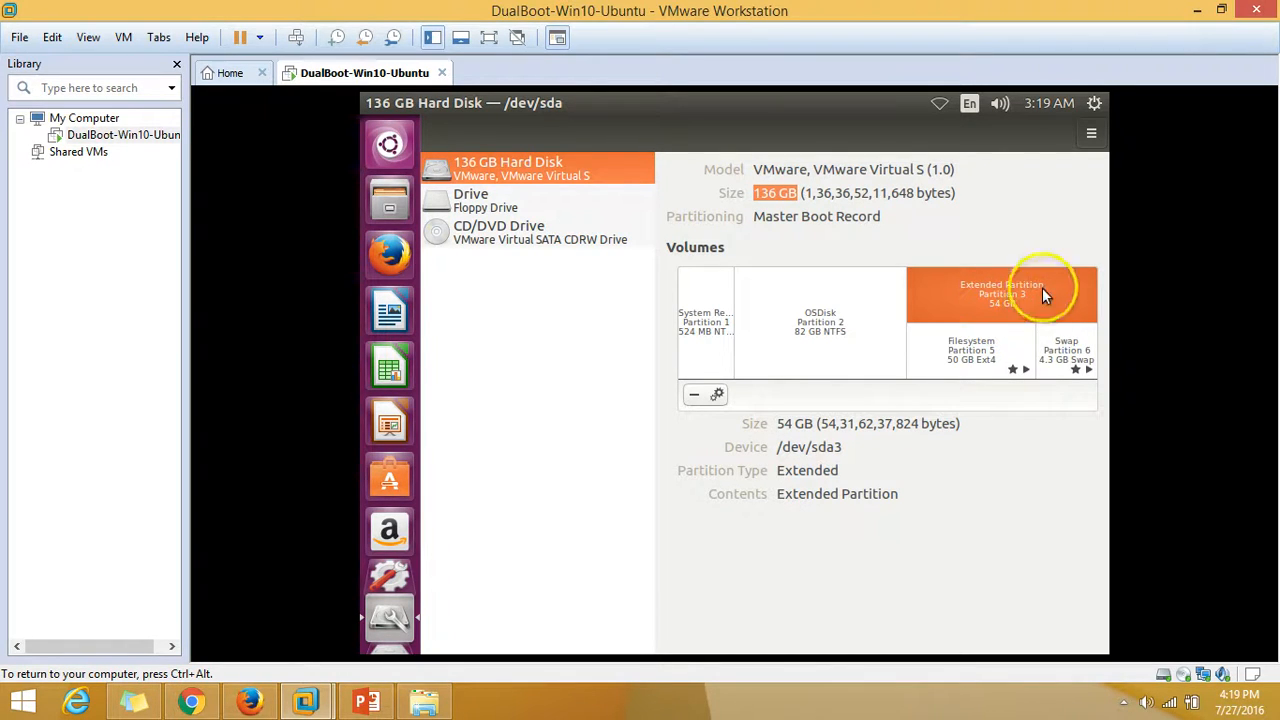
# Step: Inspect the 50 GB ext4 partition, then return to the PowerPoint slideshow
pyautogui.click(970, 350)
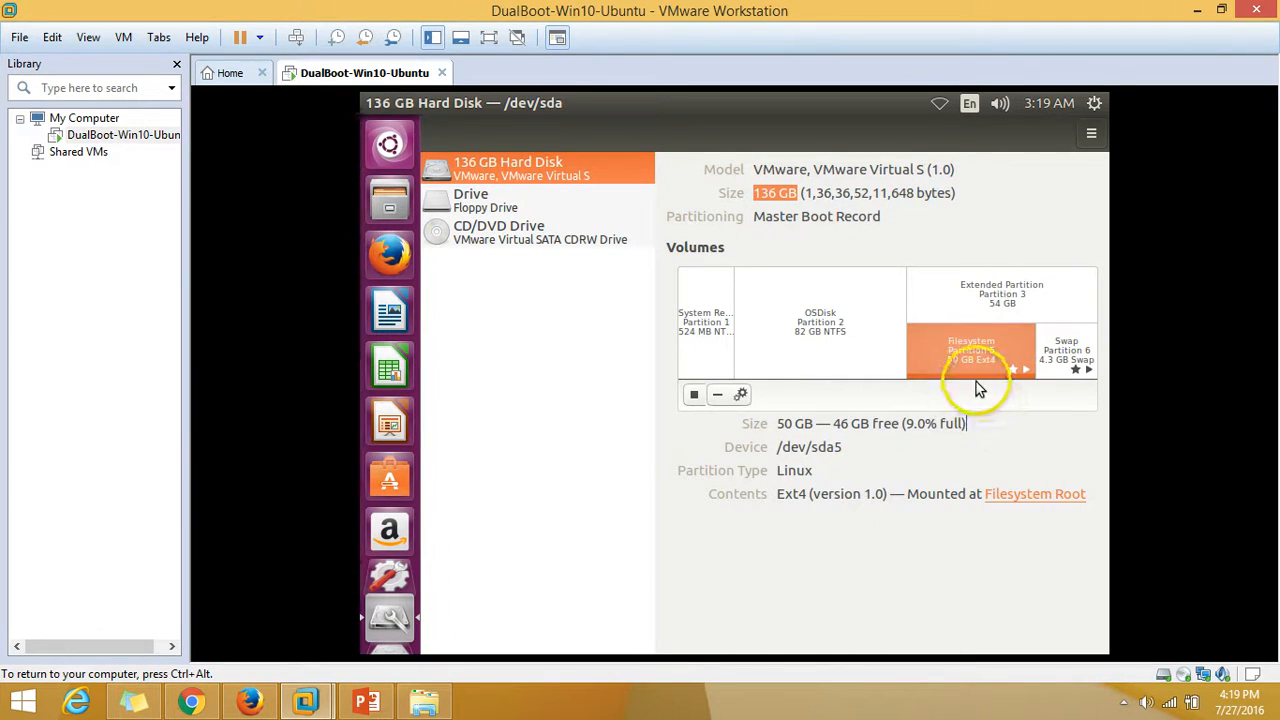
pyautogui.click(1066, 350)
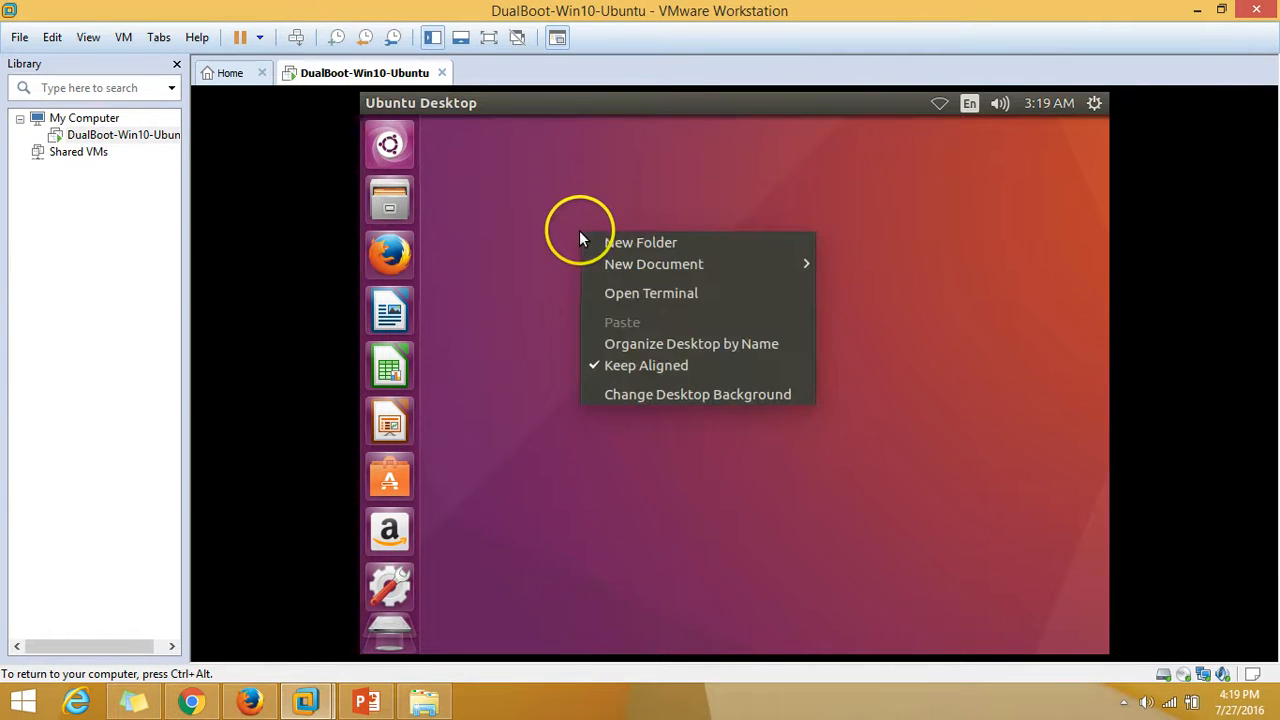
pyautogui.click(868, 220)
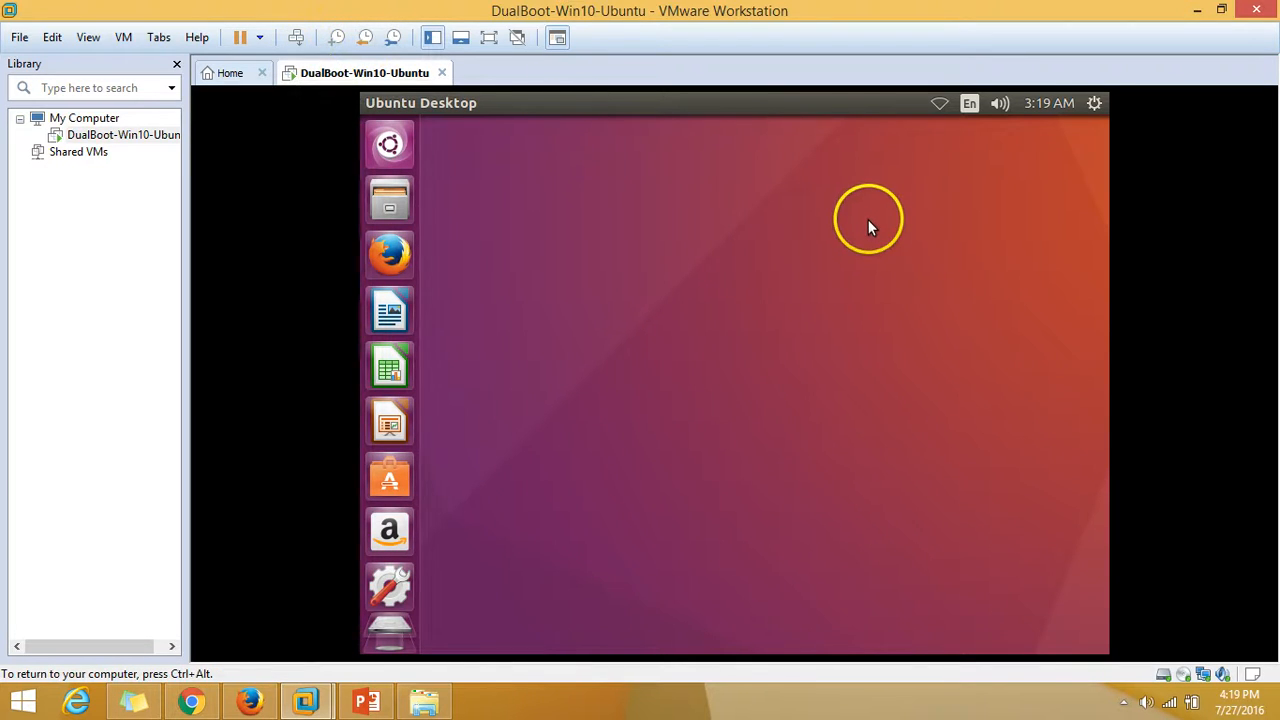
pyautogui.click(366, 700)
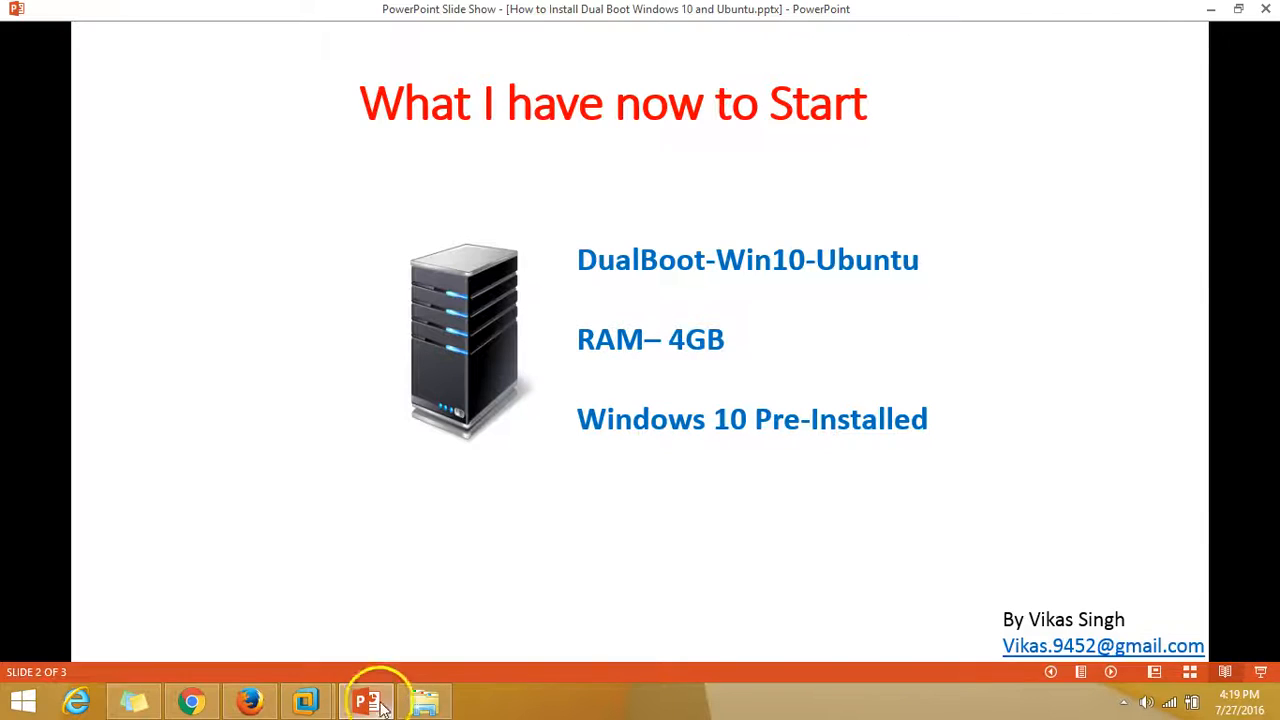